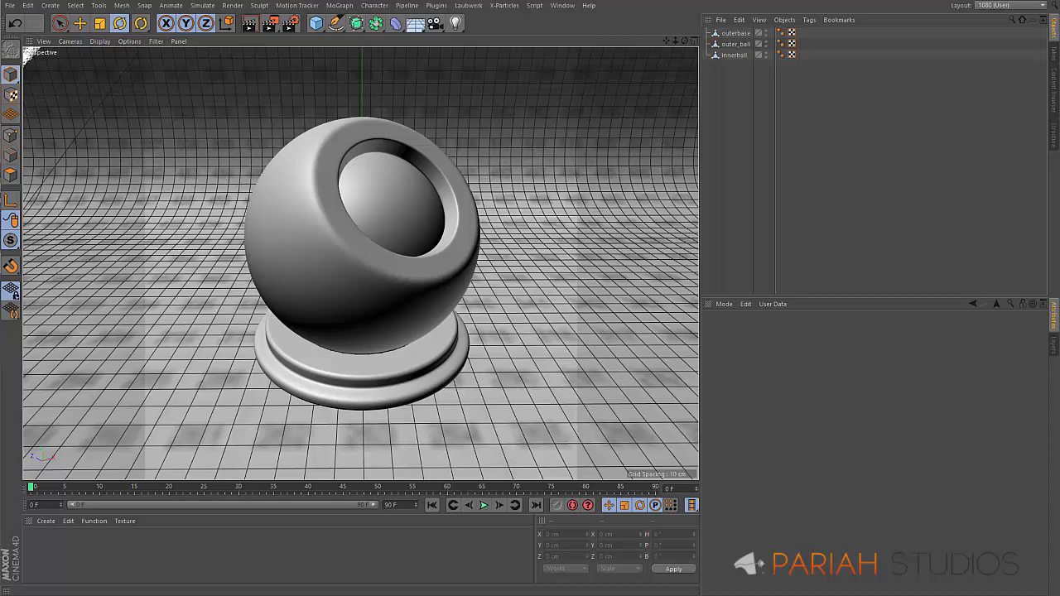
mouse_move(924, 101)
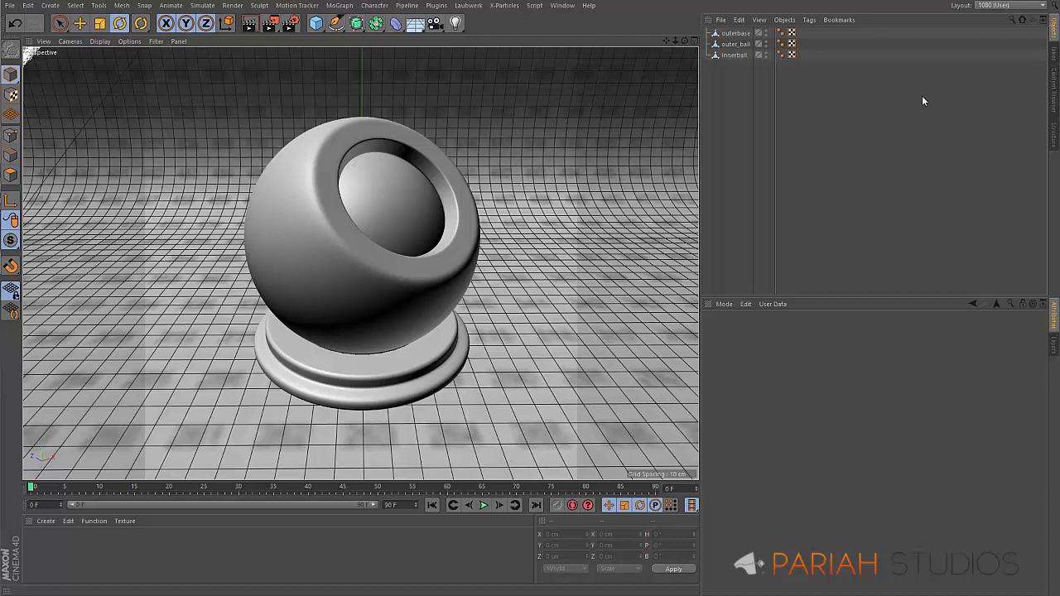
mouse_move(836, 215)
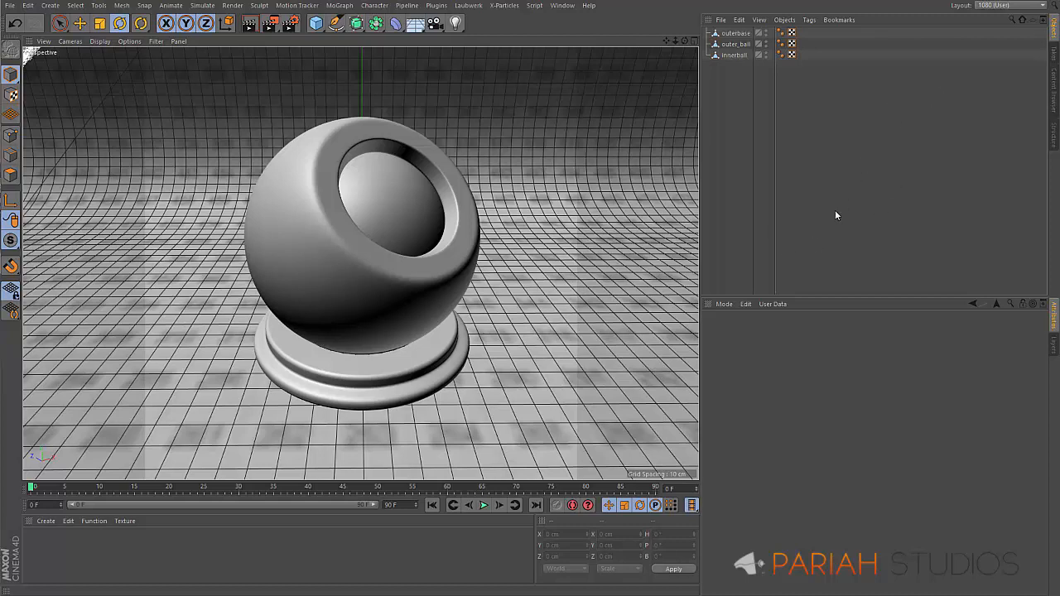
mouse_move(809, 184)
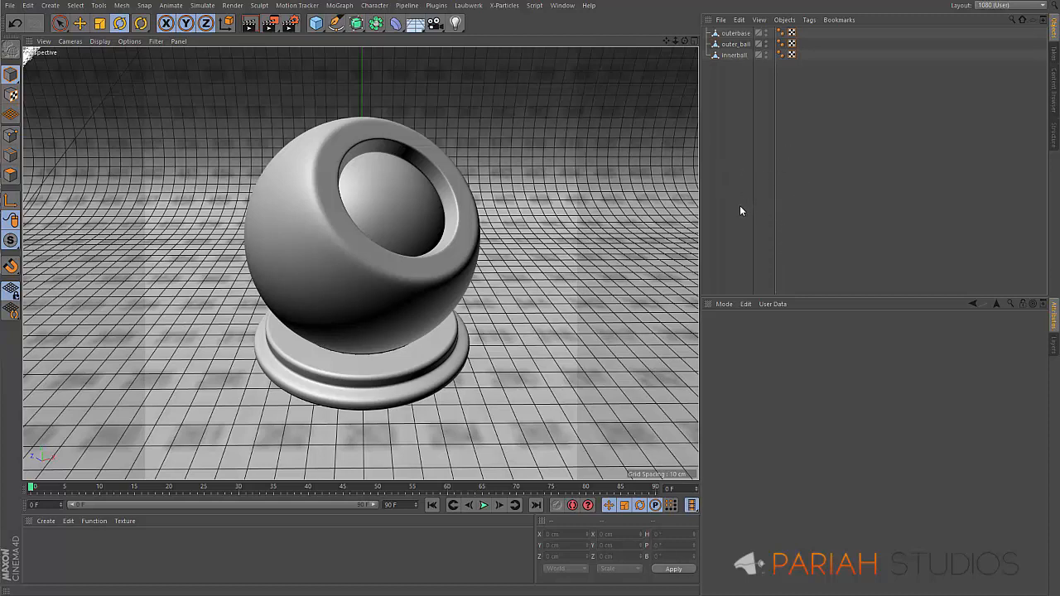
mouse_move(732, 216)
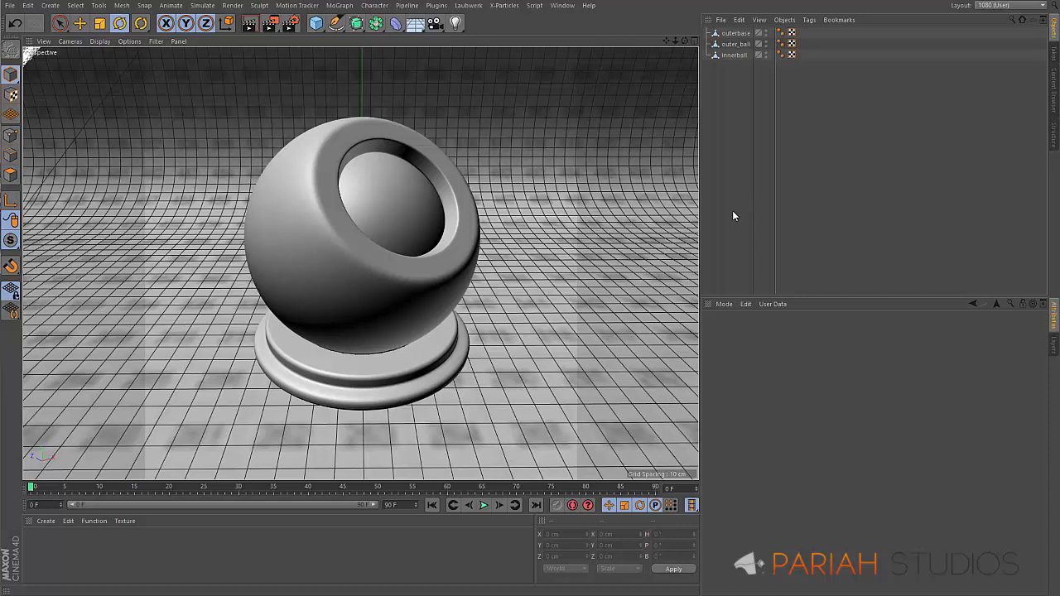
mouse_move(732, 221)
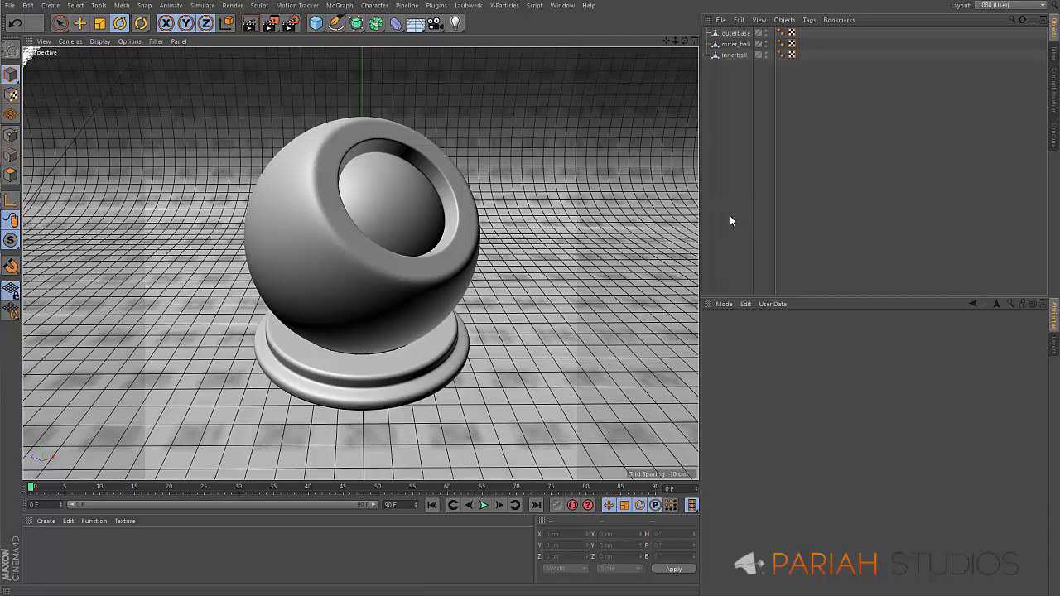
mouse_move(742, 222)
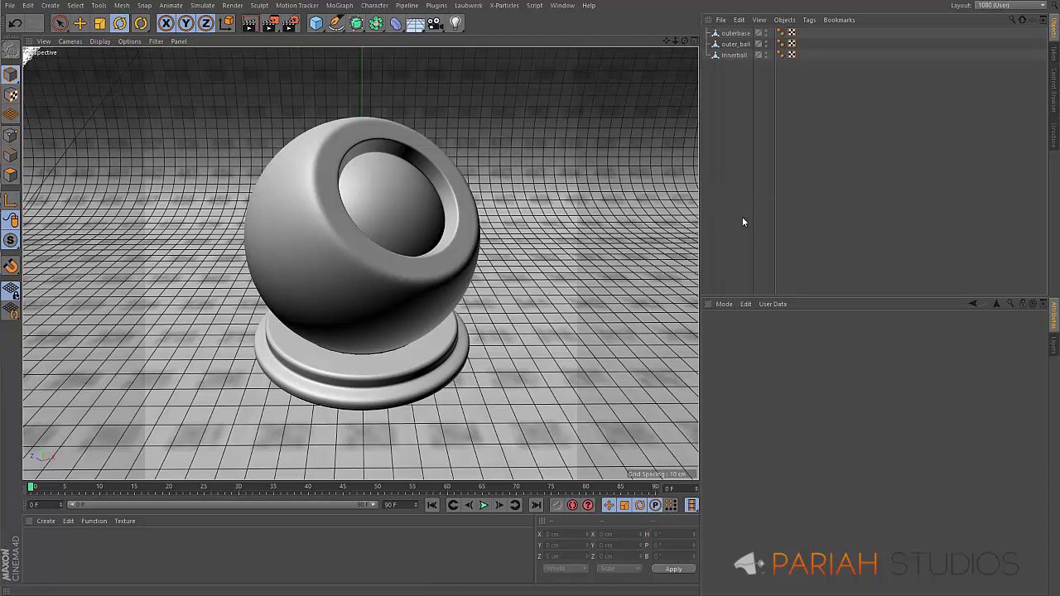
mouse_move(747, 228)
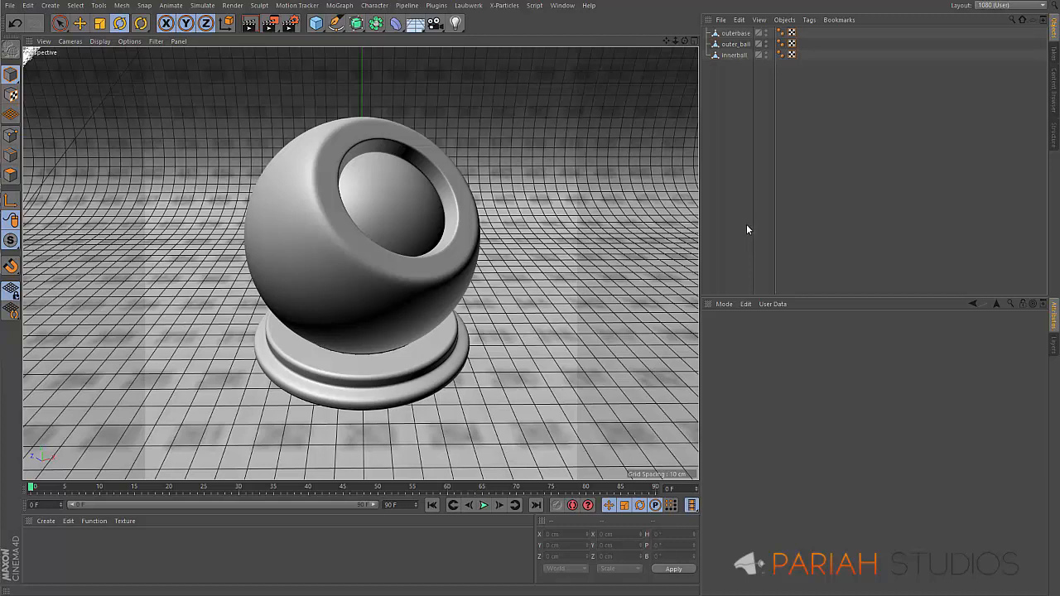
mouse_move(785, 208)
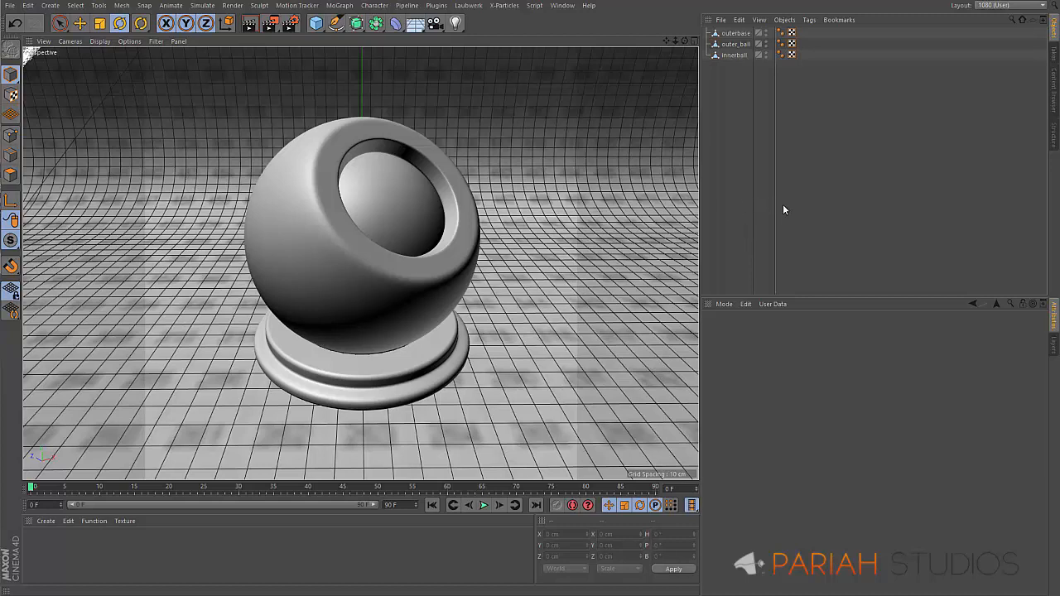
mouse_move(789, 205)
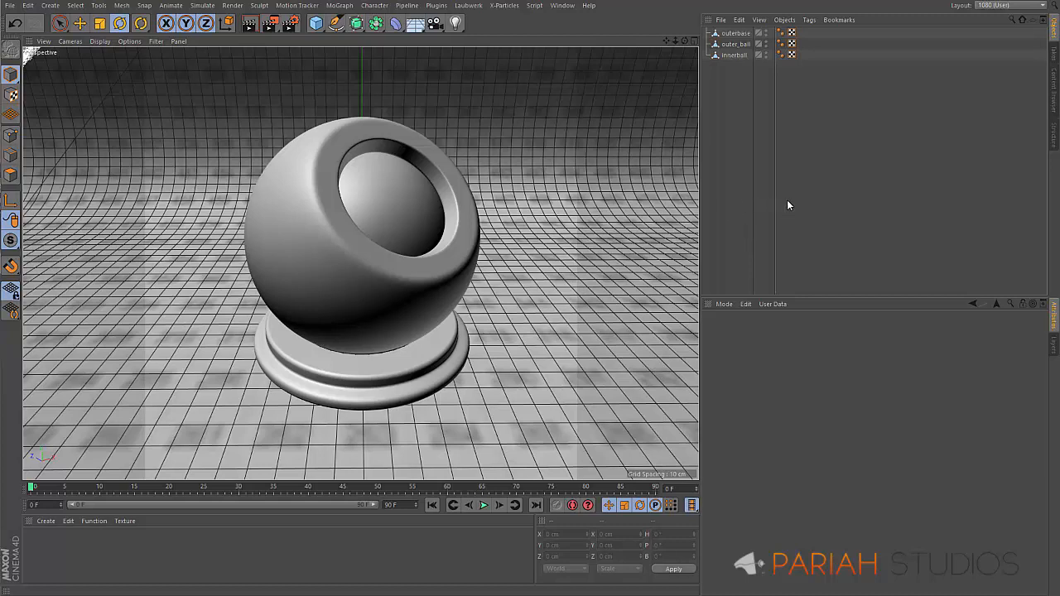
mouse_move(793, 196)
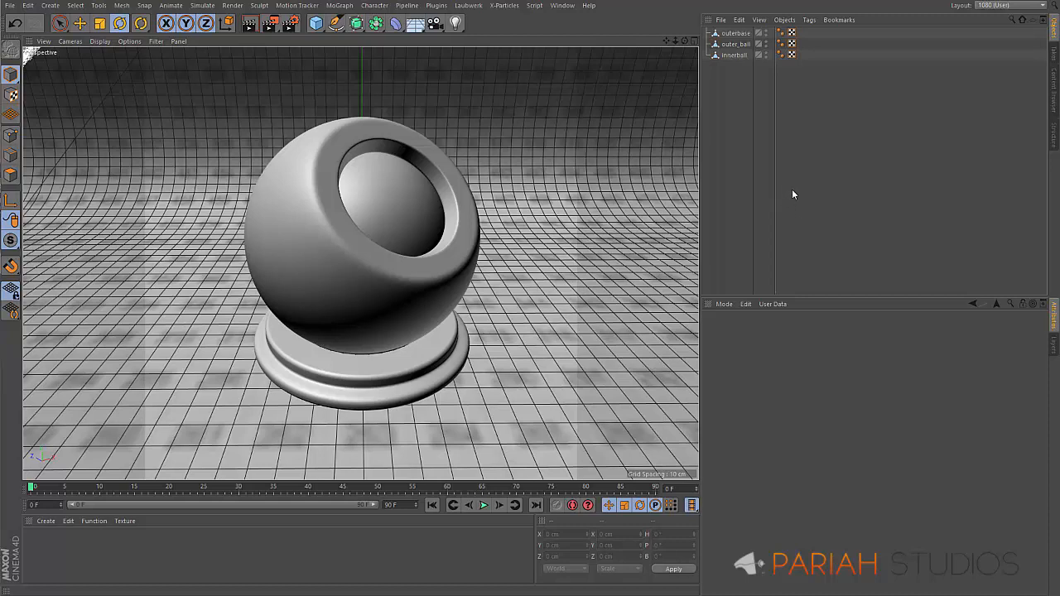
mouse_move(774, 199)
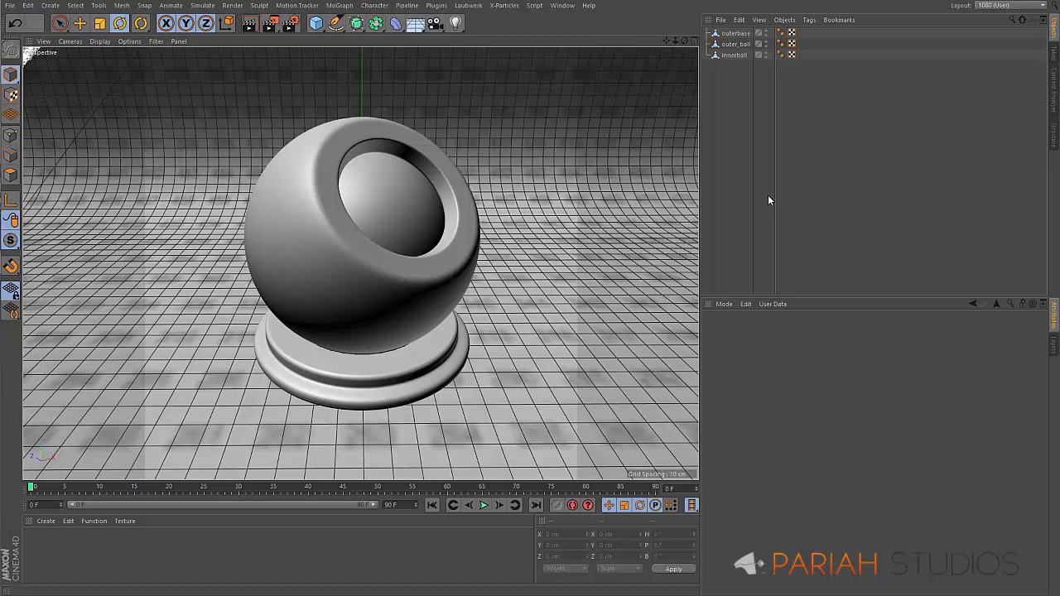
mouse_move(777, 196)
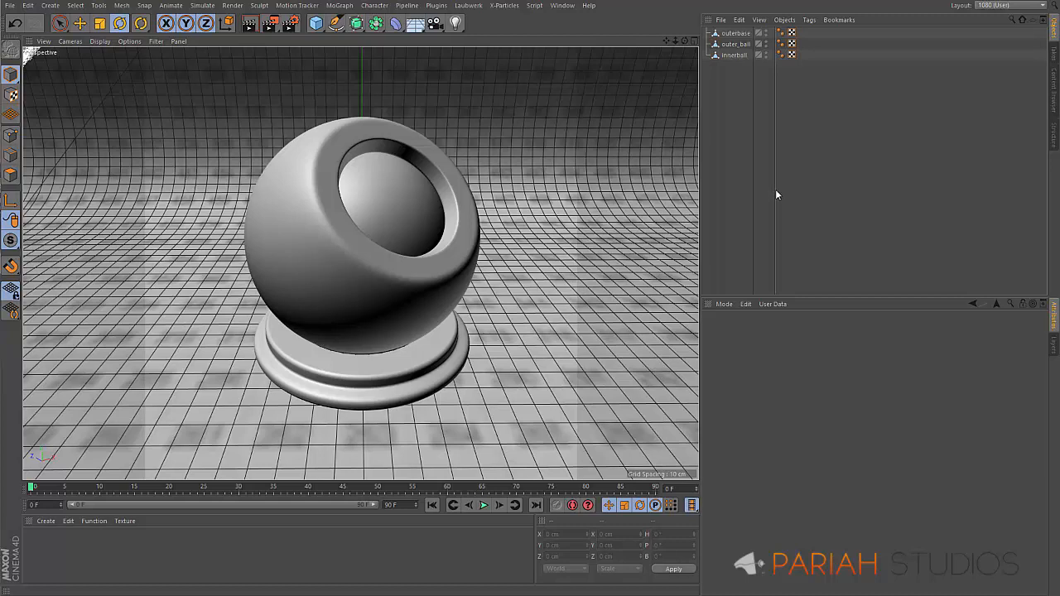
mouse_move(776, 202)
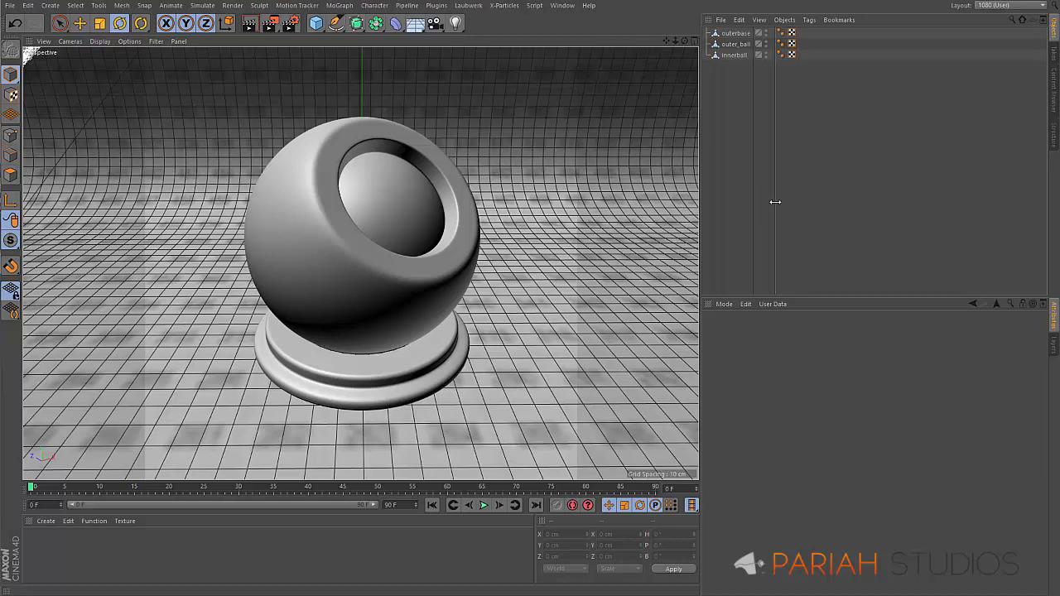
mouse_move(782, 205)
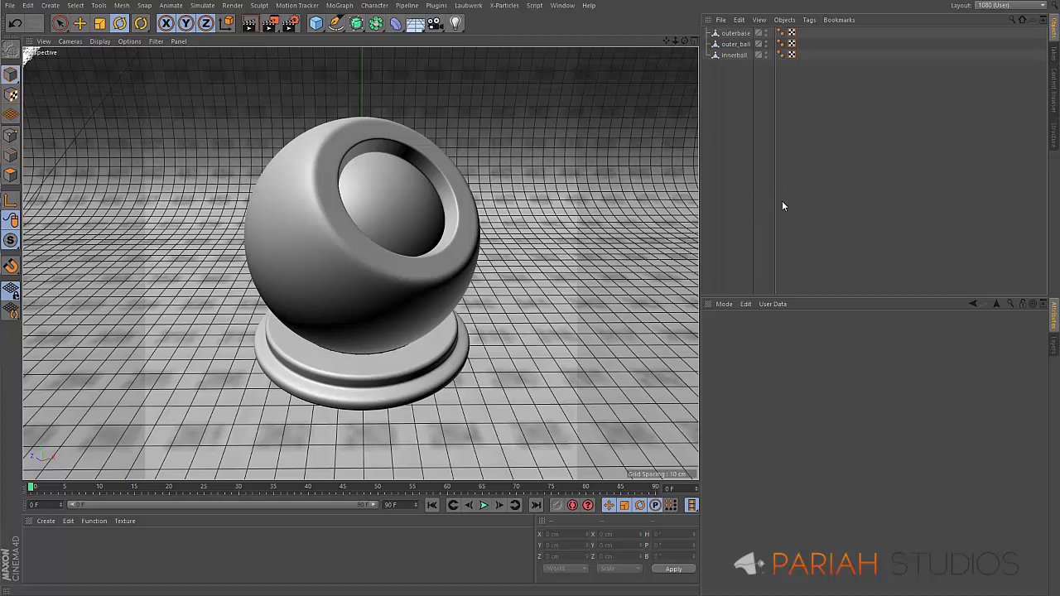
mouse_move(785, 206)
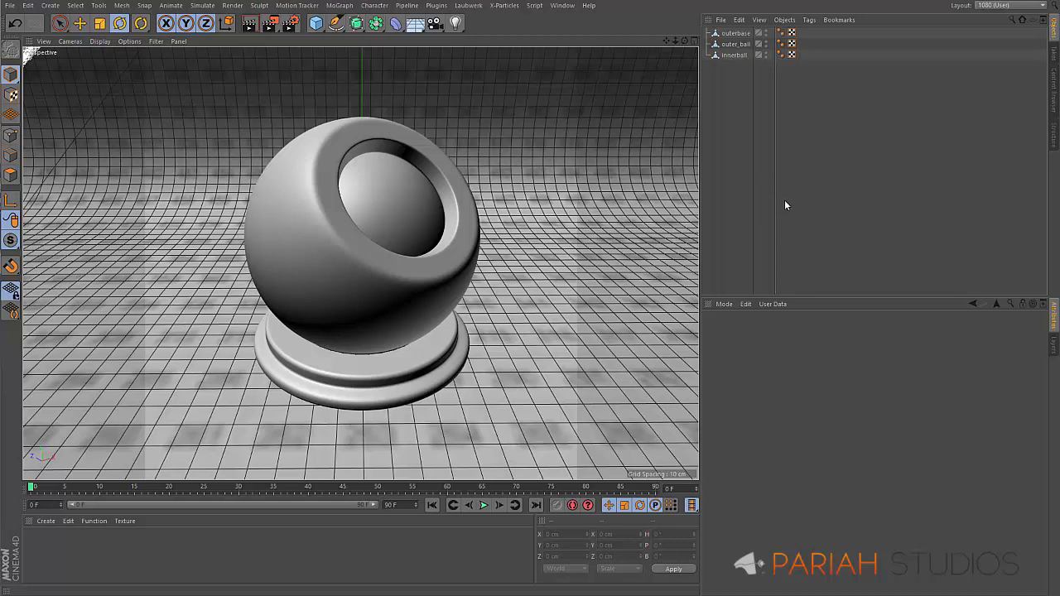
mouse_move(795, 207)
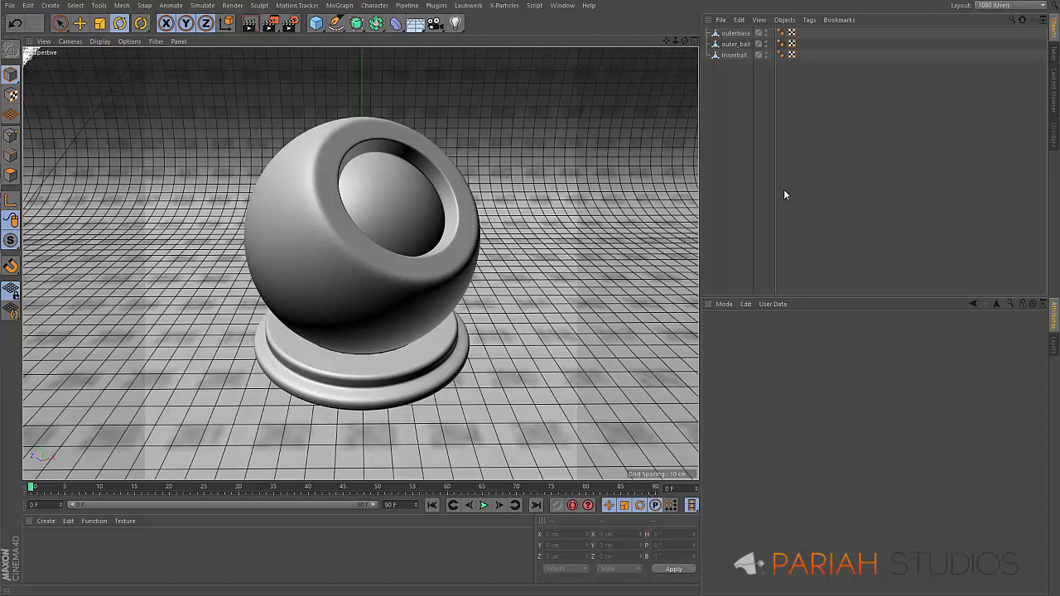
mouse_move(801, 192)
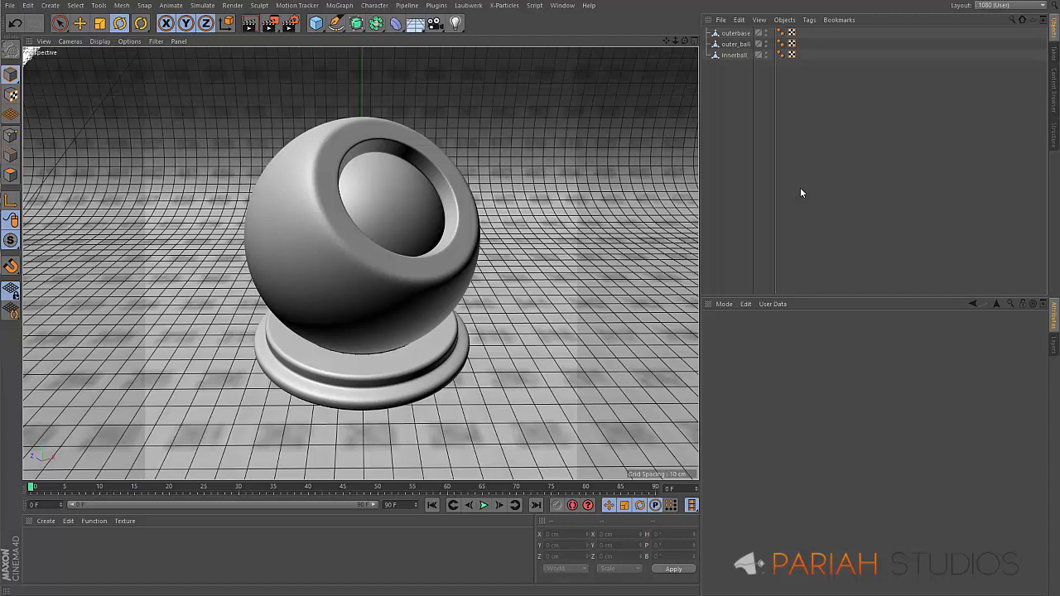
mouse_move(810, 192)
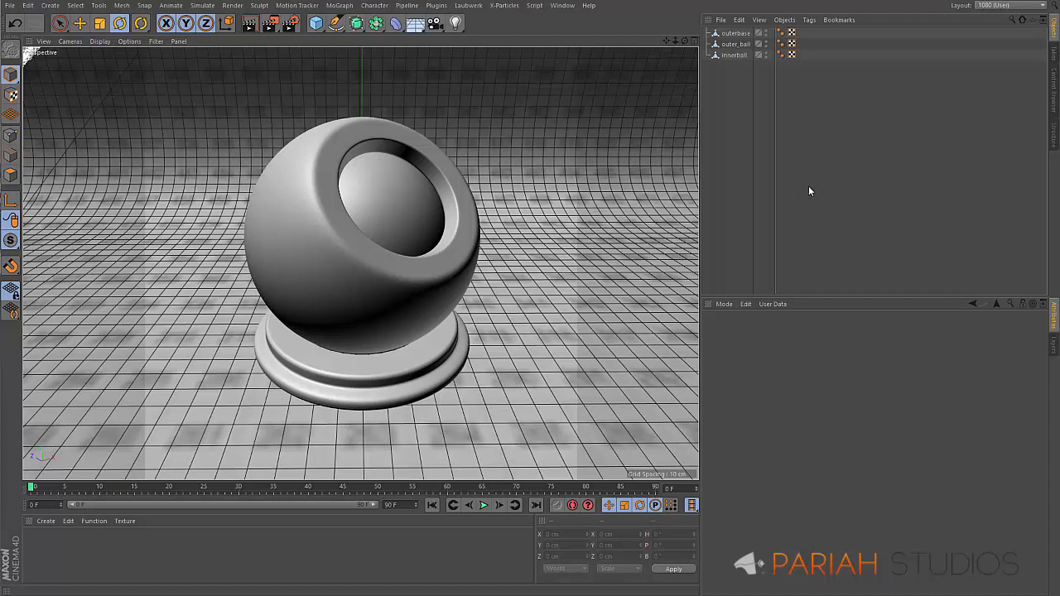
mouse_move(983, 142)
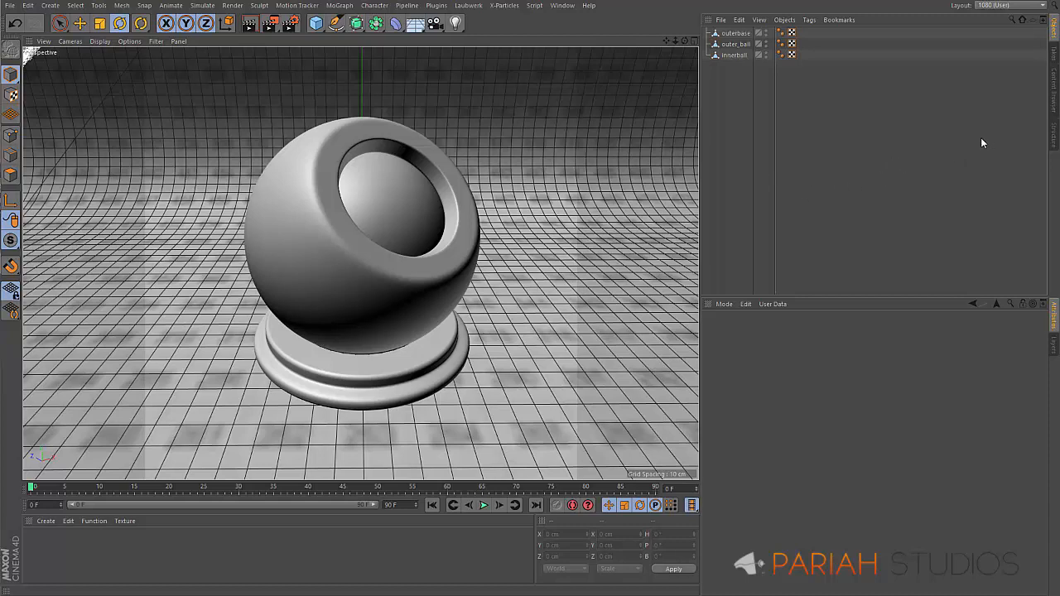
mouse_move(900, 222)
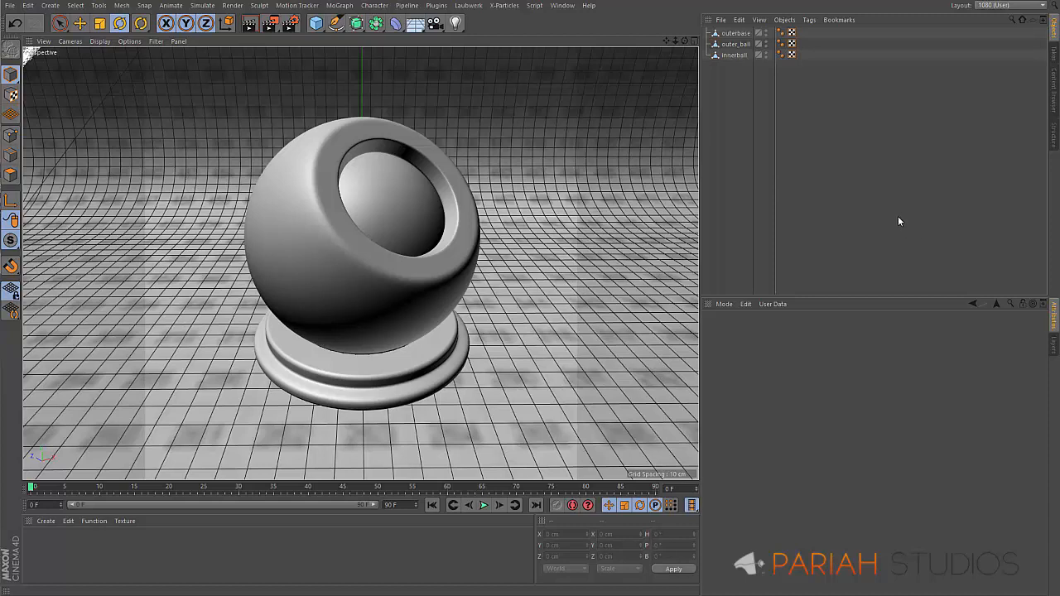
mouse_move(904, 212)
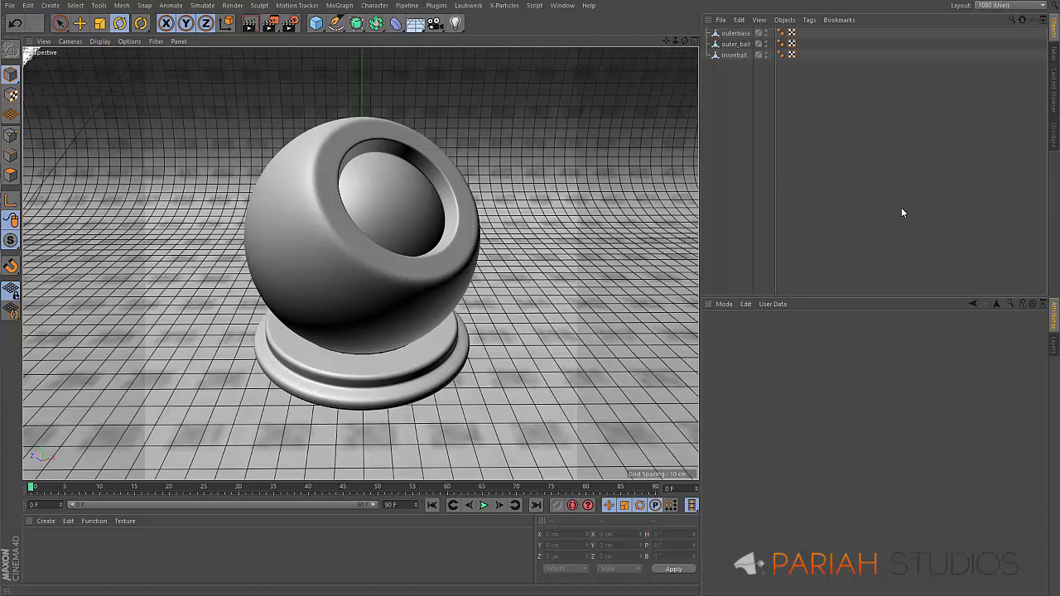
mouse_move(917, 175)
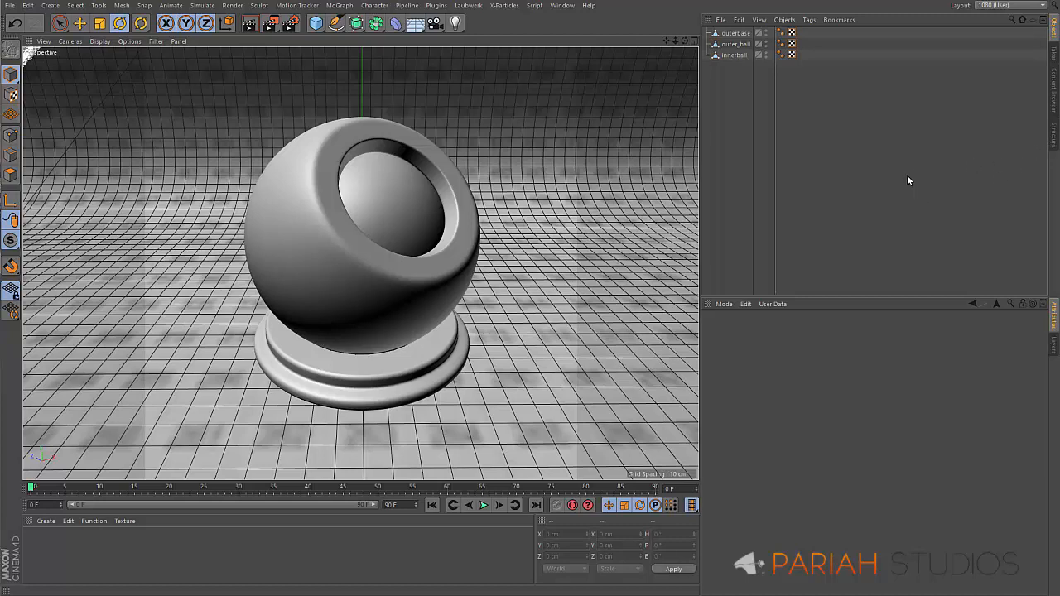
mouse_move(917, 174)
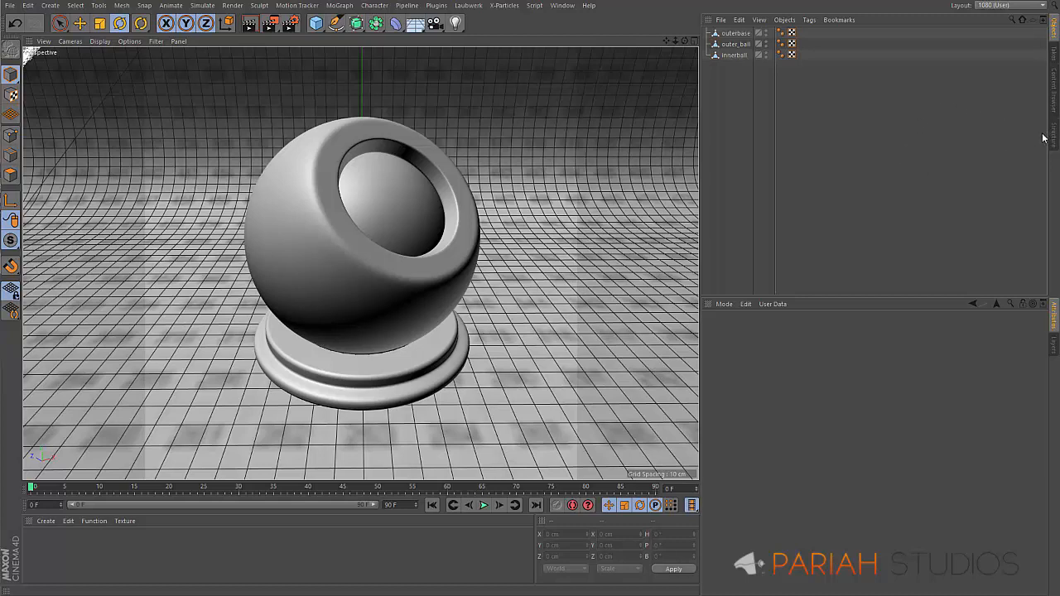
mouse_move(1048, 149)
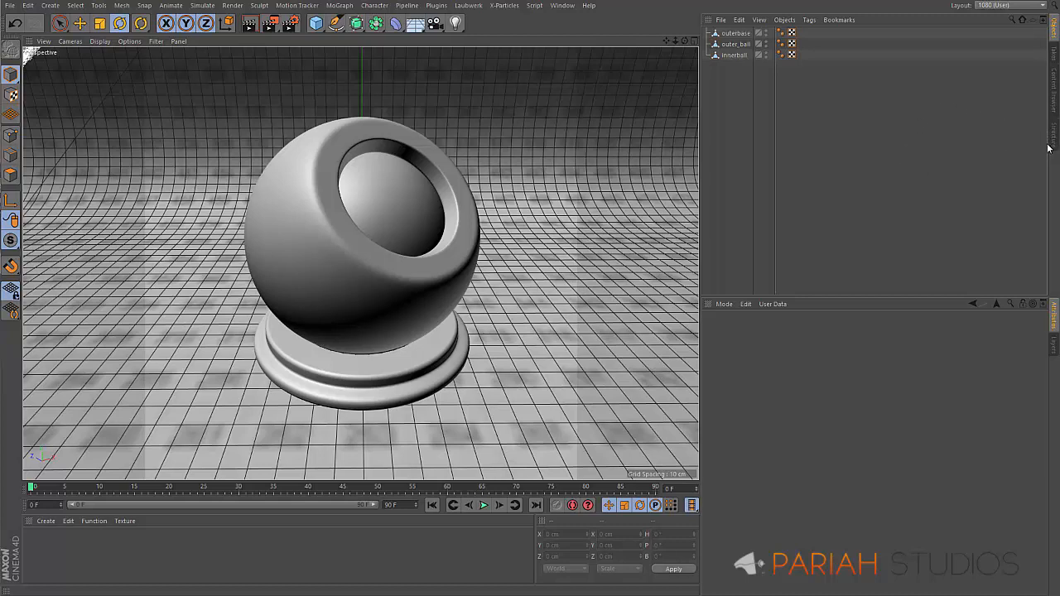
mouse_move(987, 76)
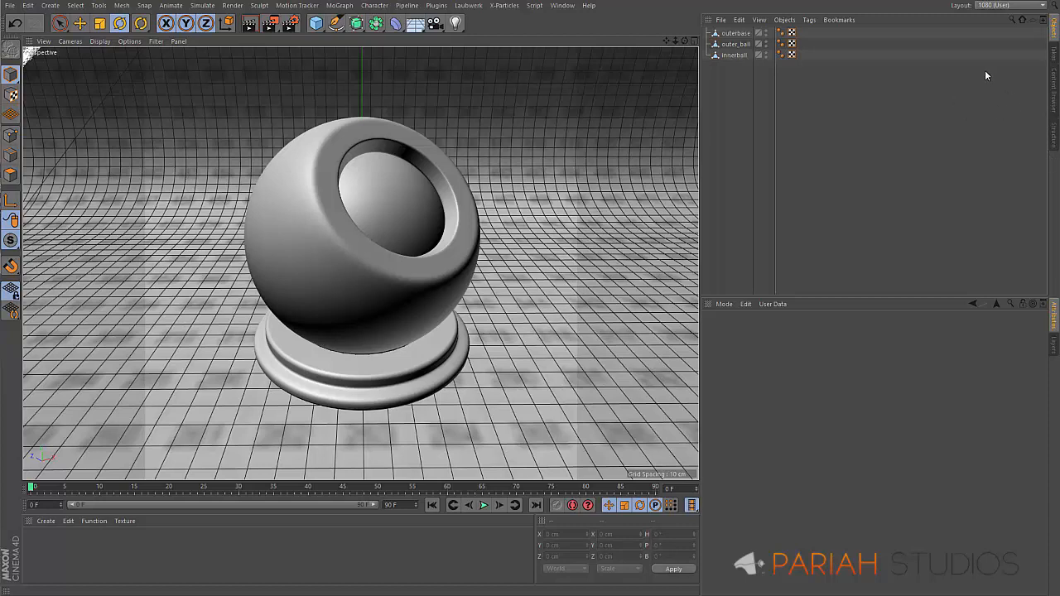
mouse_move(1020, 113)
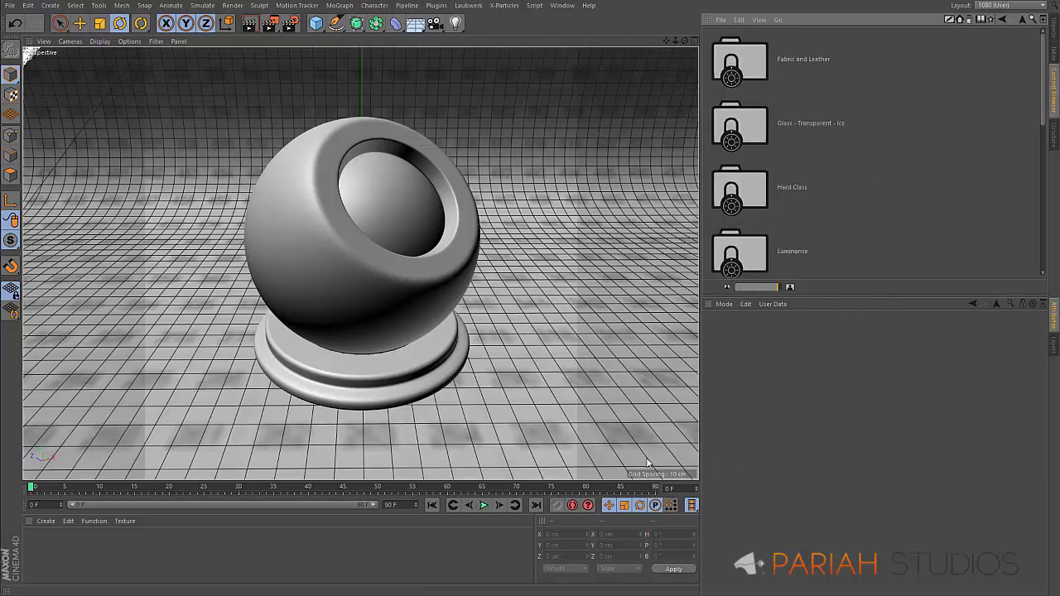
mouse_move(819, 285)
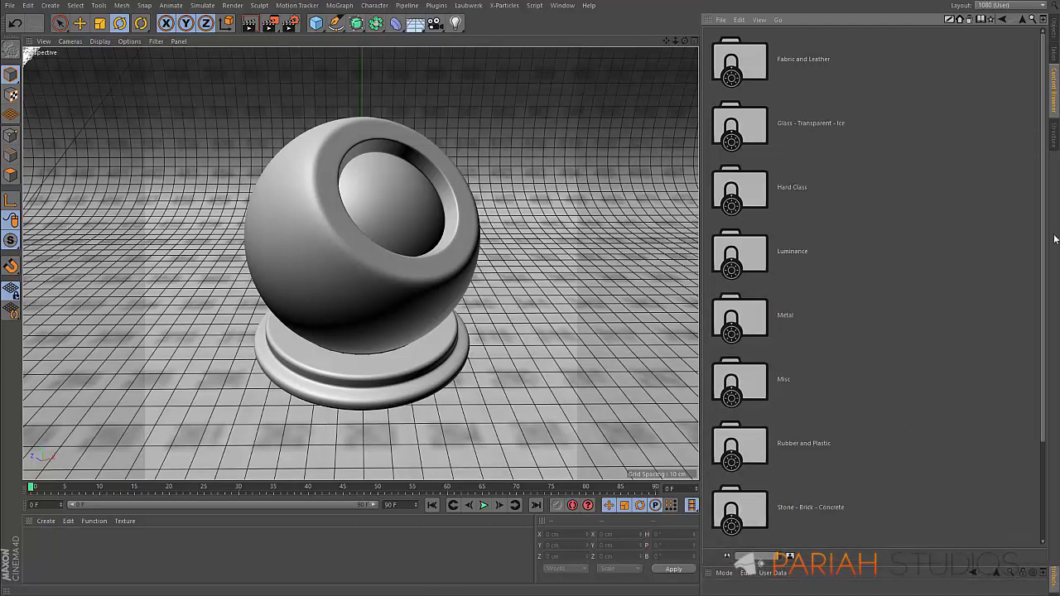
Scroll the Content Browser to reveal the Metal, Rubber, Stone, Tiles and Wood folders
scroll("down", 3)
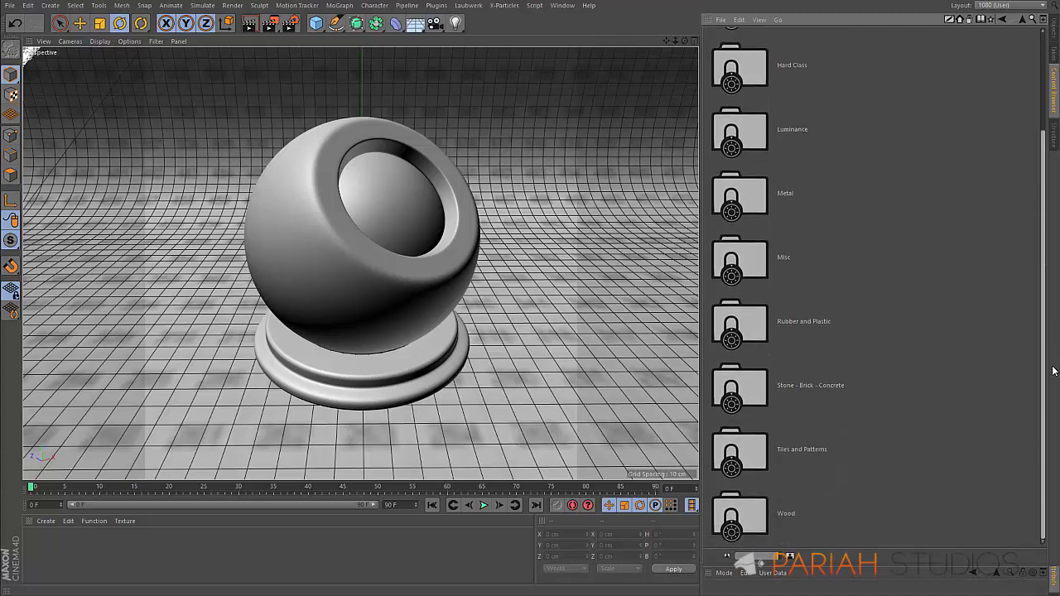
mouse_move(748, 410)
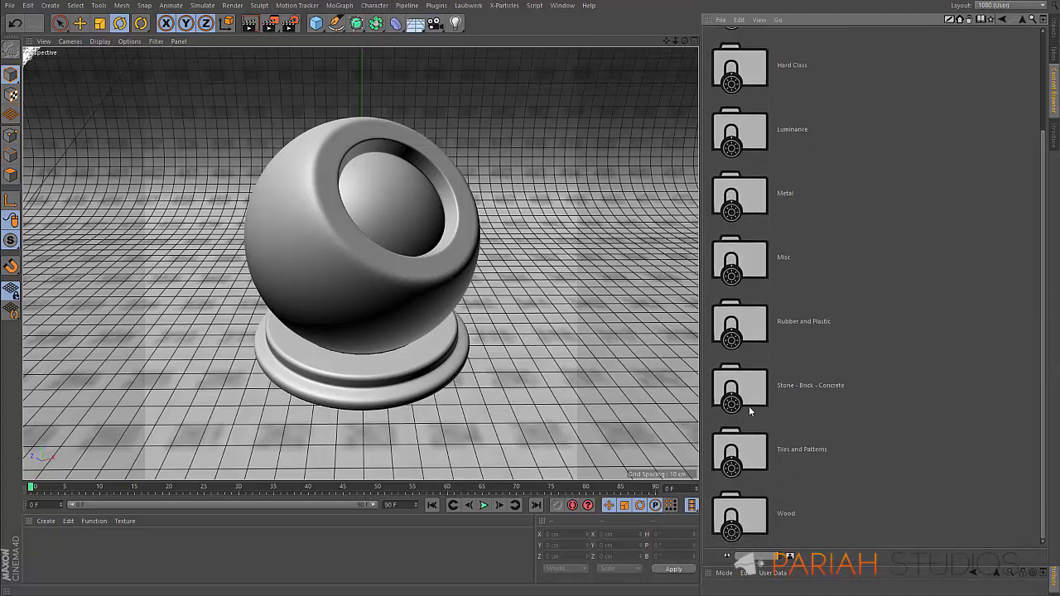
mouse_move(770, 402)
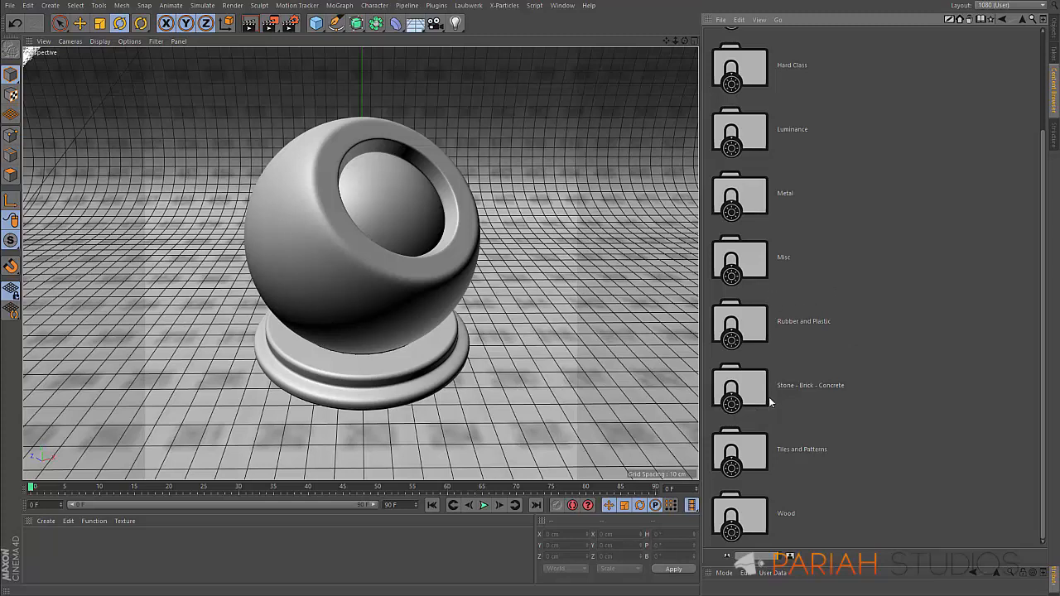
Scroll through the Tiles and Patterns thumbnails: Parquet, Scales and Stone Tiles
scroll("down", 3)
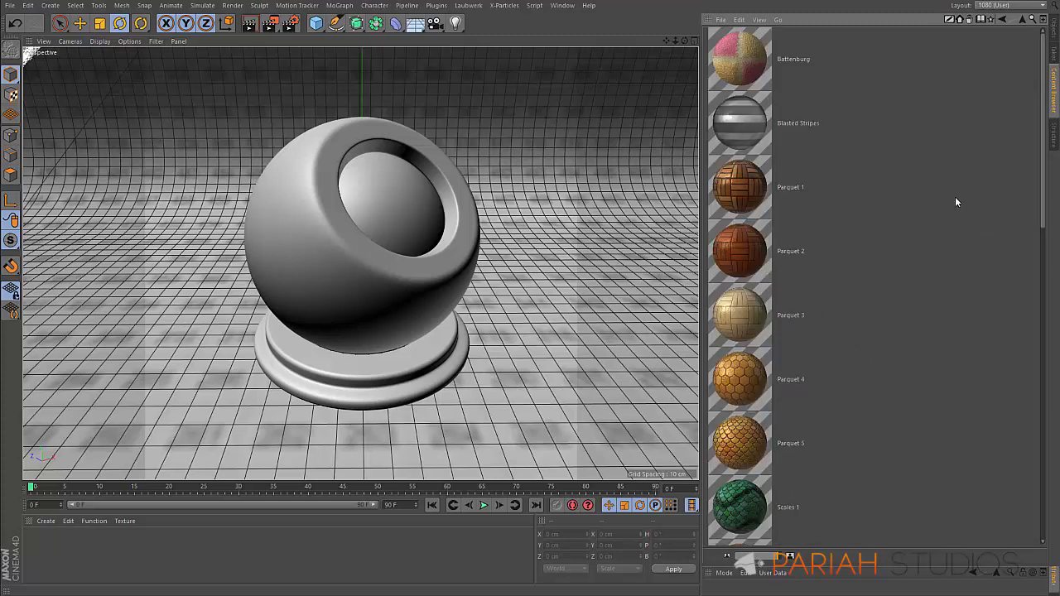
scroll("down", 3)
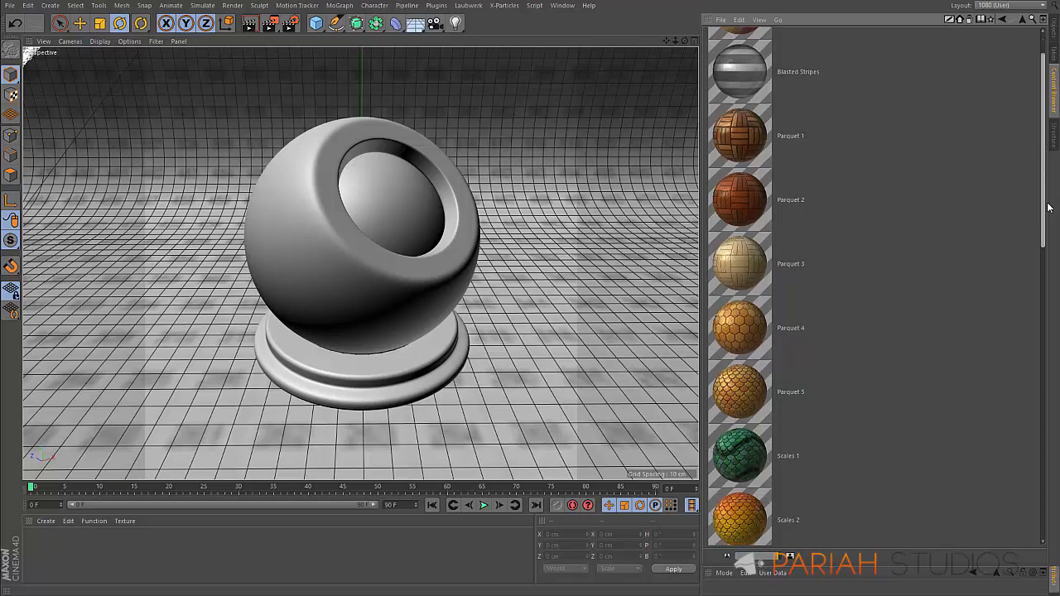
scroll("down", 3)
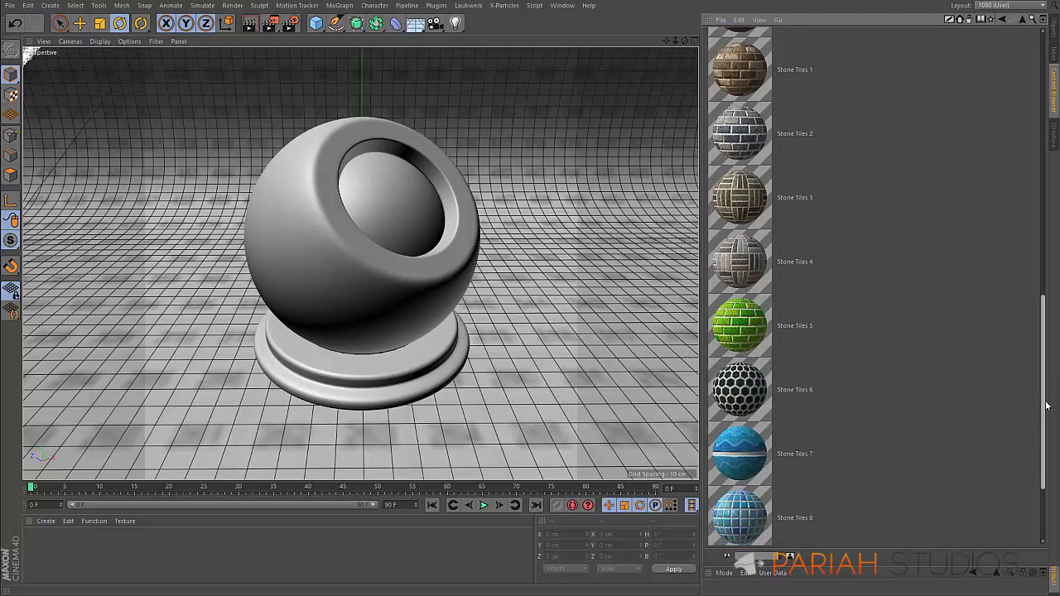
scroll("down", 3)
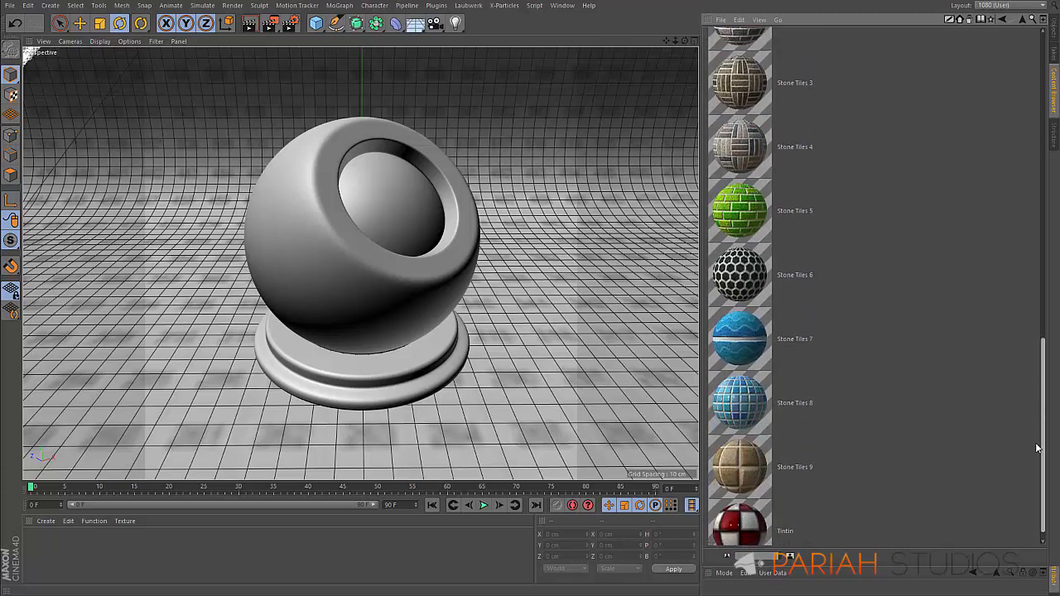
scroll("up", 3)
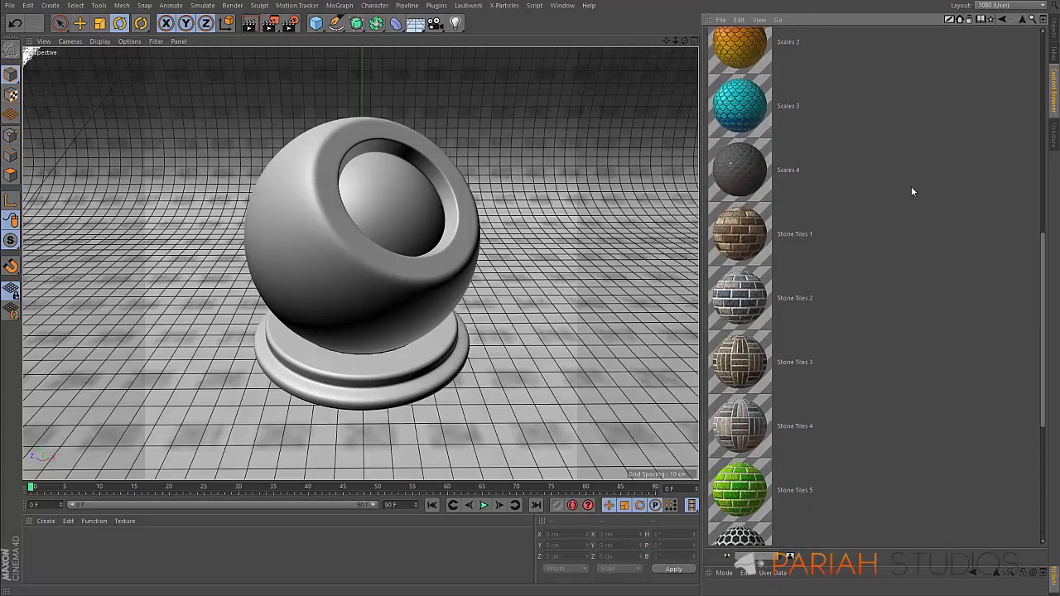
mouse_move(802, 310)
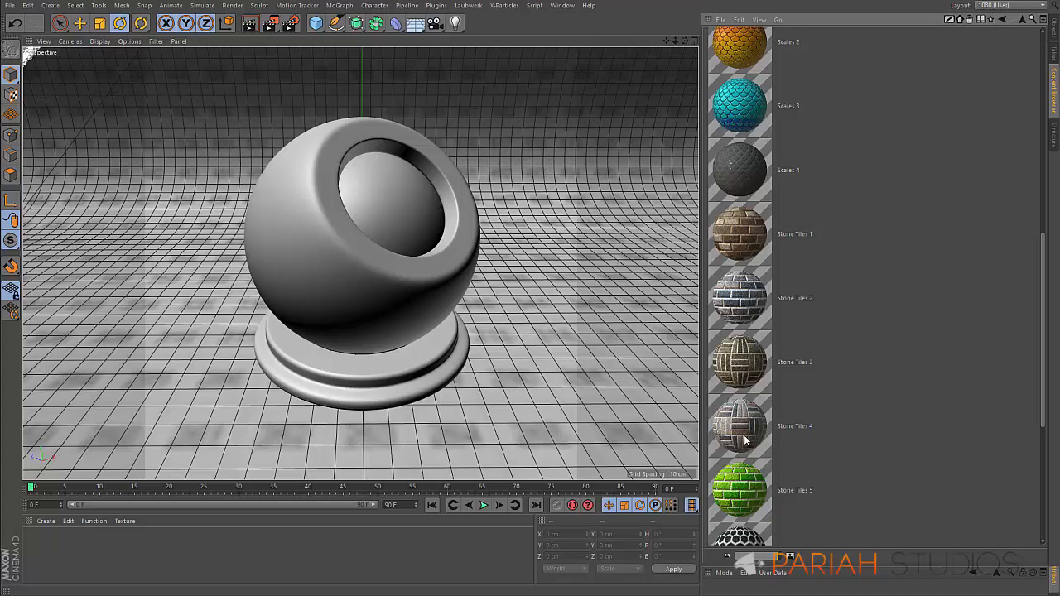
Load Stone Tiles 4 into the scene and apply it to the shader ball
left_click(739, 424)
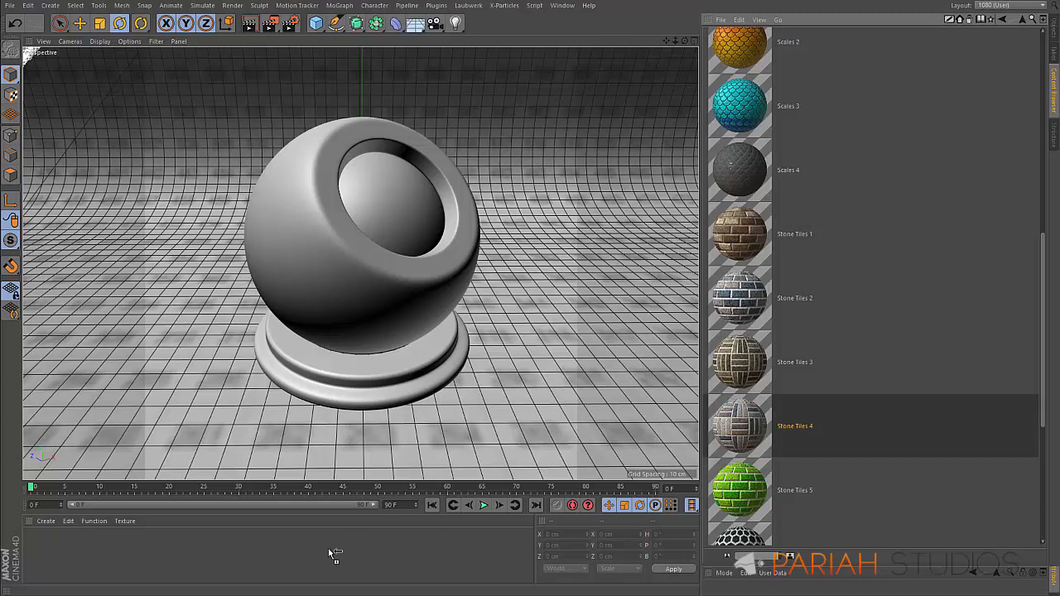
left_click(739, 427)
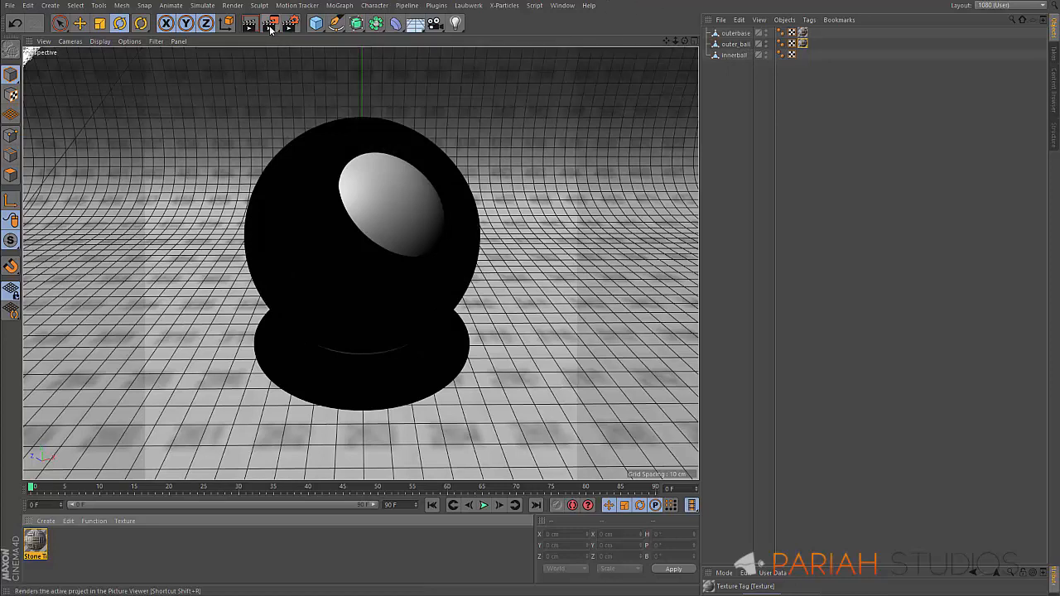
left_click(293, 23)
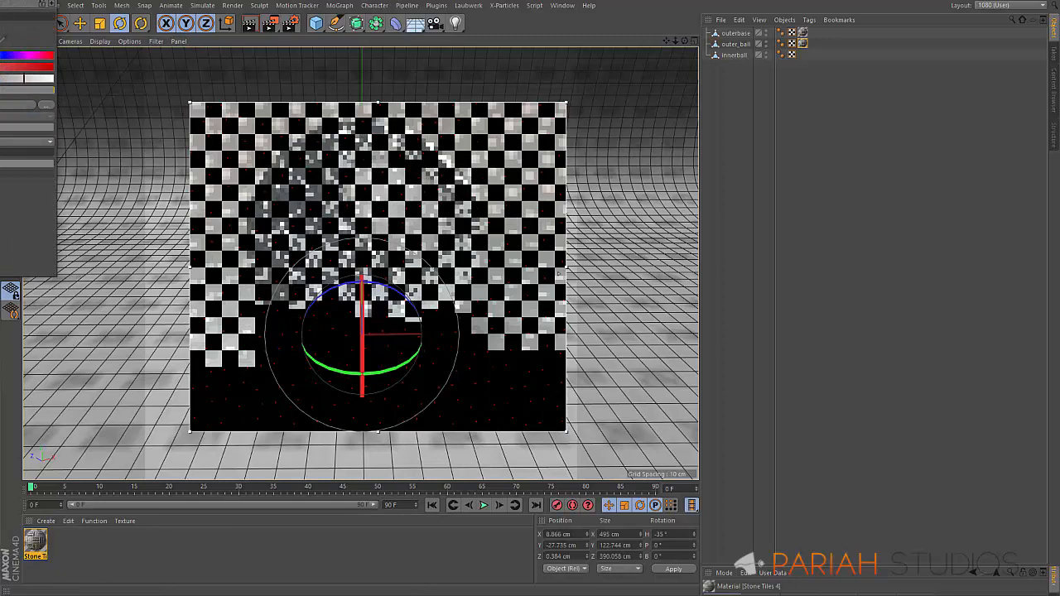
Inspect Stone Tiles 4's bump shader and reflectance layers in the Material Editor
double_click(35, 544)
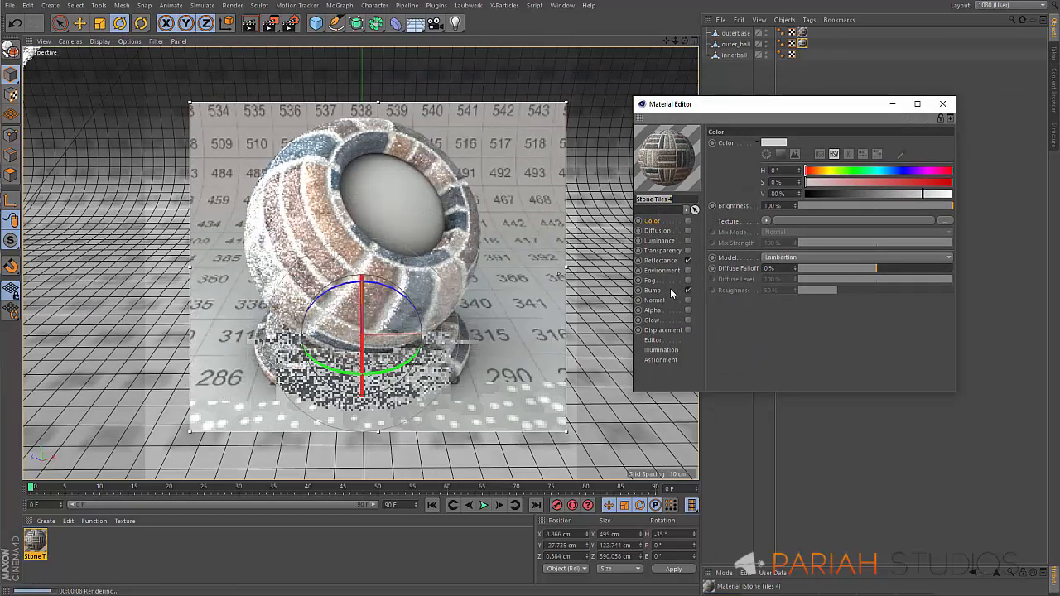
left_click(653, 290)
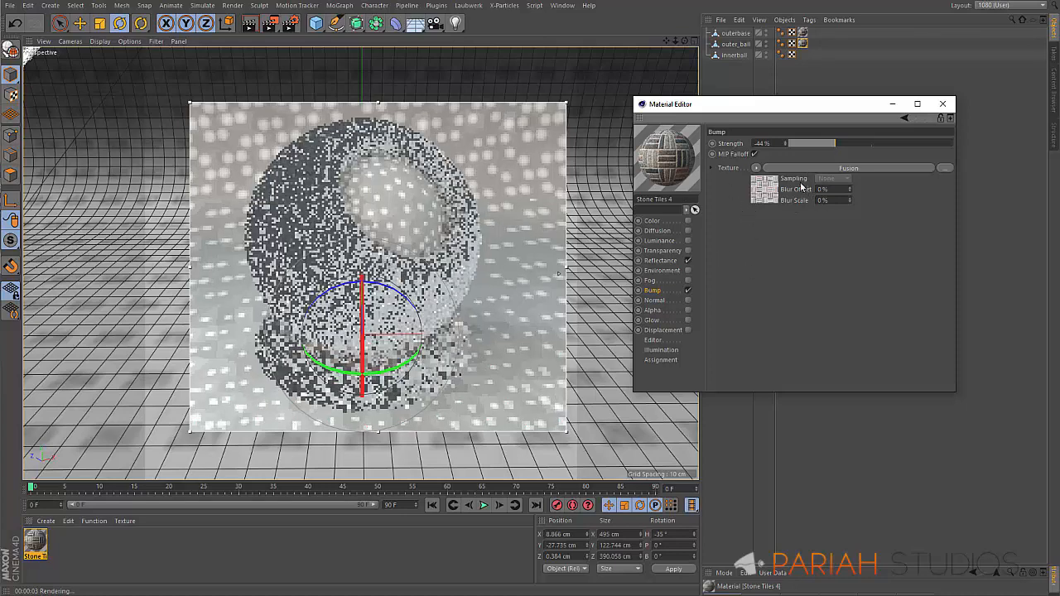
left_click(742, 130)
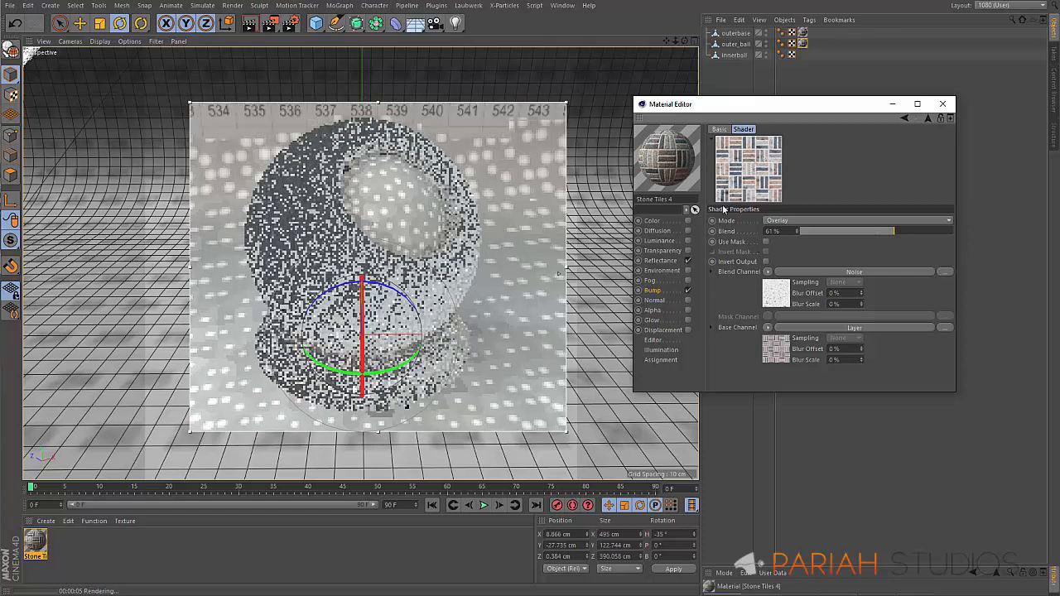
left_click(659, 260)
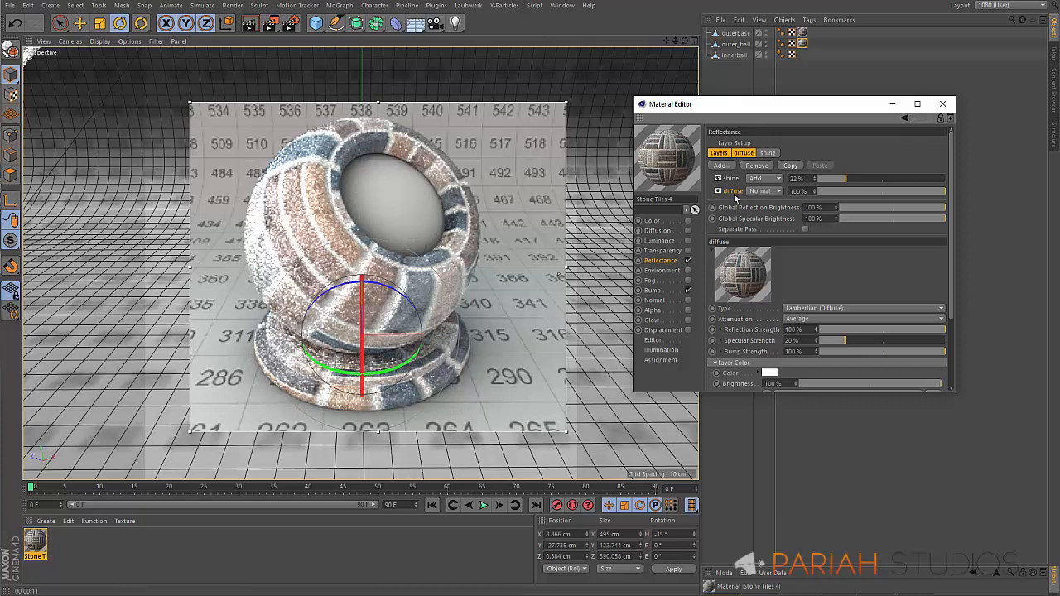
mouse_move(735, 195)
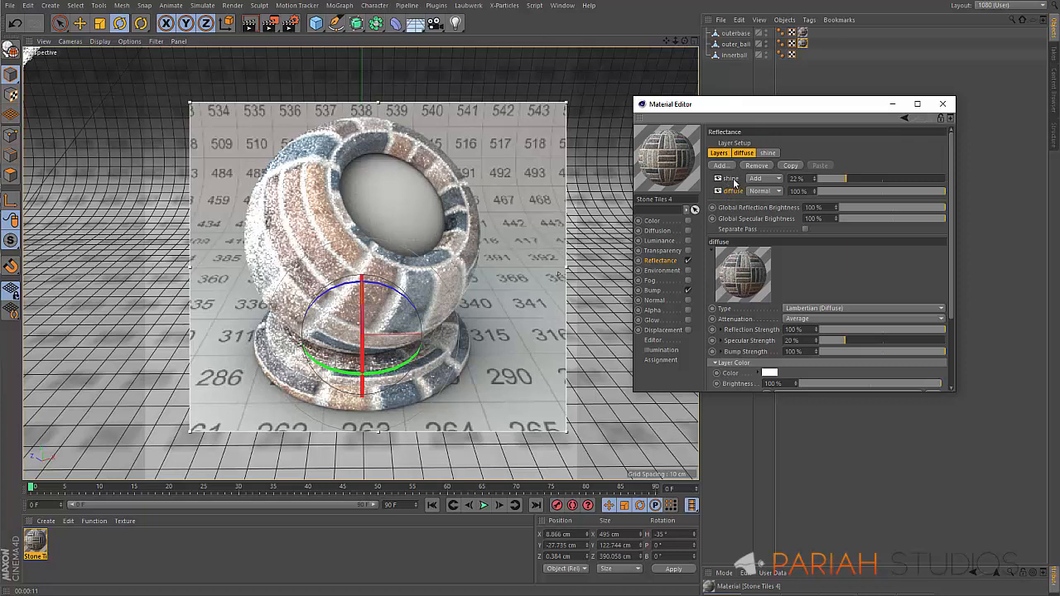
mouse_move(735, 190)
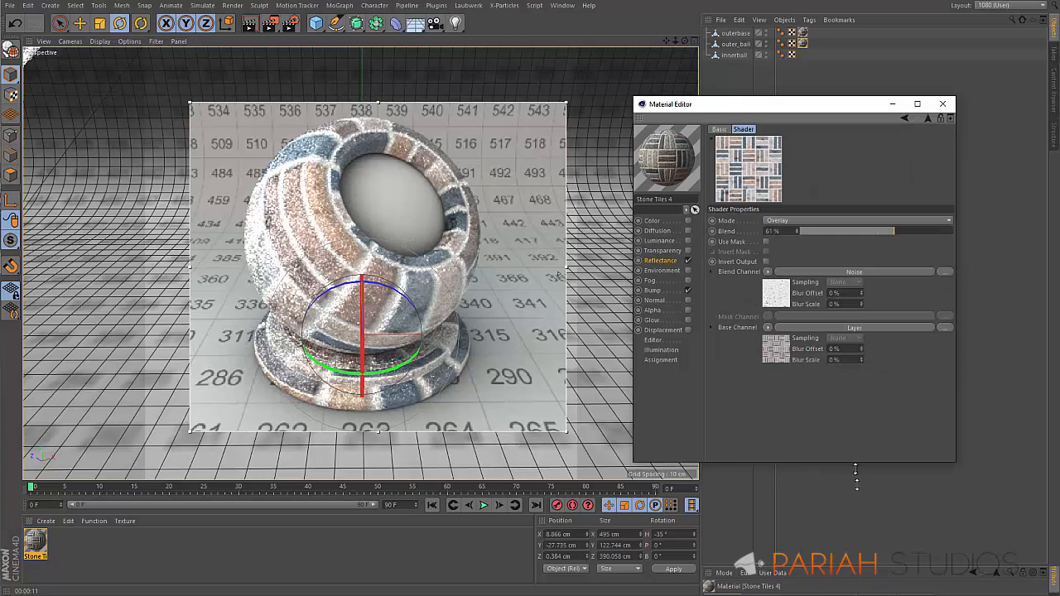
Examine the shine reflectance layer and the blended texture shader driving it
left_click(719, 129)
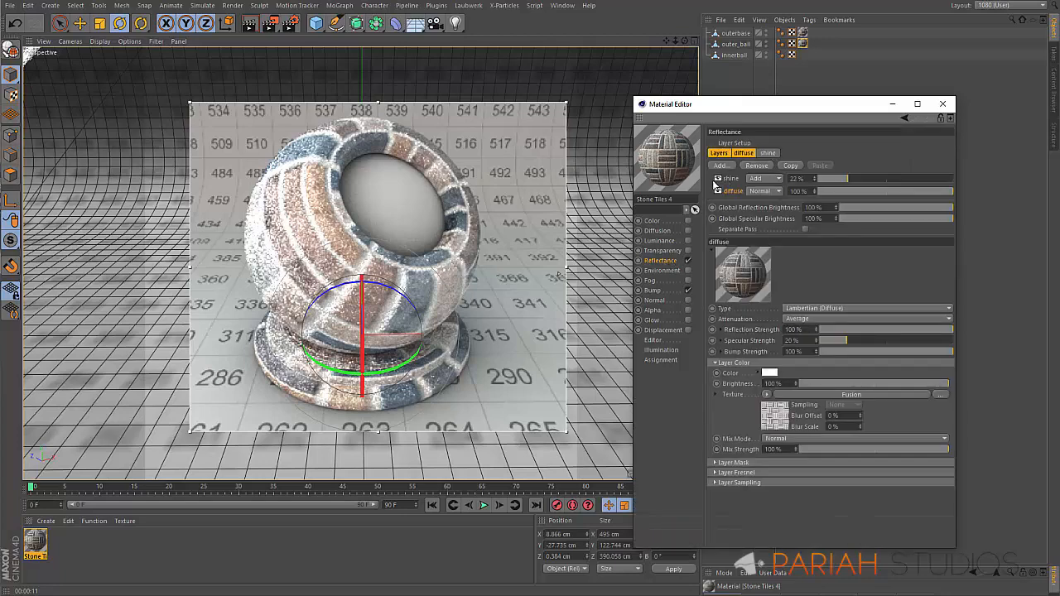
left_click(769, 152)
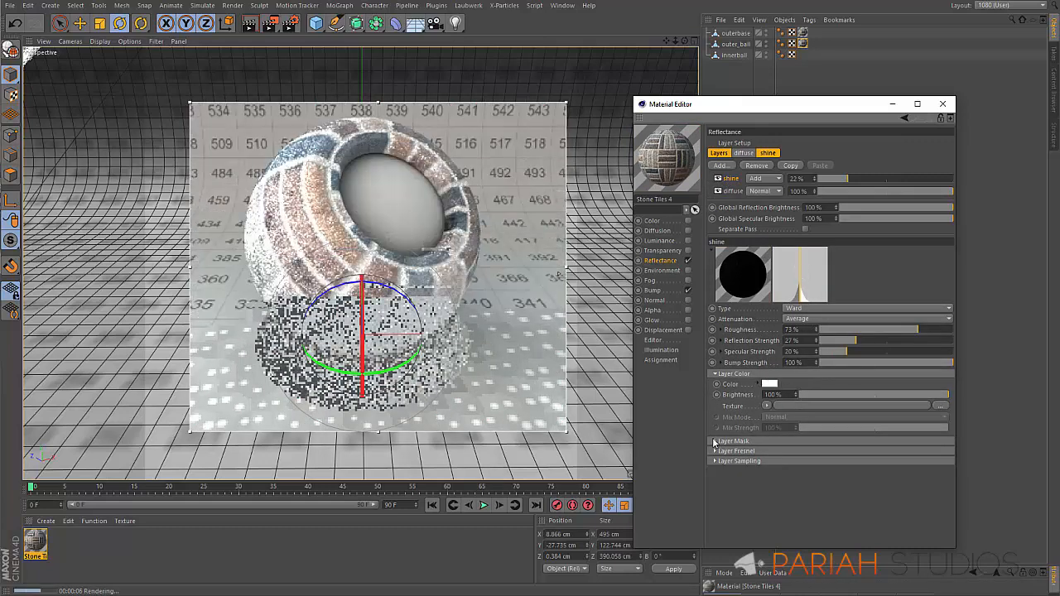
left_click(716, 441)
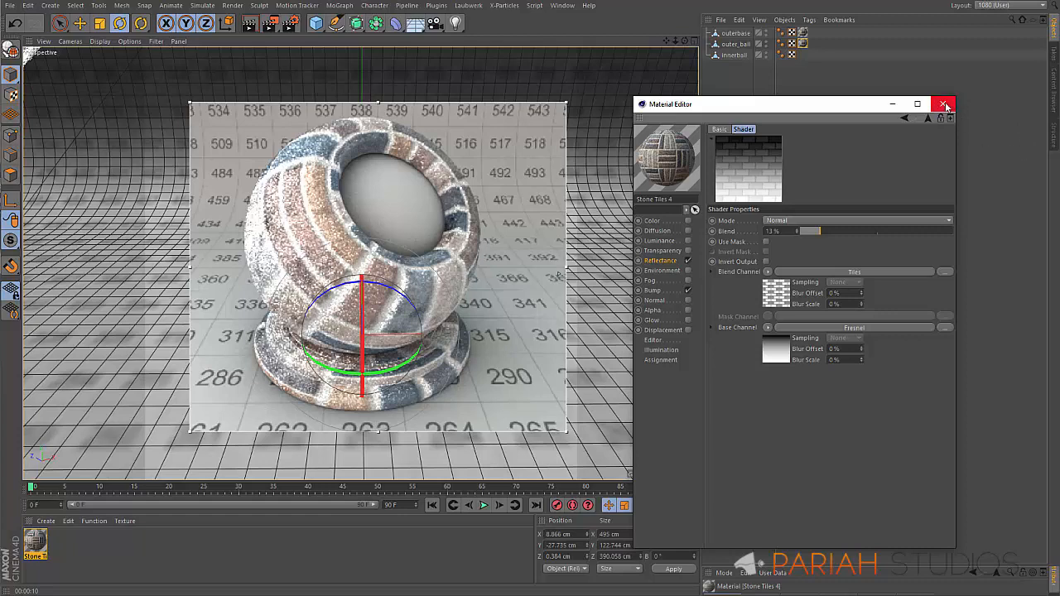
Close the Material Editor and scroll through the Metal presets: anodized, bronze, copper, gold
left_click(944, 103)
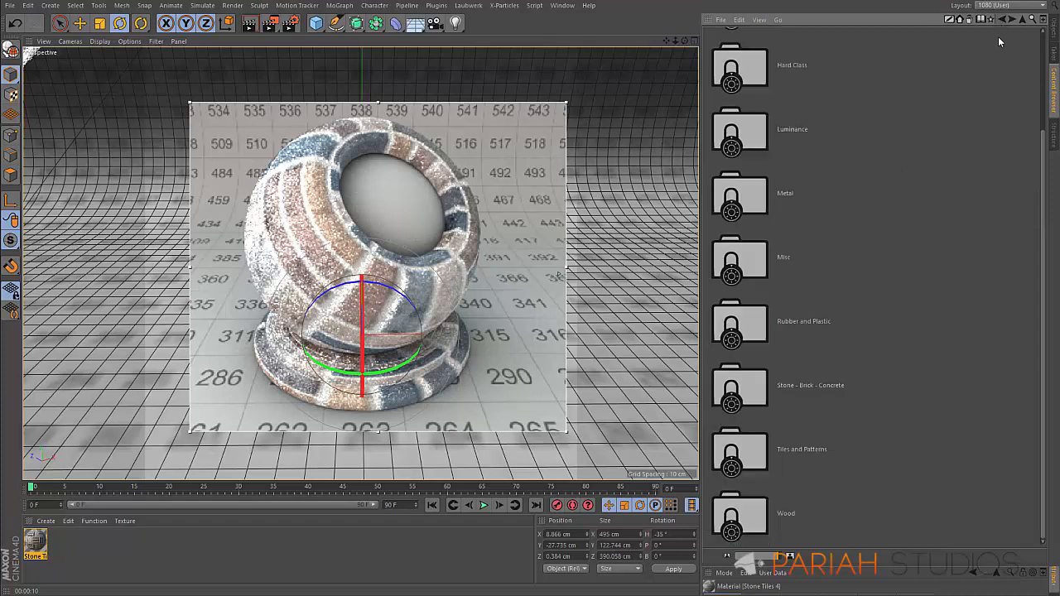
mouse_move(793, 206)
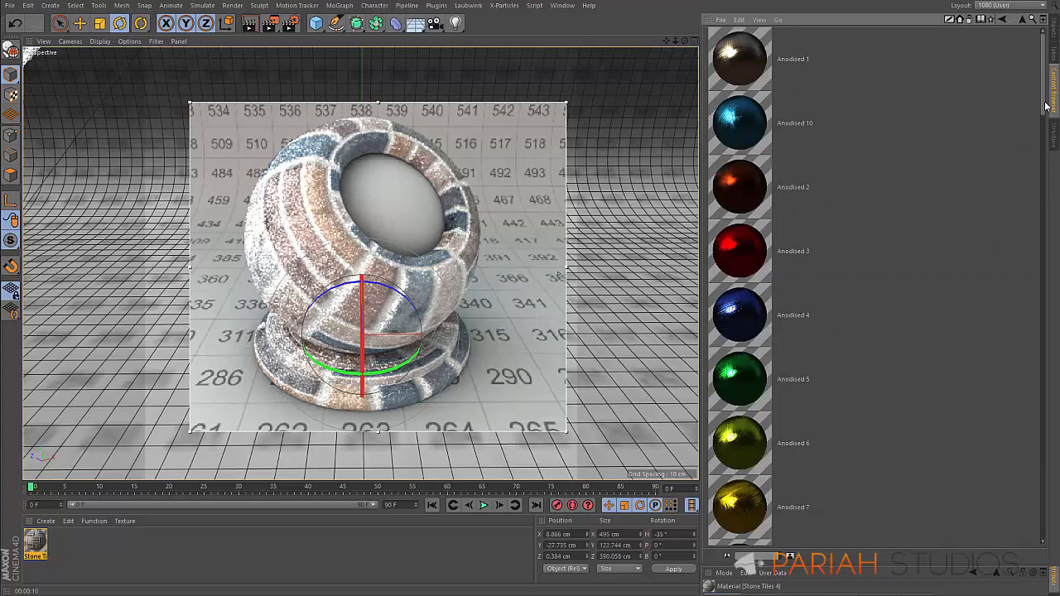
scroll("down", 3)
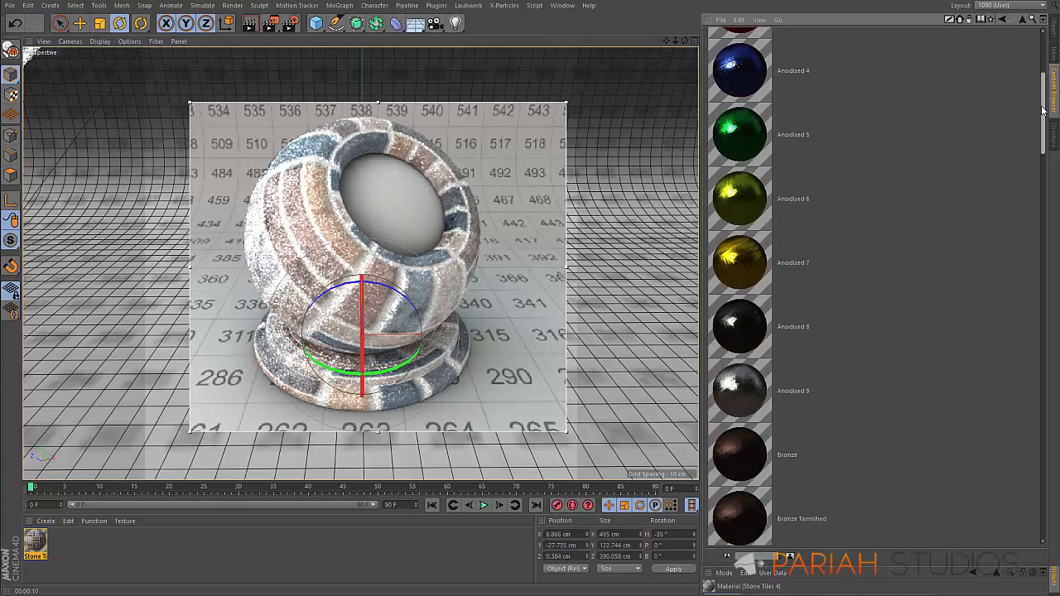
scroll("down", 3)
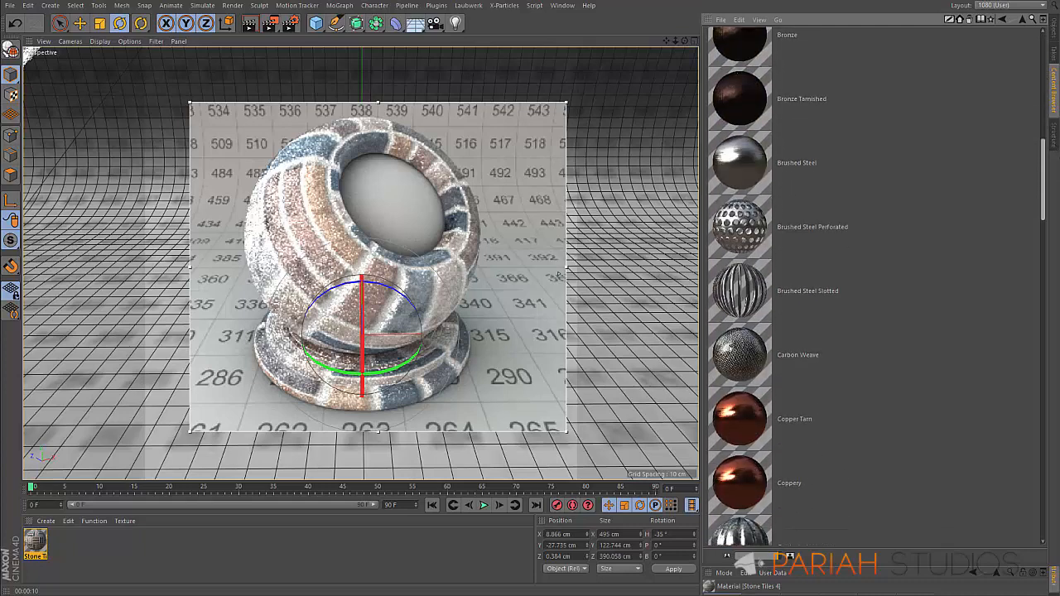
scroll("down", 3)
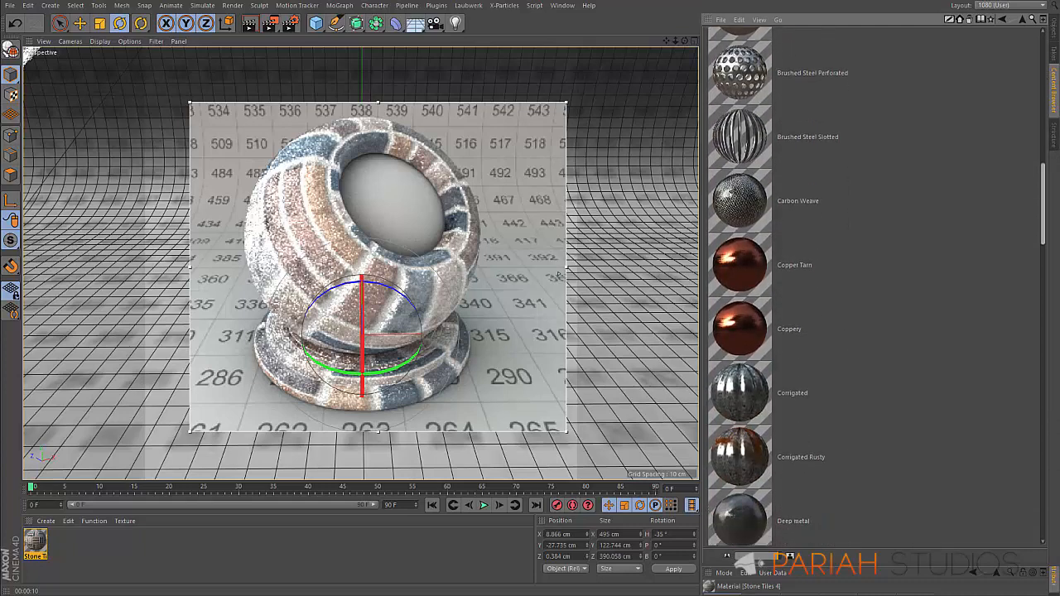
scroll("down", 3)
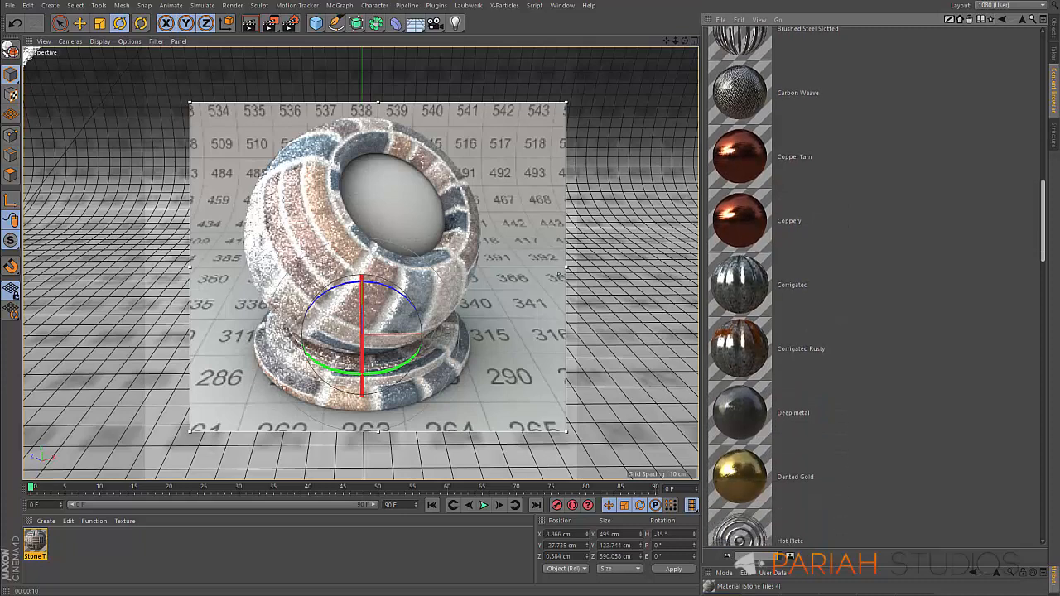
scroll("down", 3)
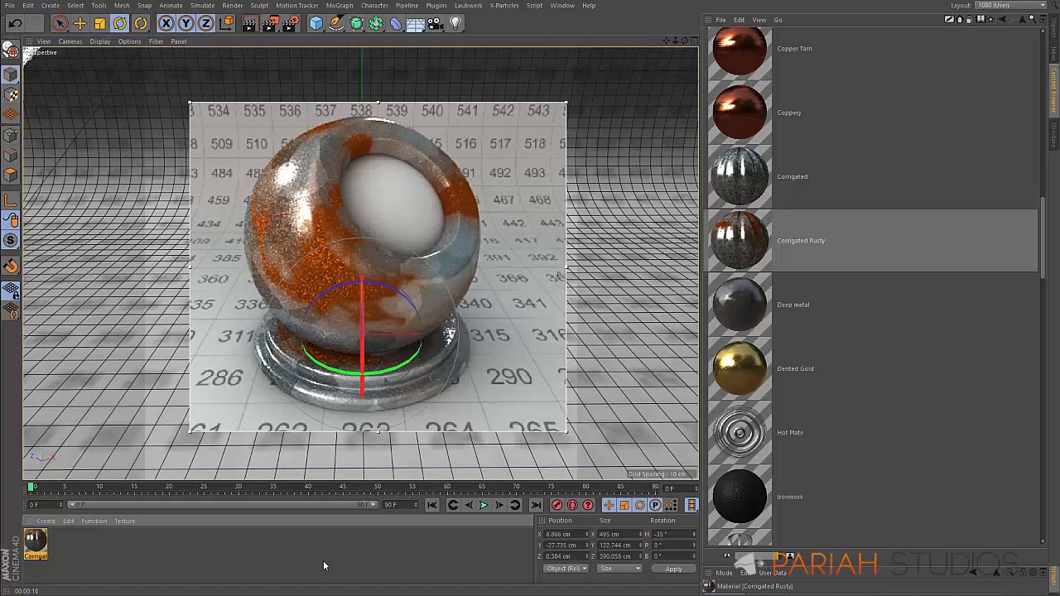
mouse_move(177, 353)
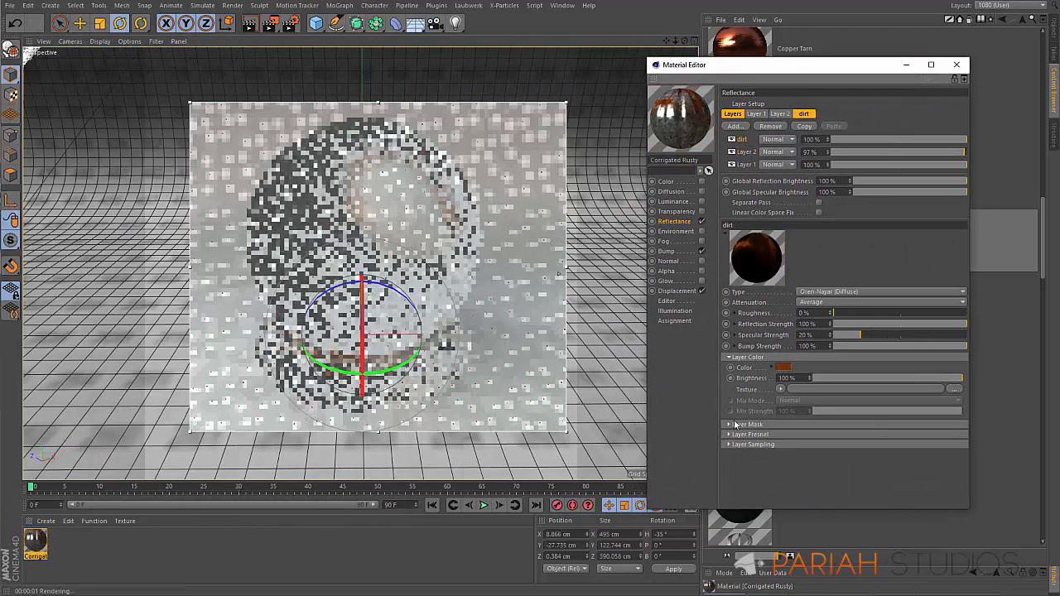
Select the Corrugated Rusty preset for the shader ball
left_click(729, 424)
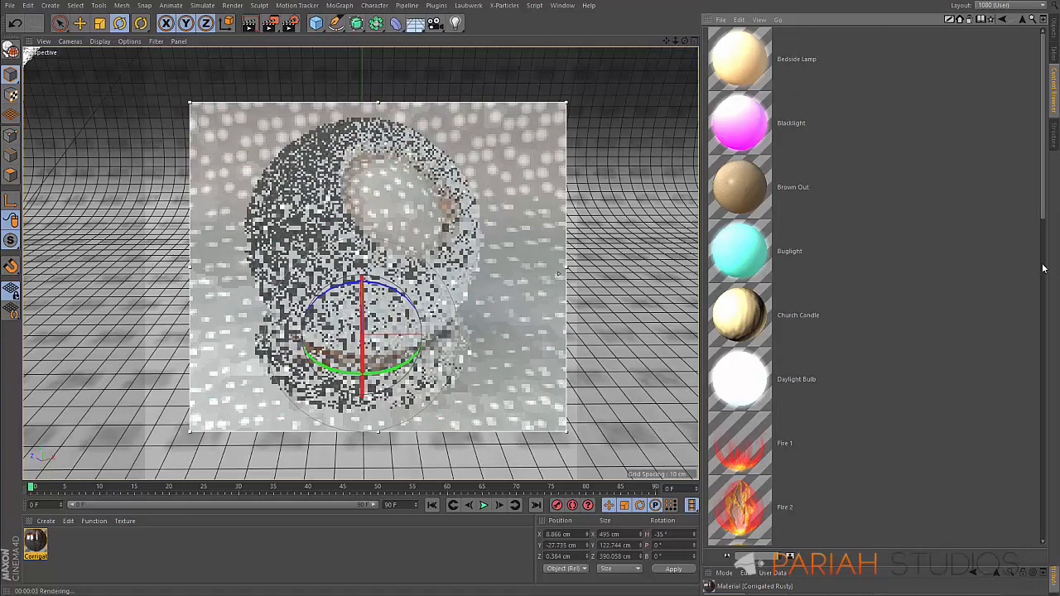
Apply the Fire 1 light preset, check its fire-textured reflectance preview, then close the editor
scroll("down", 3)
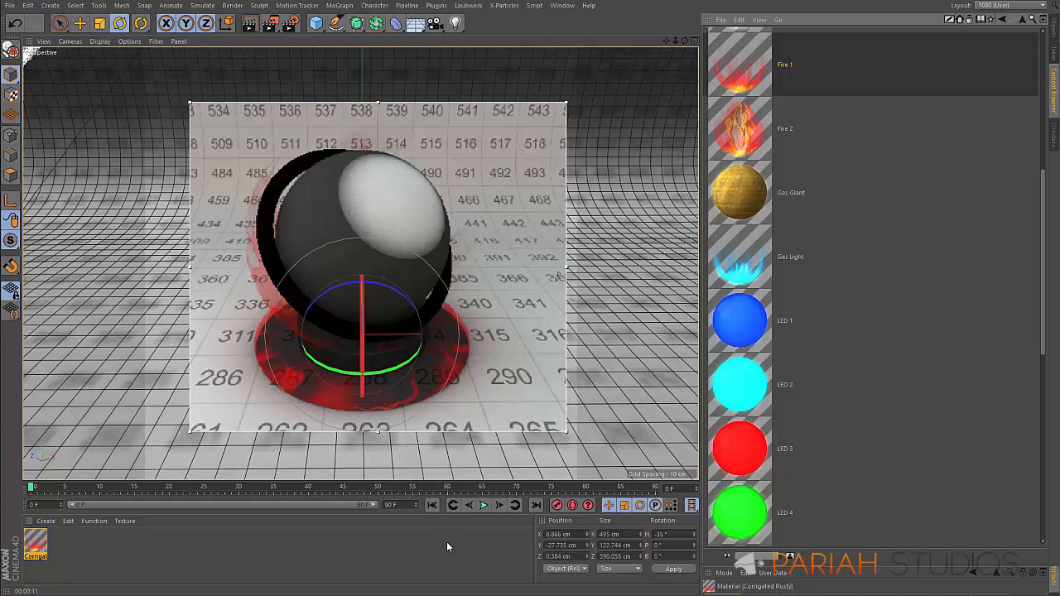
mouse_move(149, 595)
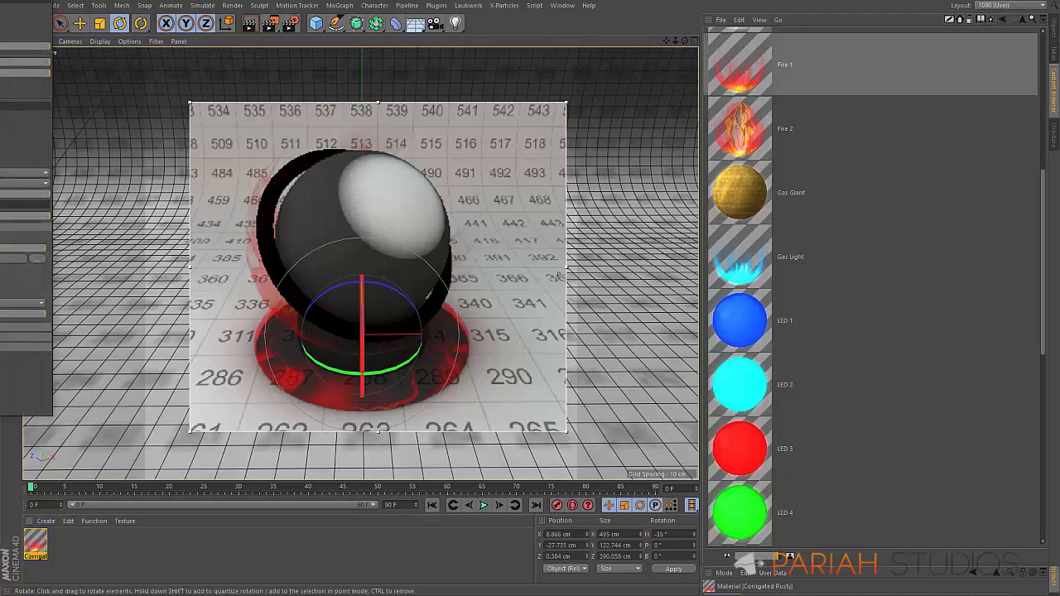
double_click(35, 543)
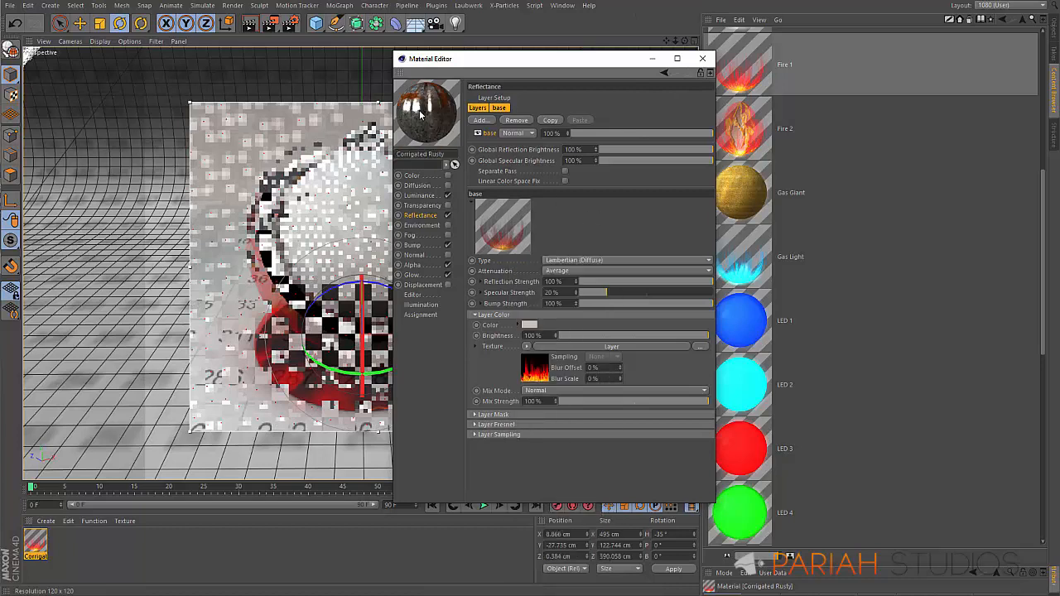
right_click(427, 113)
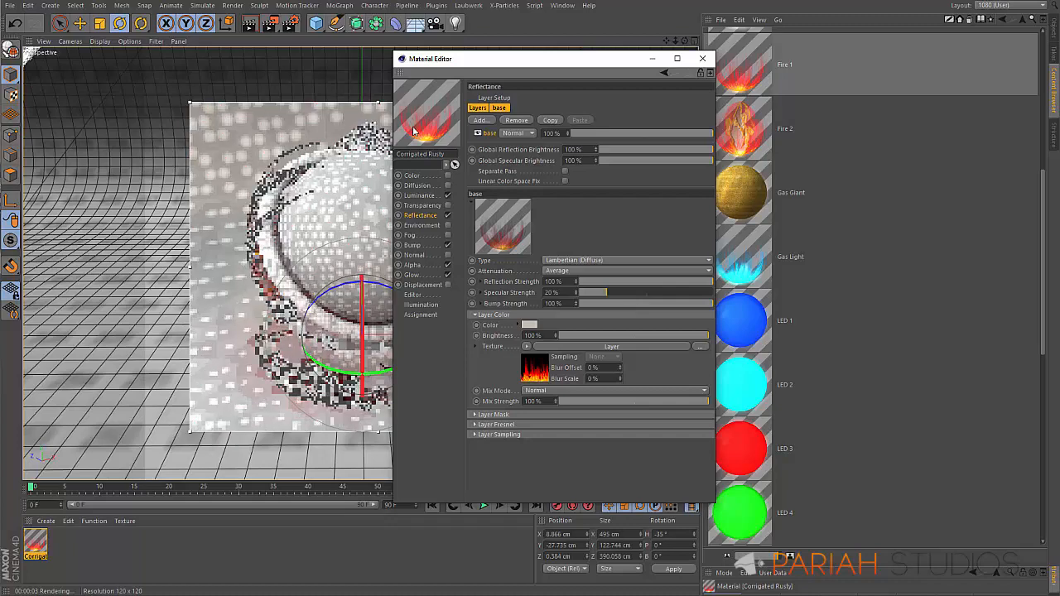
right_click(428, 116)
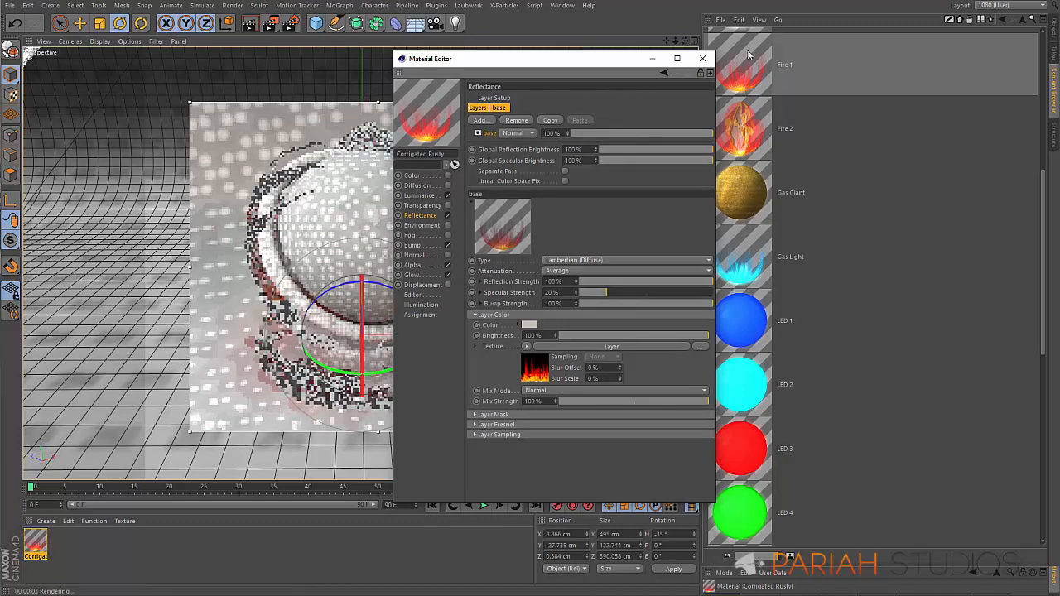
left_click(702, 58)
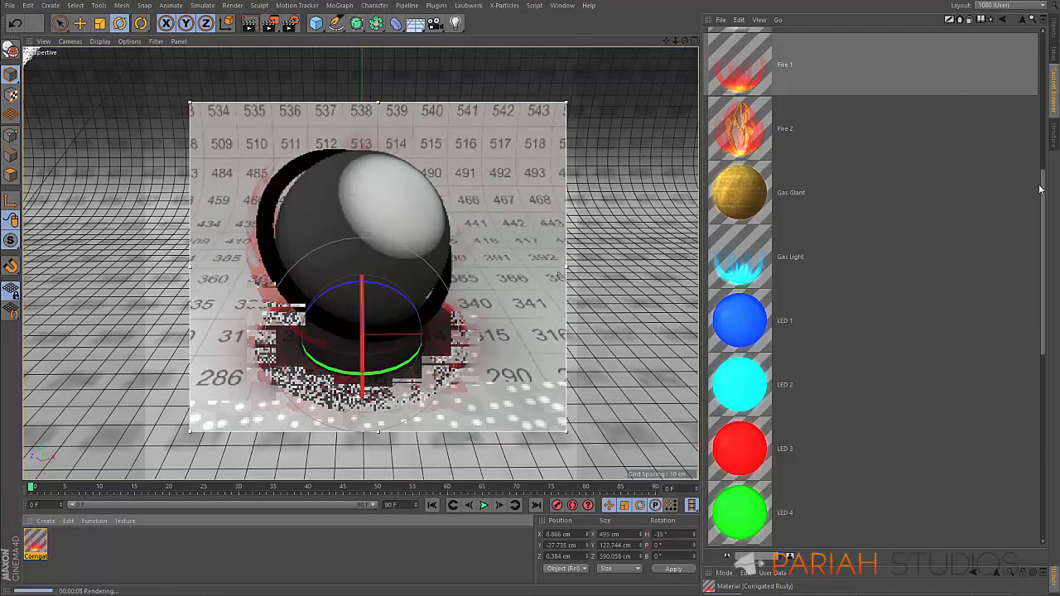
Scroll past the light presets into the Glass - Transparent - Ice collection: Diamond, Frosted, Ice Cube, Ruby
scroll("down", 3)
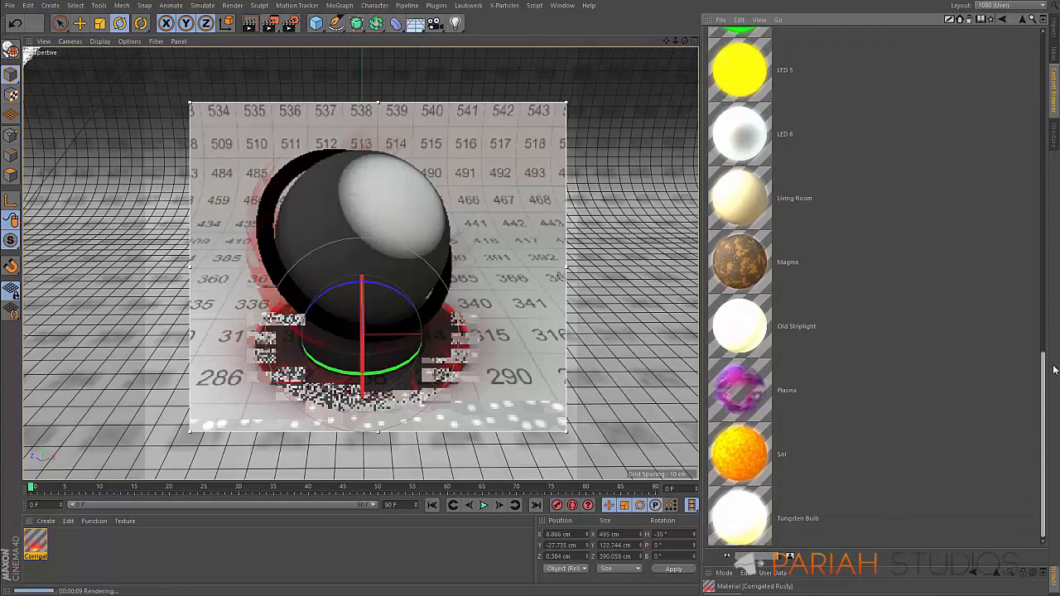
scroll("down", 3)
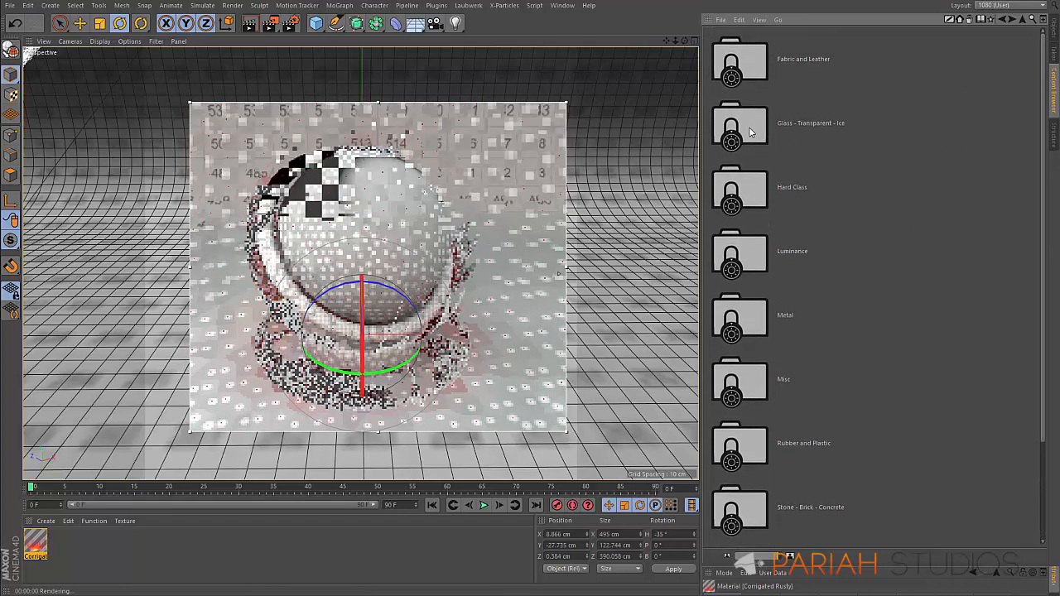
scroll("down", 3)
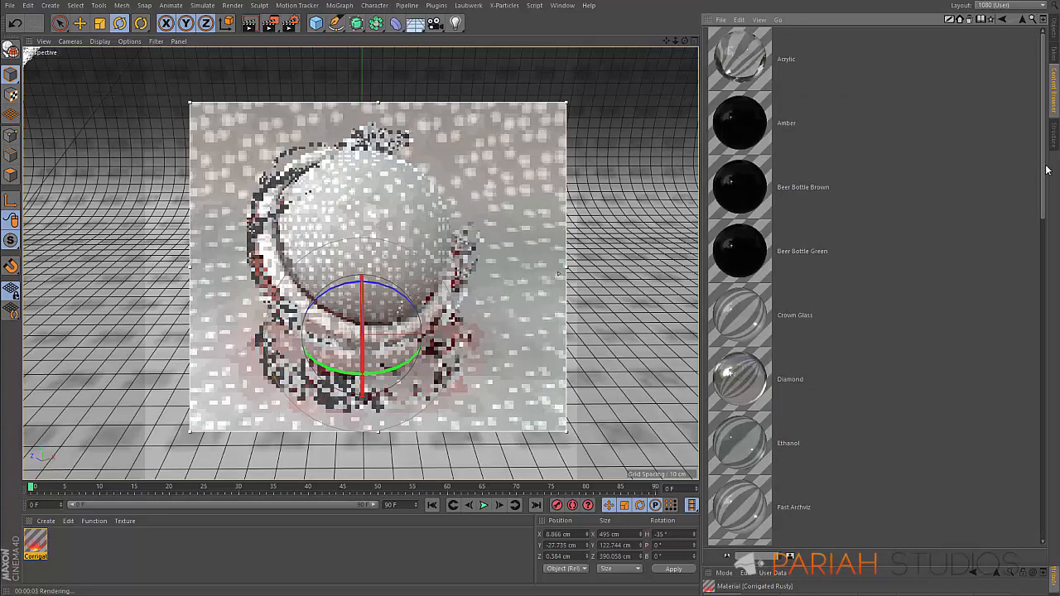
scroll("down", 3)
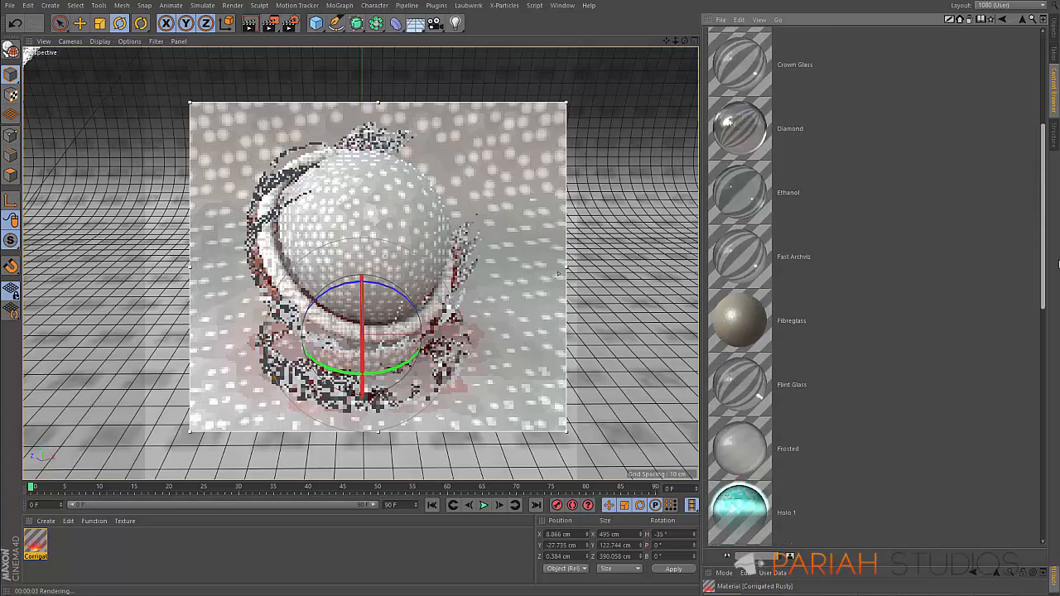
scroll("down", 3)
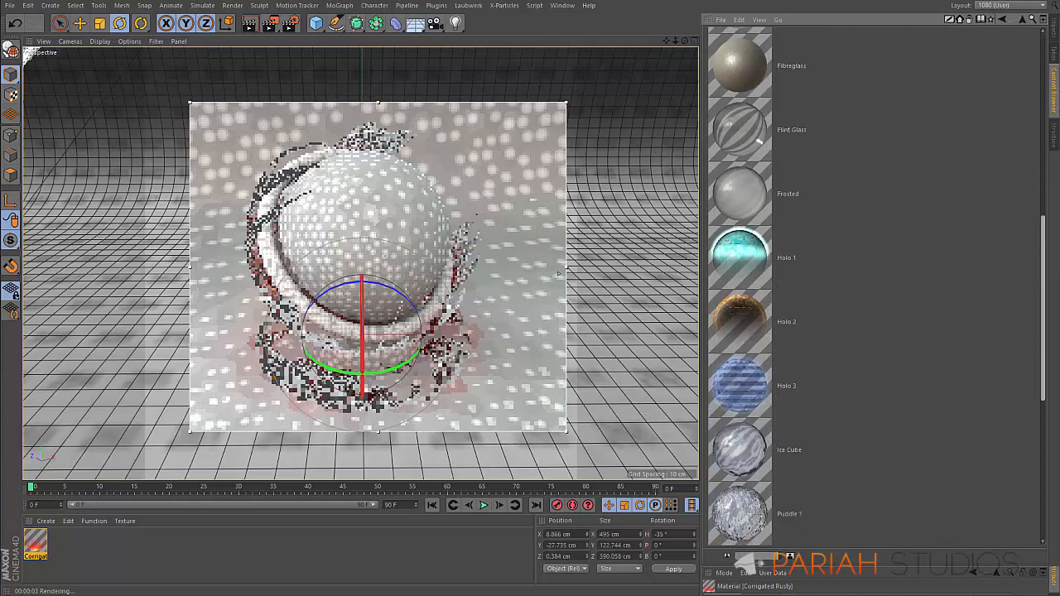
scroll("down", 3)
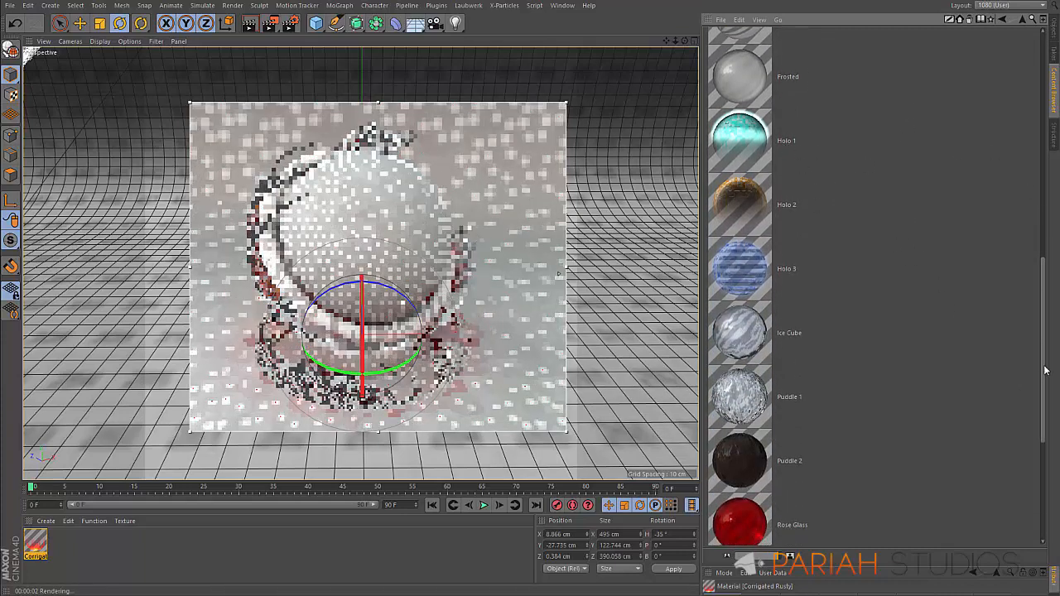
scroll("down", 3)
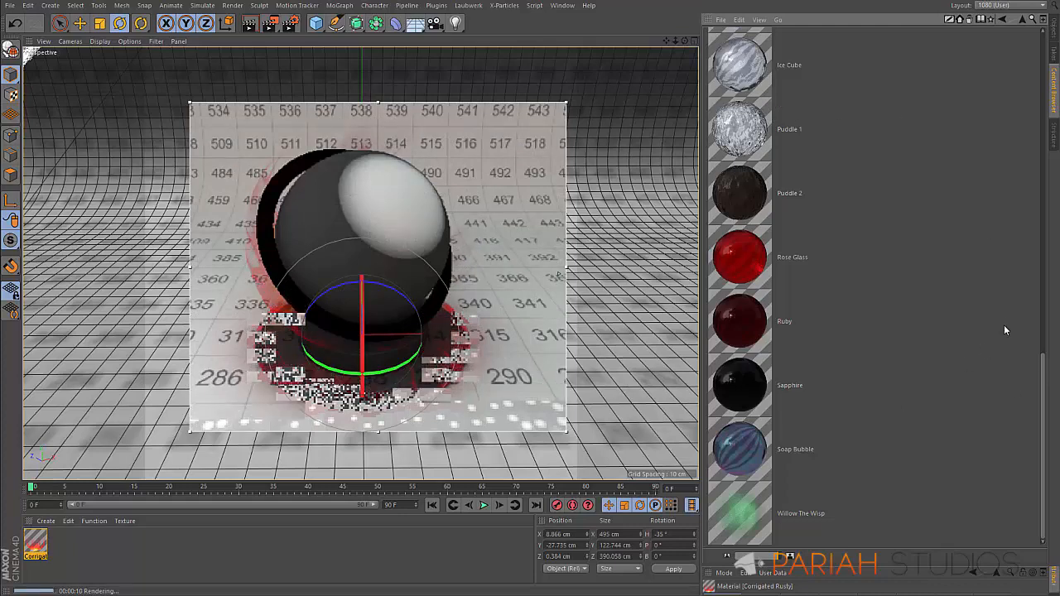
scroll("down", 3)
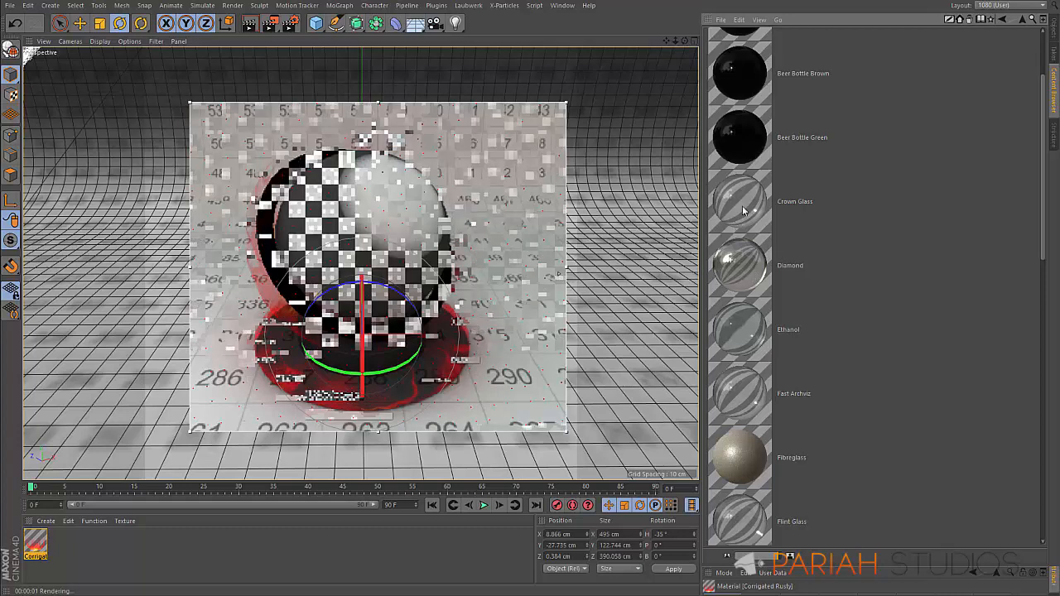
Open the Beer Bottle glass material and view its transparency and bump channels
left_click(795, 202)
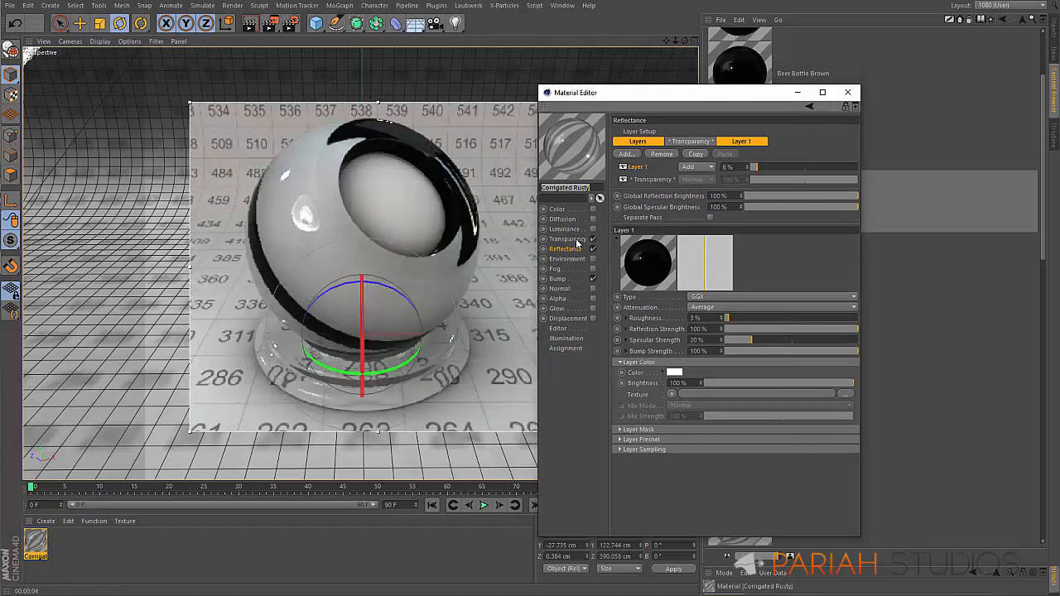
left_click(566, 239)
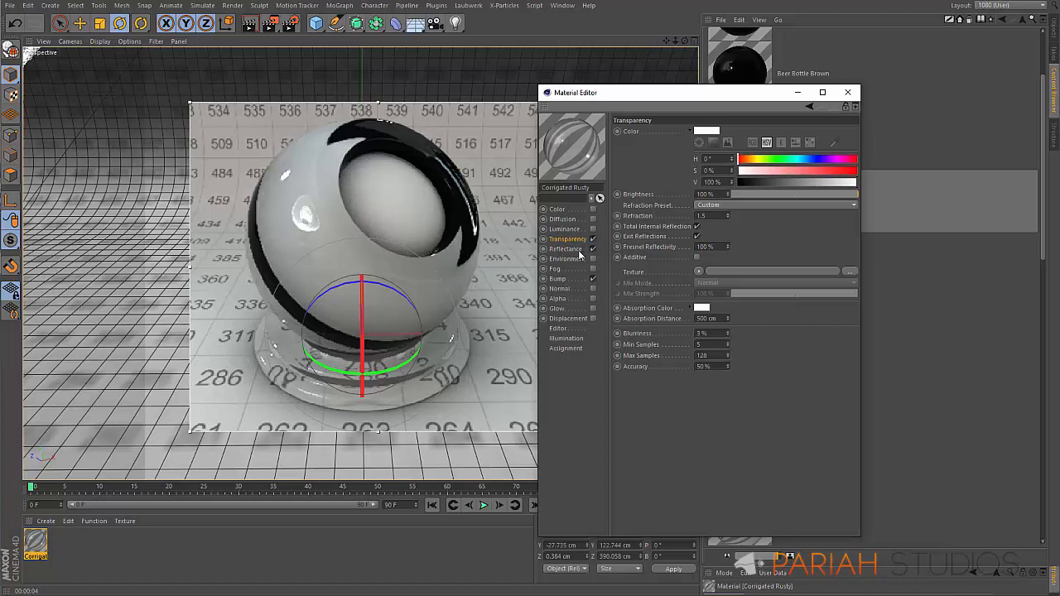
mouse_move(576, 255)
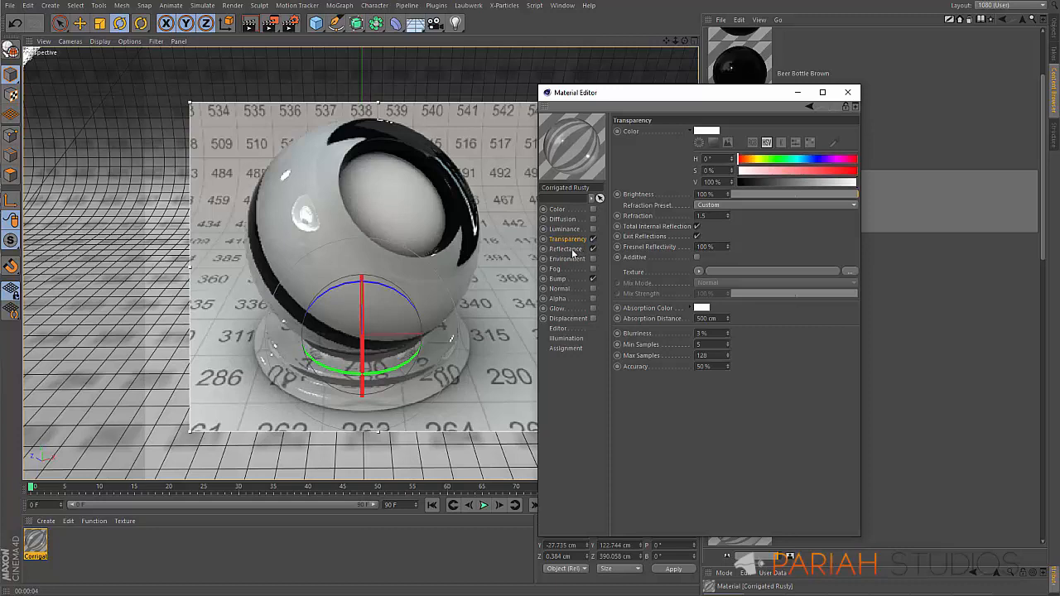
left_click(558, 278)
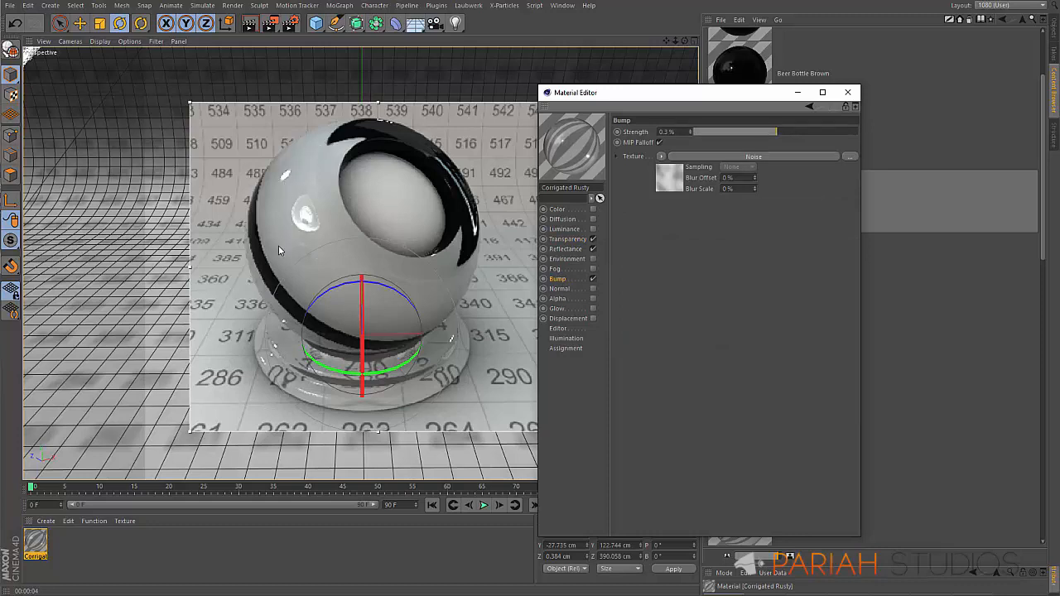
mouse_move(549, 212)
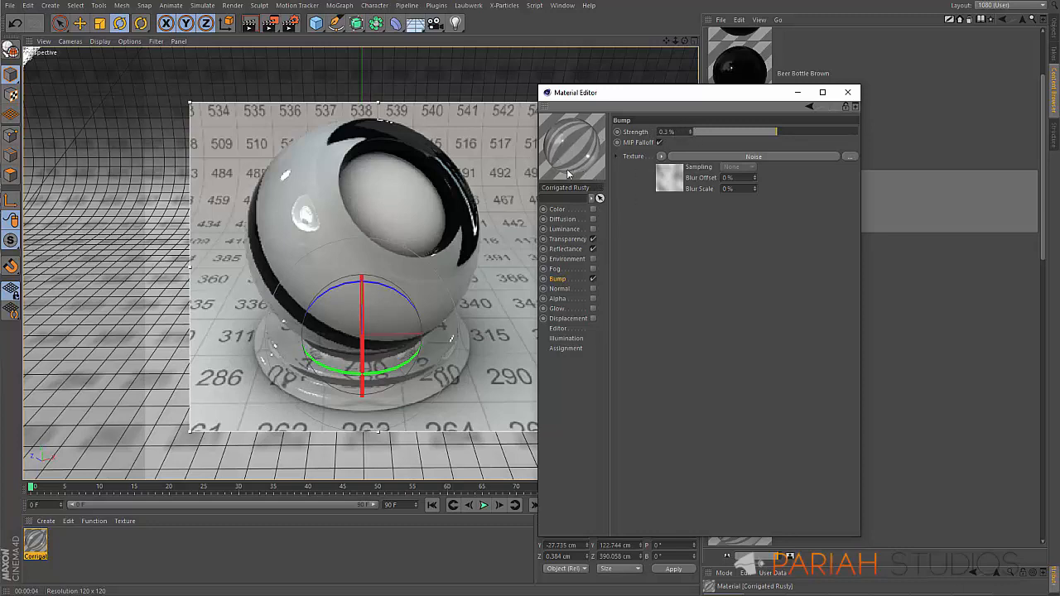
mouse_move(483, 179)
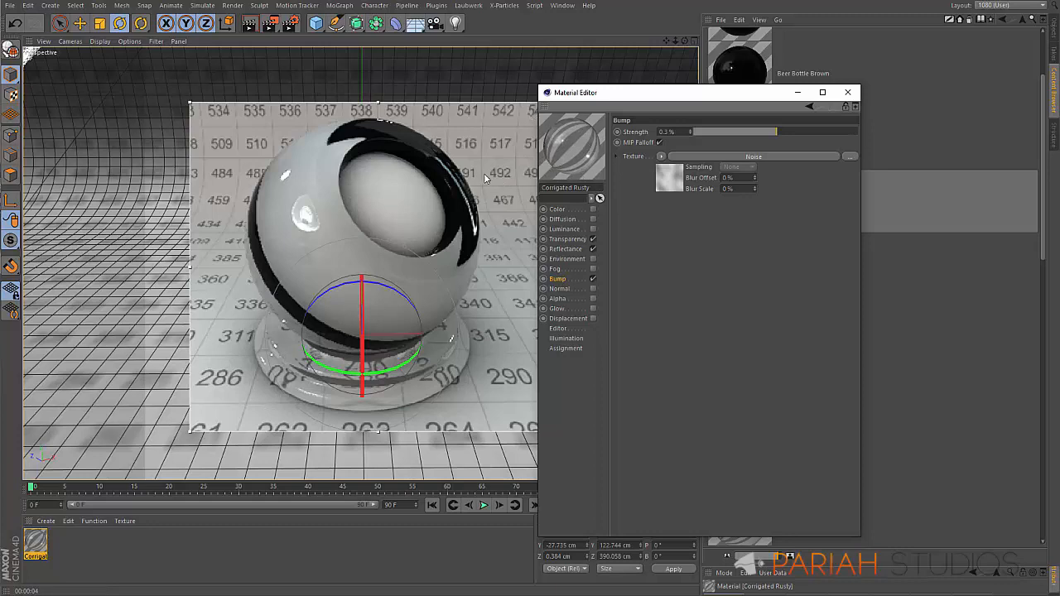
mouse_move(477, 202)
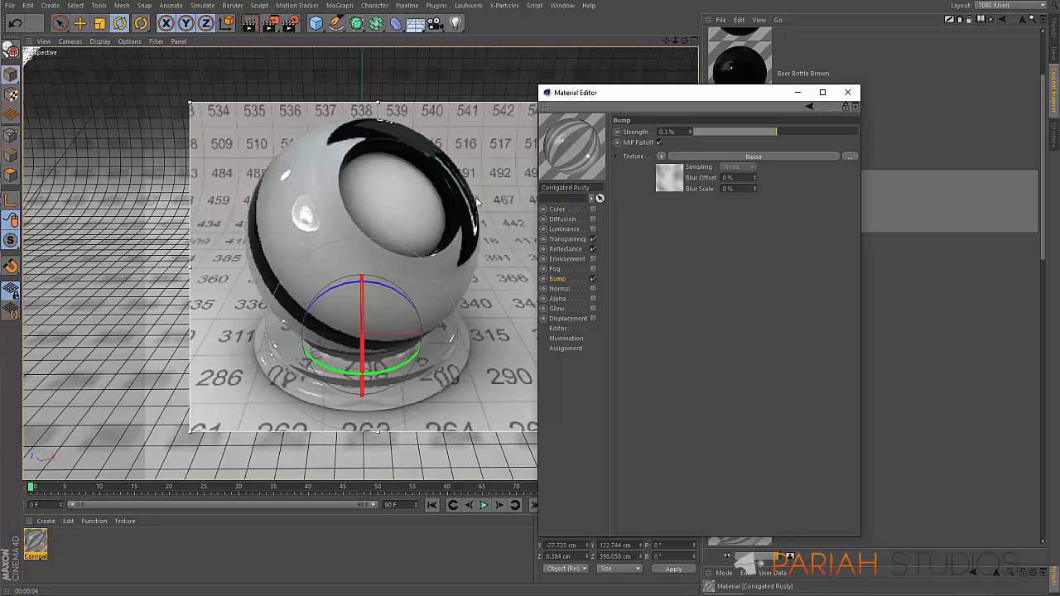
mouse_move(729, 96)
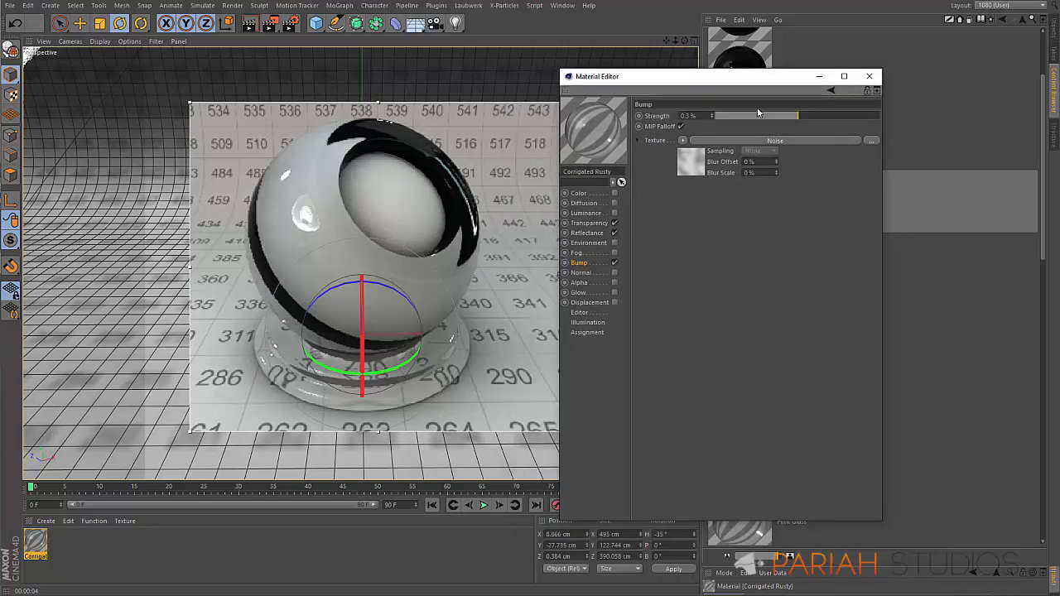
mouse_move(632, 106)
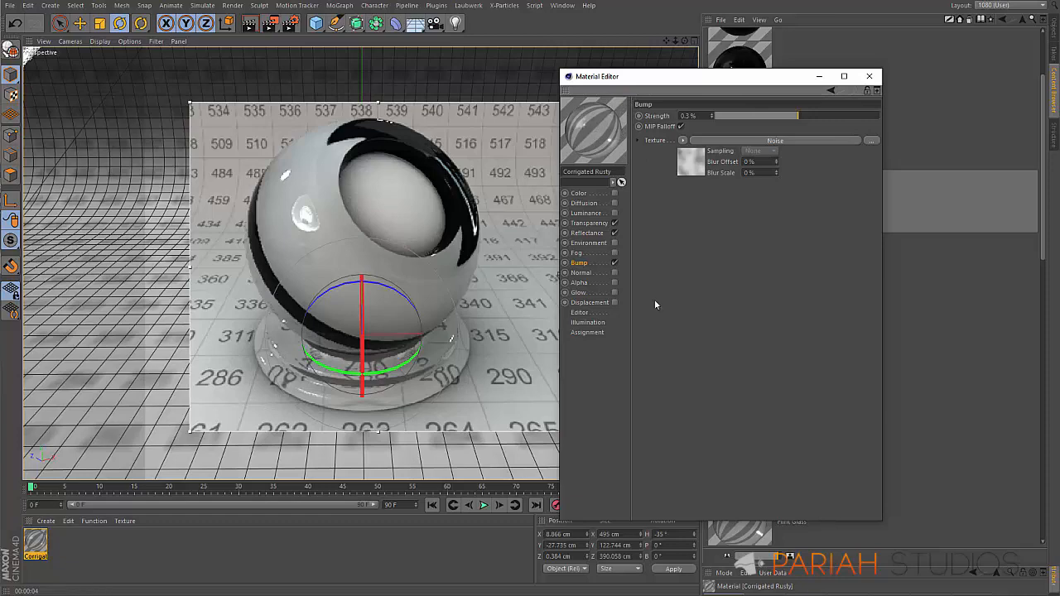
mouse_move(603, 271)
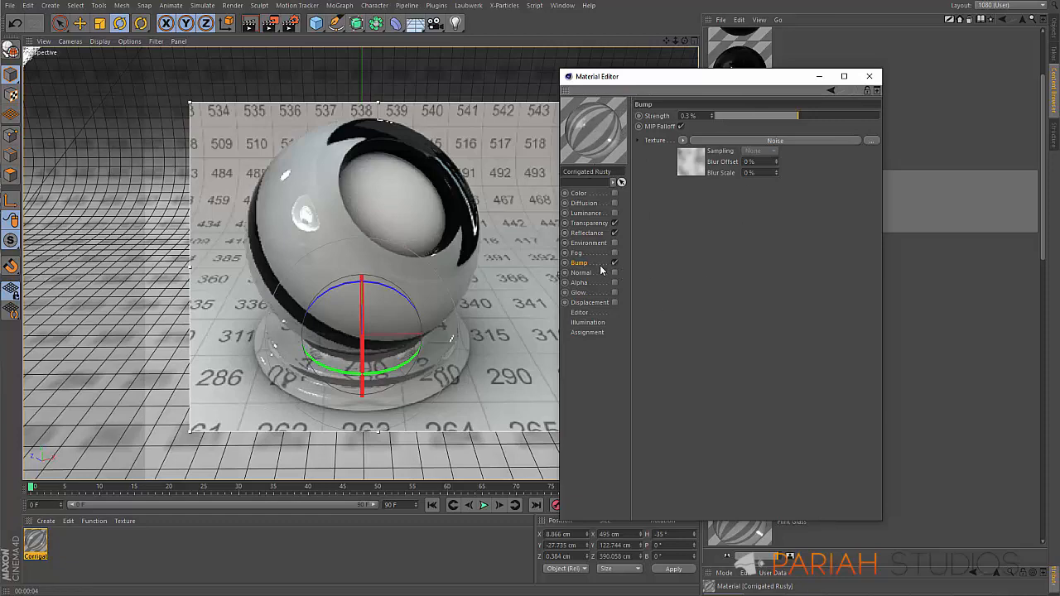
Close the glass material's editor, returning to the Crown Glass, Diamond and Flint Glass presets
left_click(868, 76)
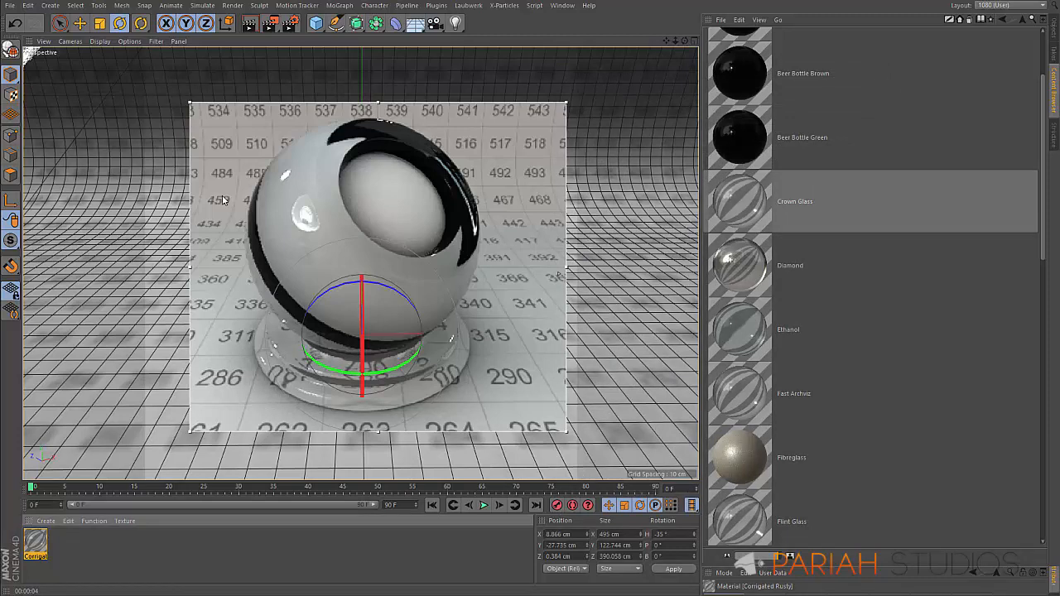
mouse_move(391, 259)
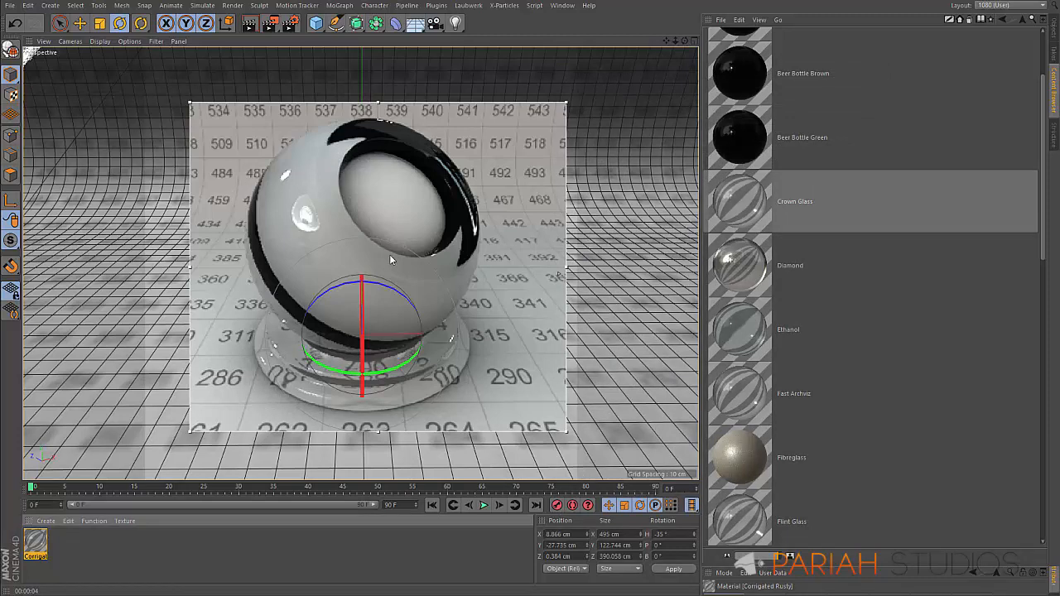
mouse_move(263, 346)
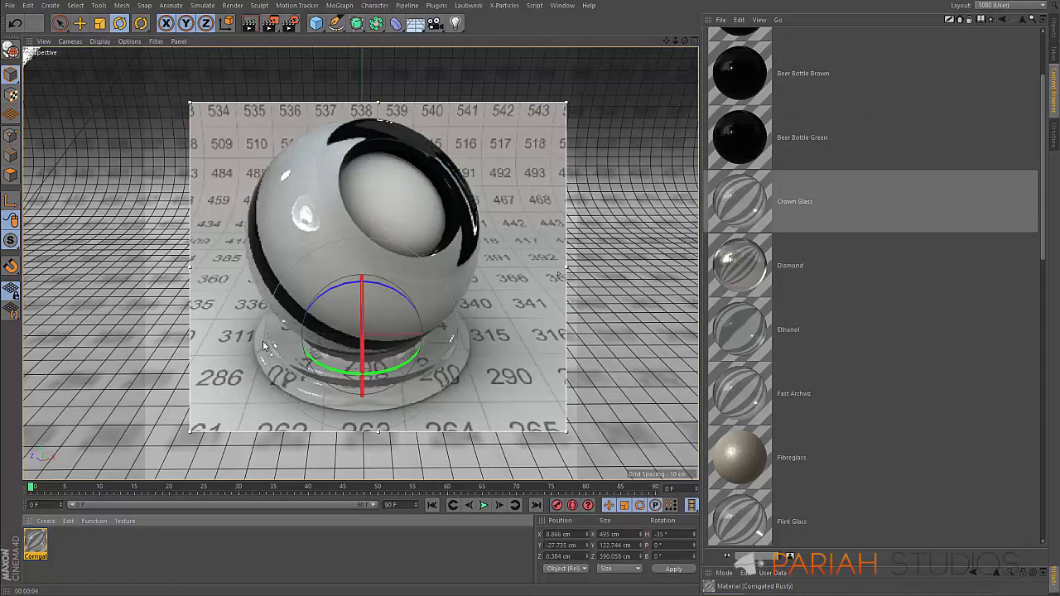
mouse_move(556, 278)
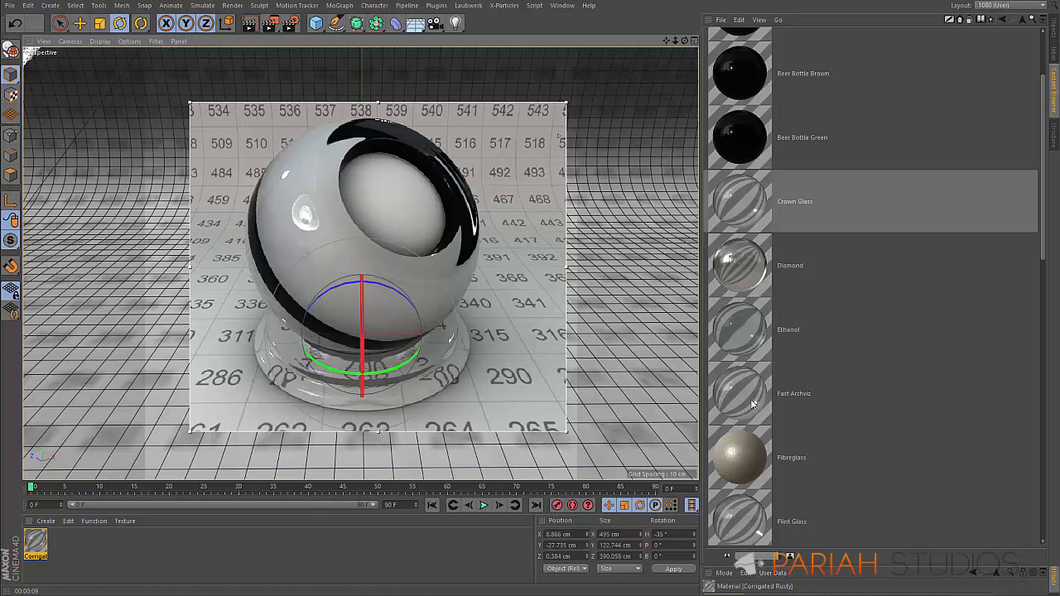
mouse_move(752, 405)
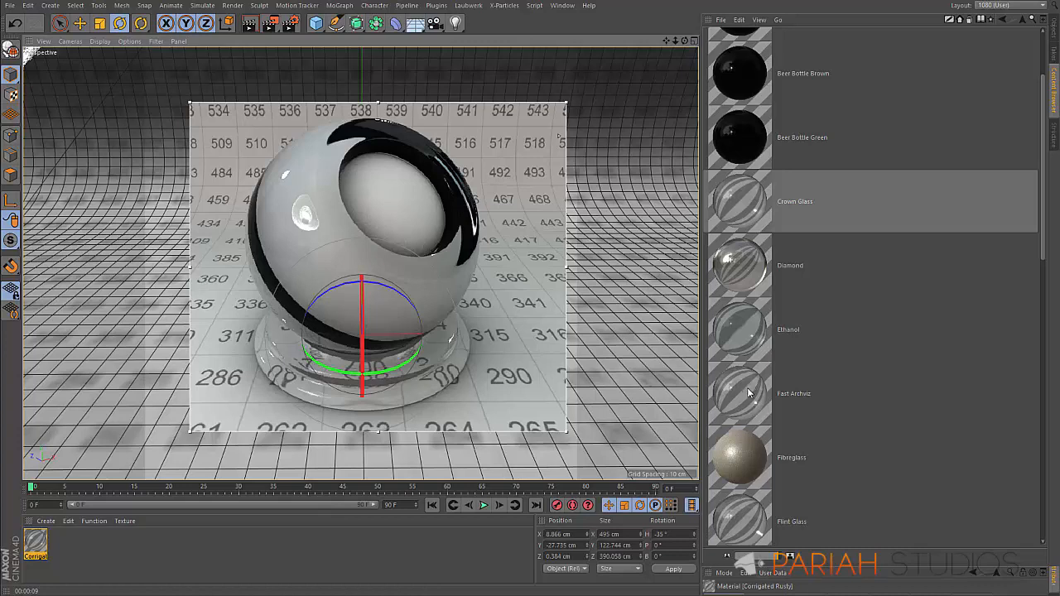
mouse_move(364, 219)
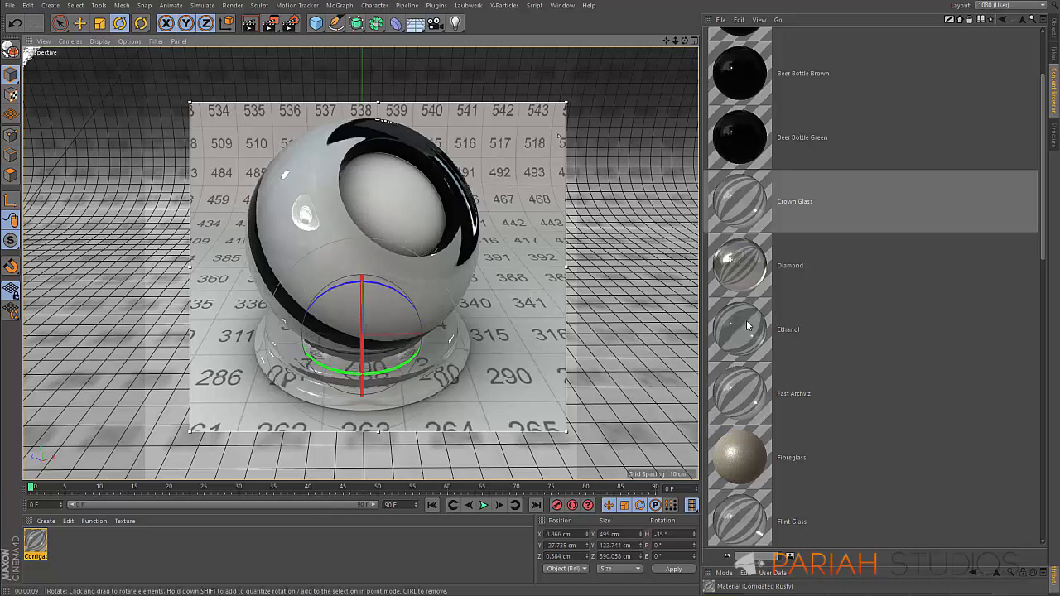
mouse_move(788, 296)
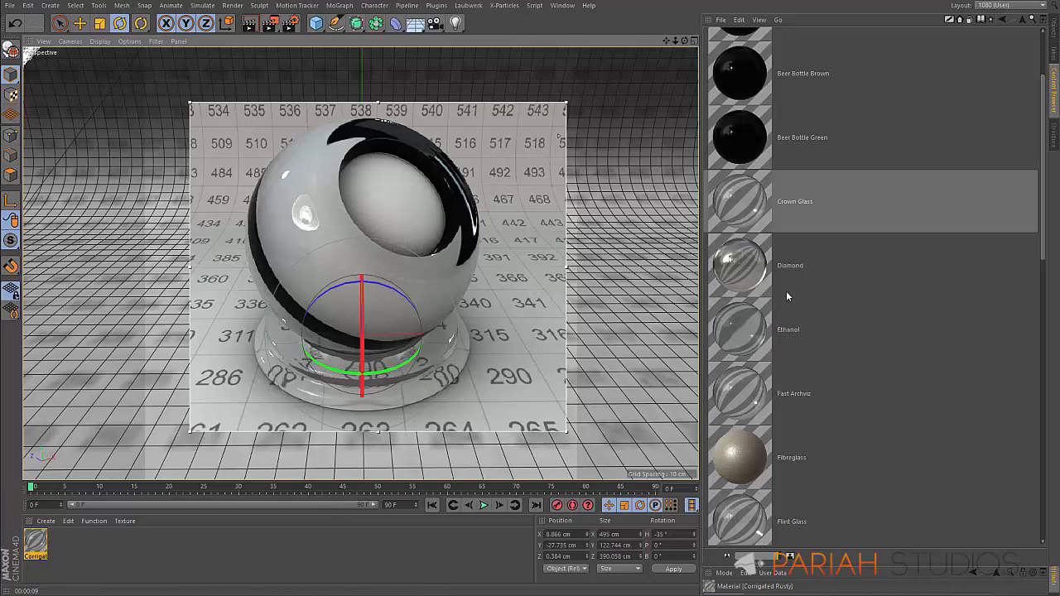
mouse_move(921, 129)
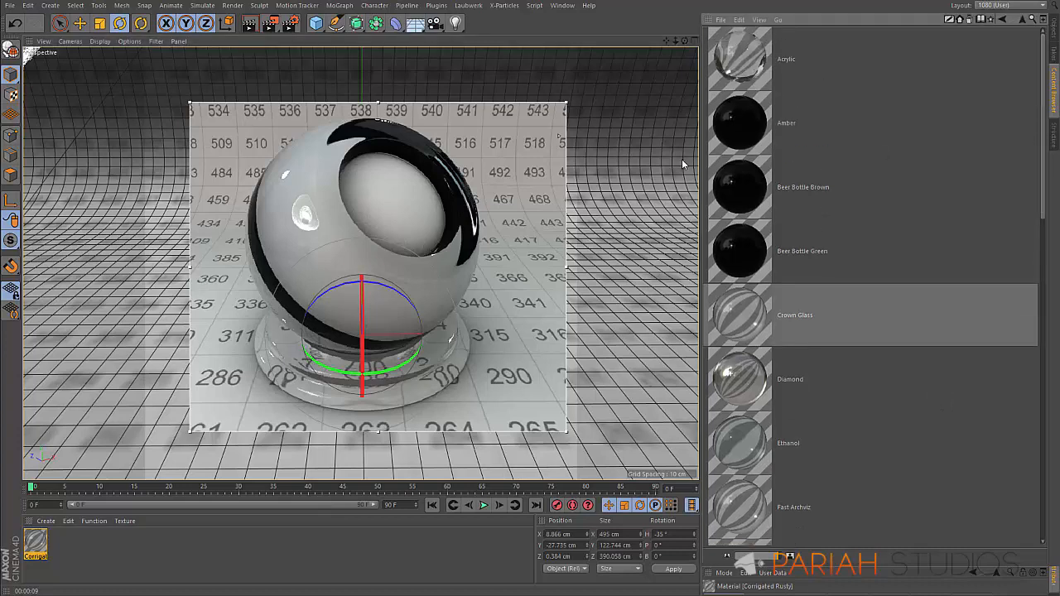
mouse_move(754, 139)
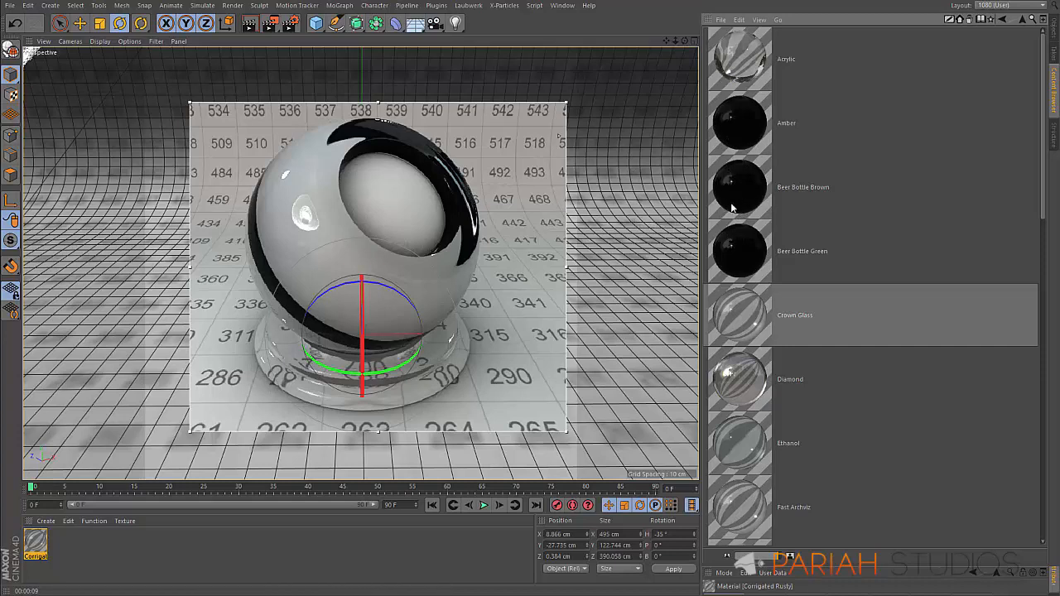
mouse_move(928, 183)
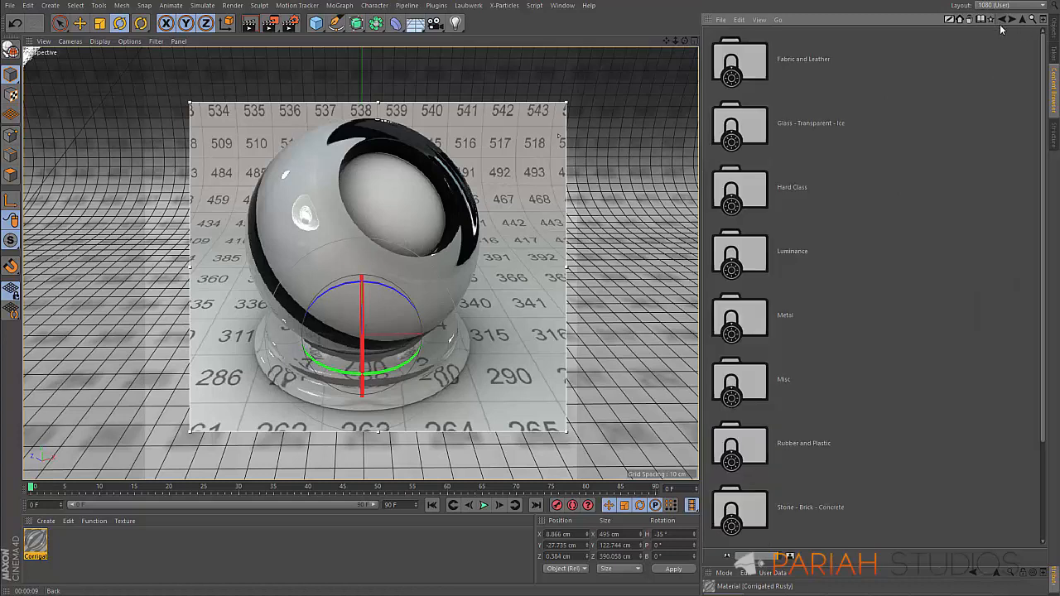
mouse_move(824, 389)
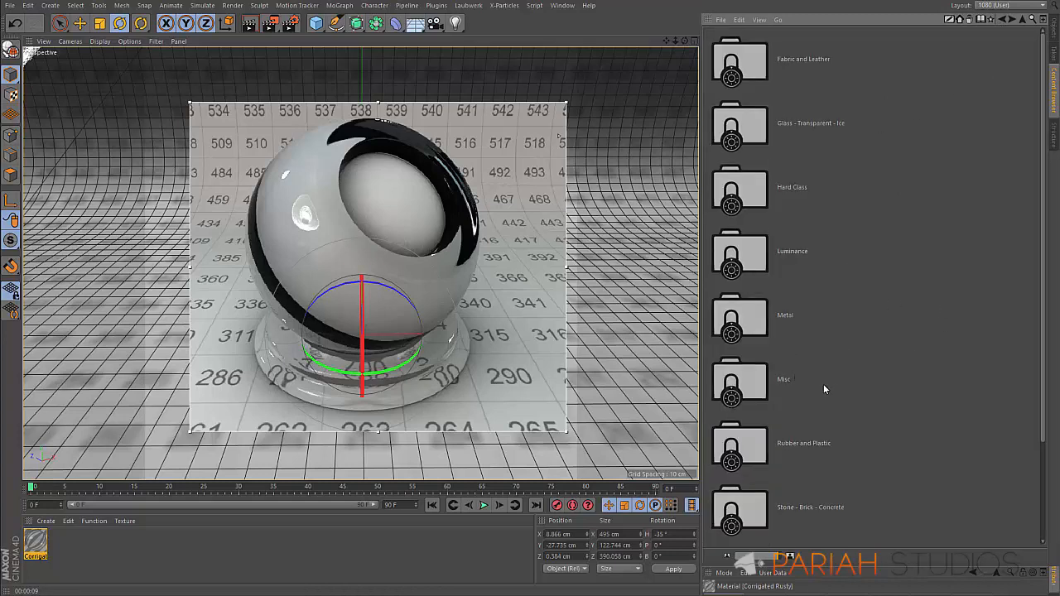
mouse_move(795, 384)
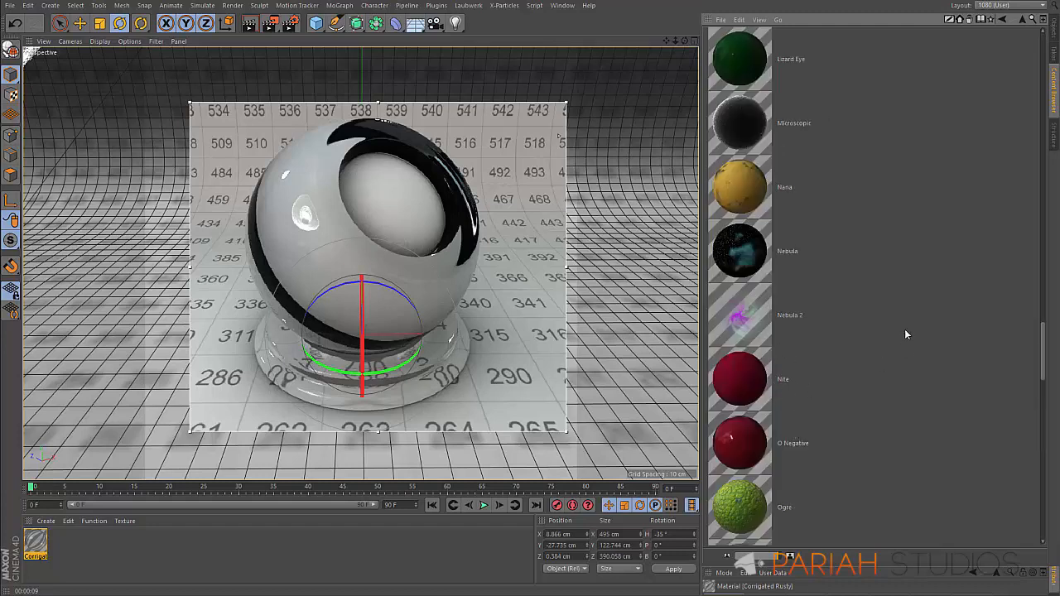
mouse_move(739, 207)
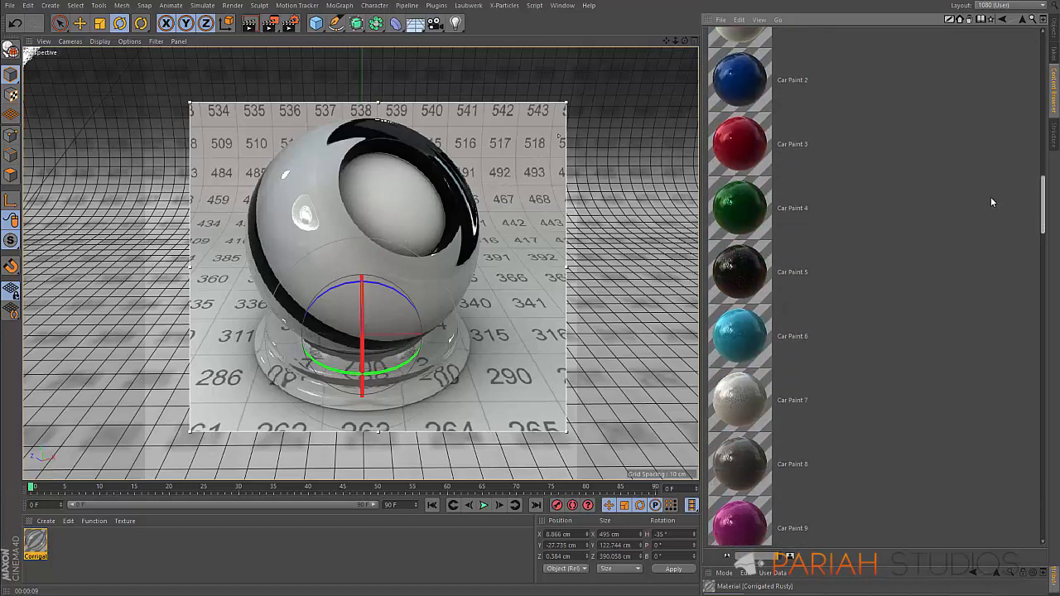
mouse_move(732, 407)
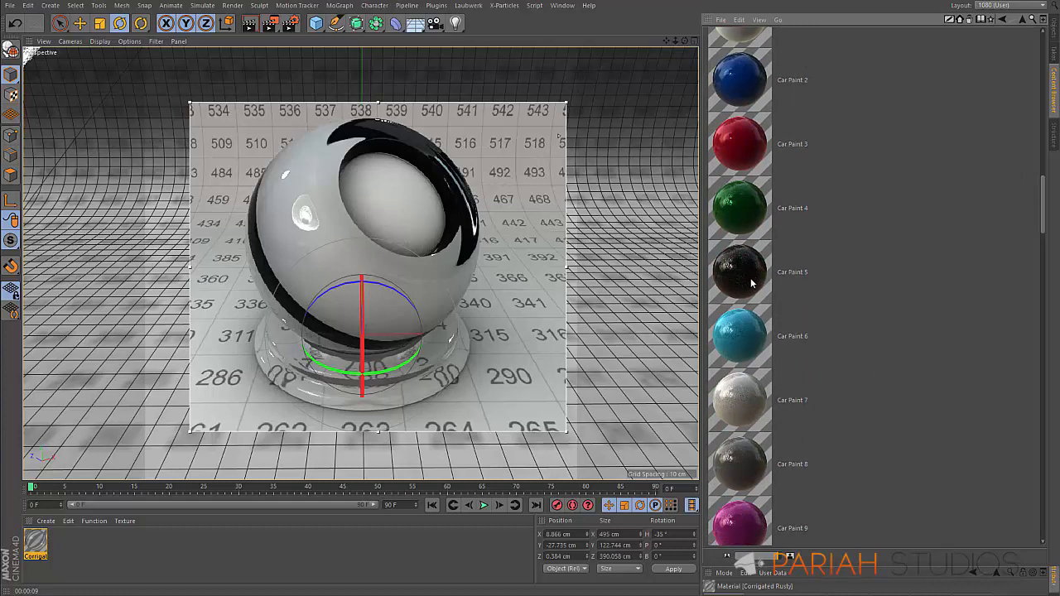
mouse_move(1037, 206)
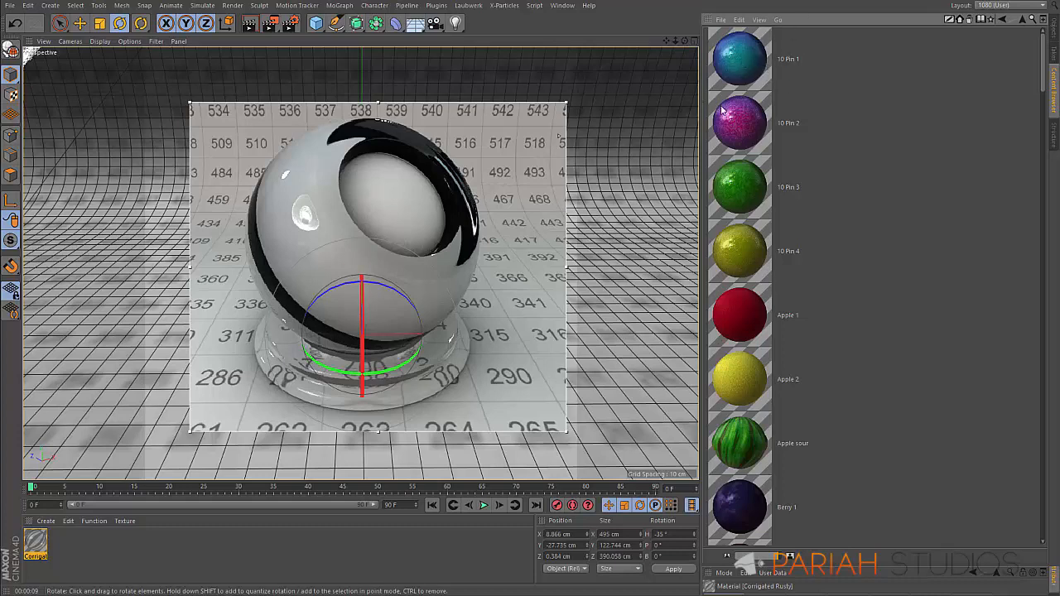
Apply the pink 10 Pin bowling-ball material to the shader ball
left_click(739, 123)
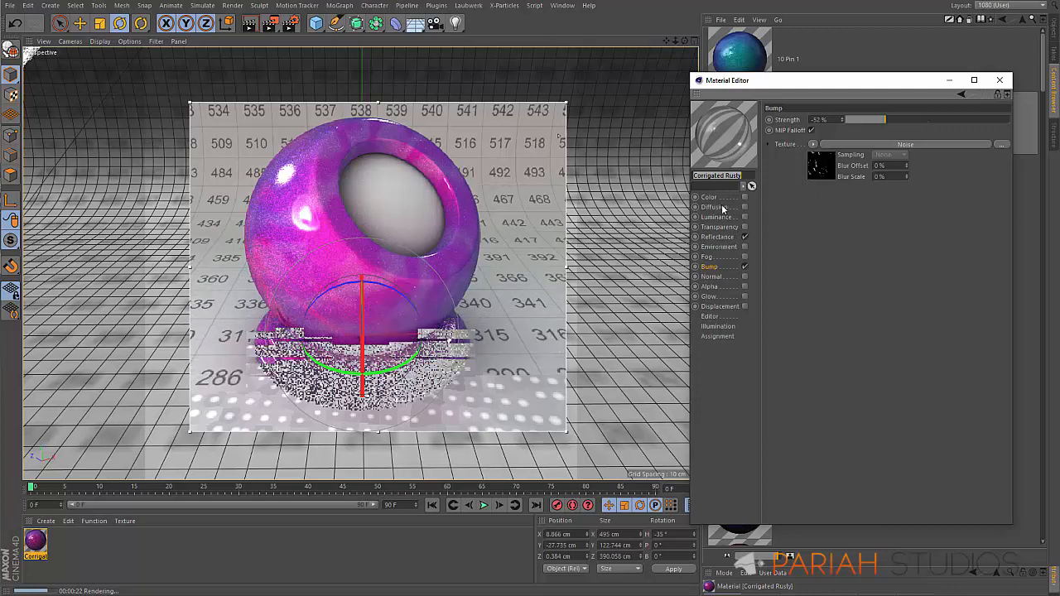
Show the Reflectance channel's Layer Setup for the pink bowling-ball material
left_click(718, 237)
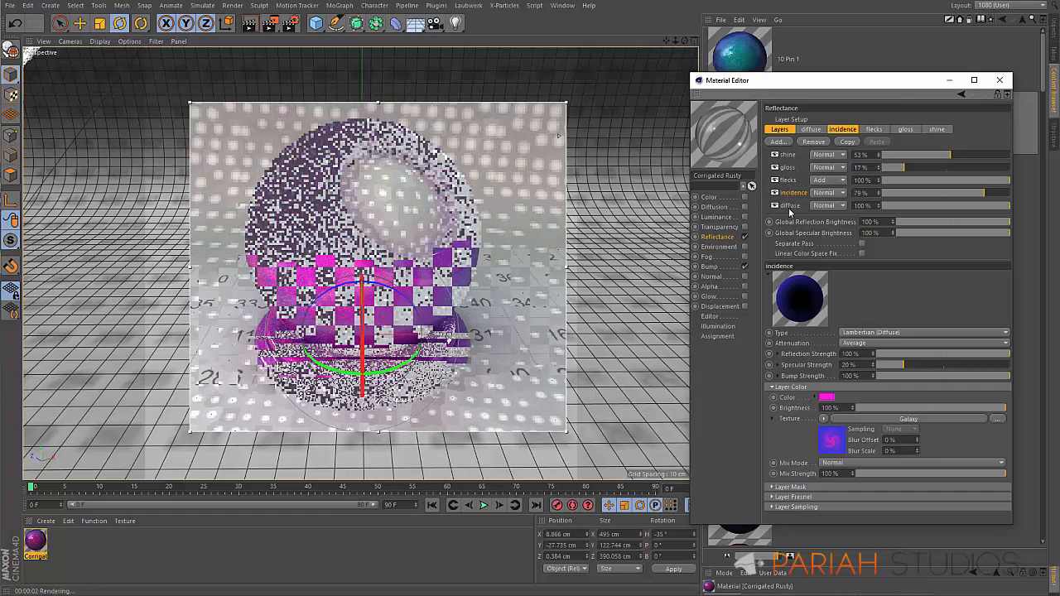
Inspect the blended noise-marble layer texture and the resin layer with its Layer Mask settings
left_click(809, 129)
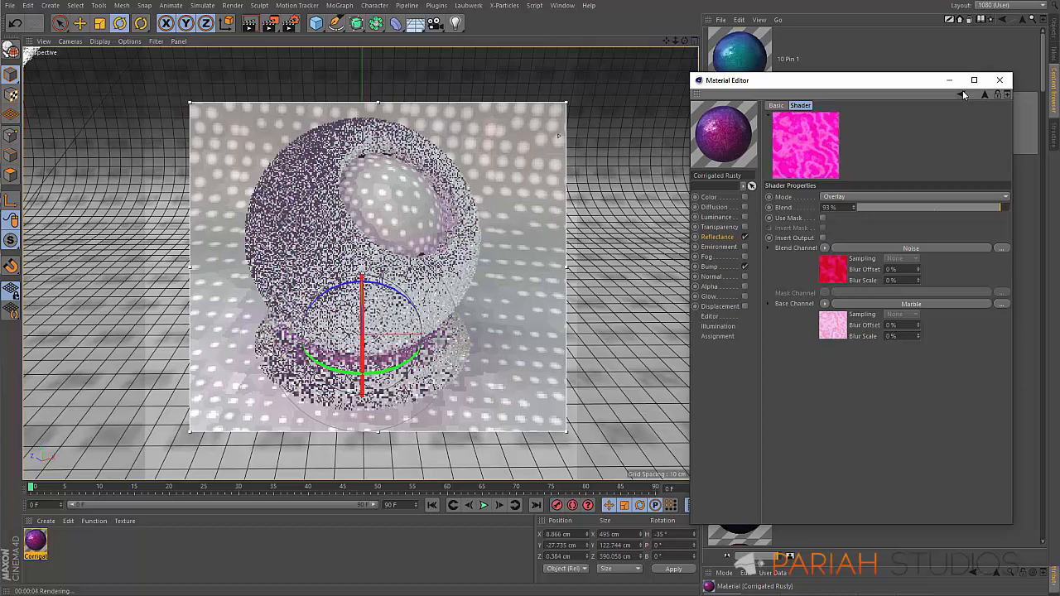
left_click(719, 237)
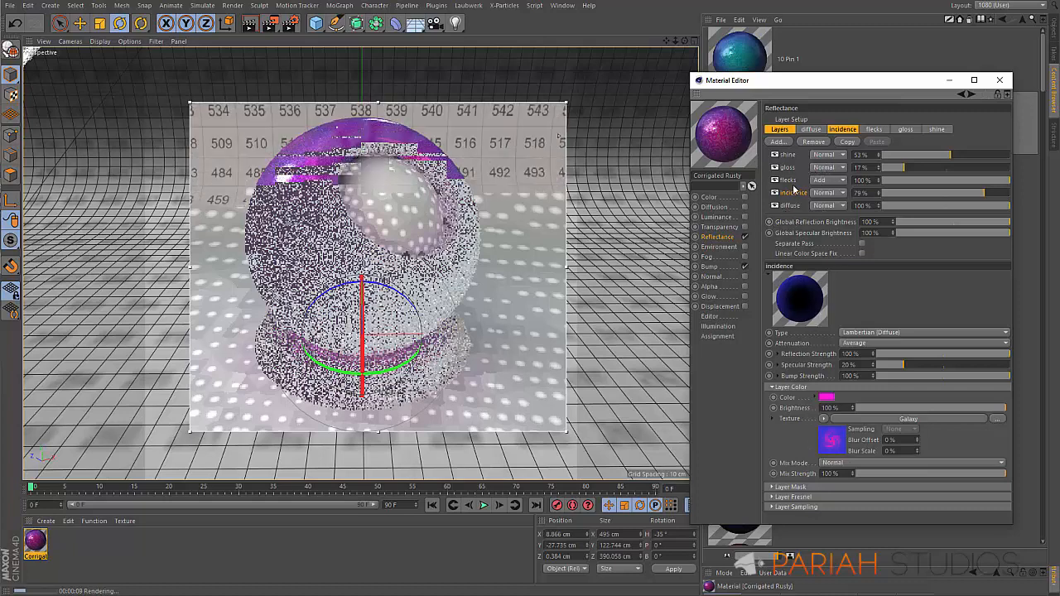
left_click(874, 129)
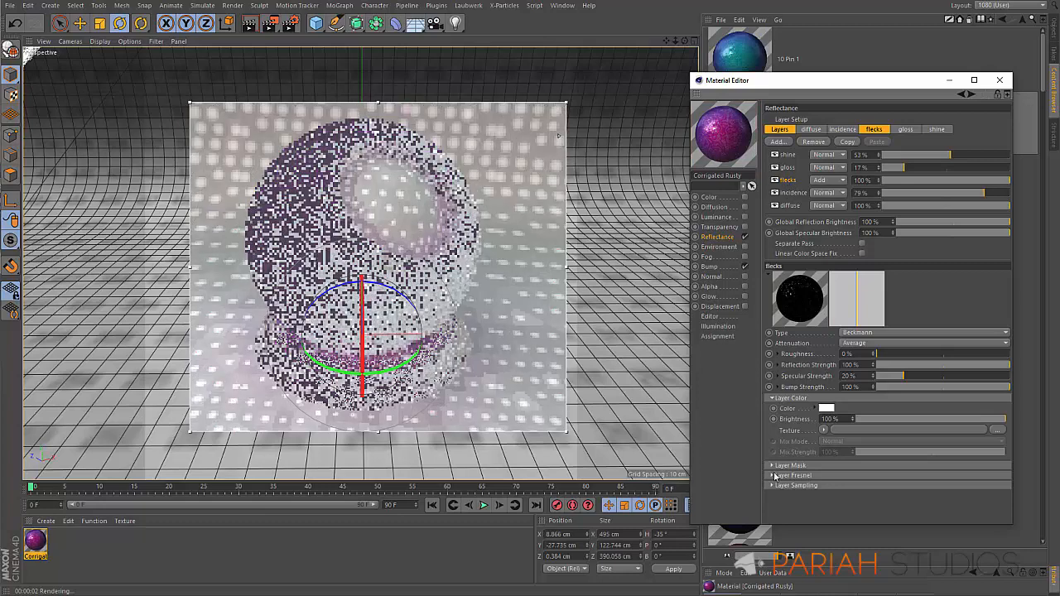
left_click(772, 465)
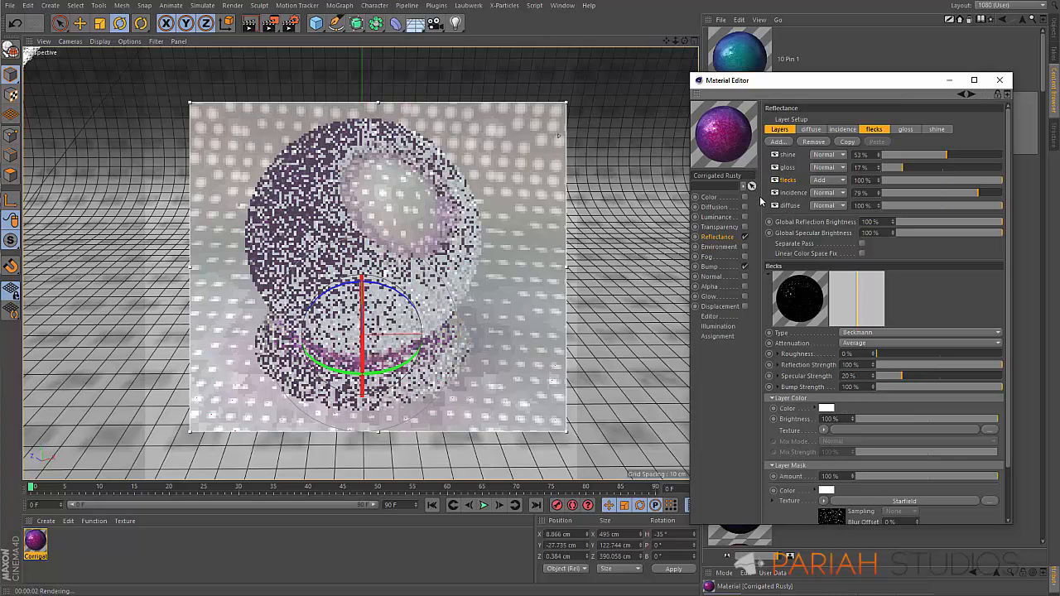
Review the gloss and shine reflectance layers of the pink material
left_click(905, 129)
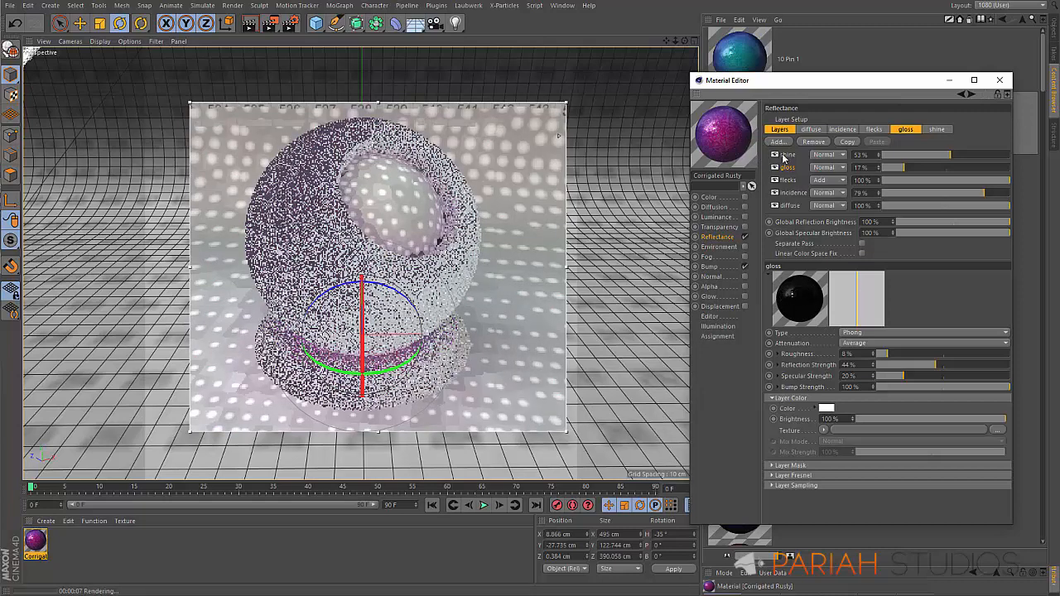
left_click(937, 129)
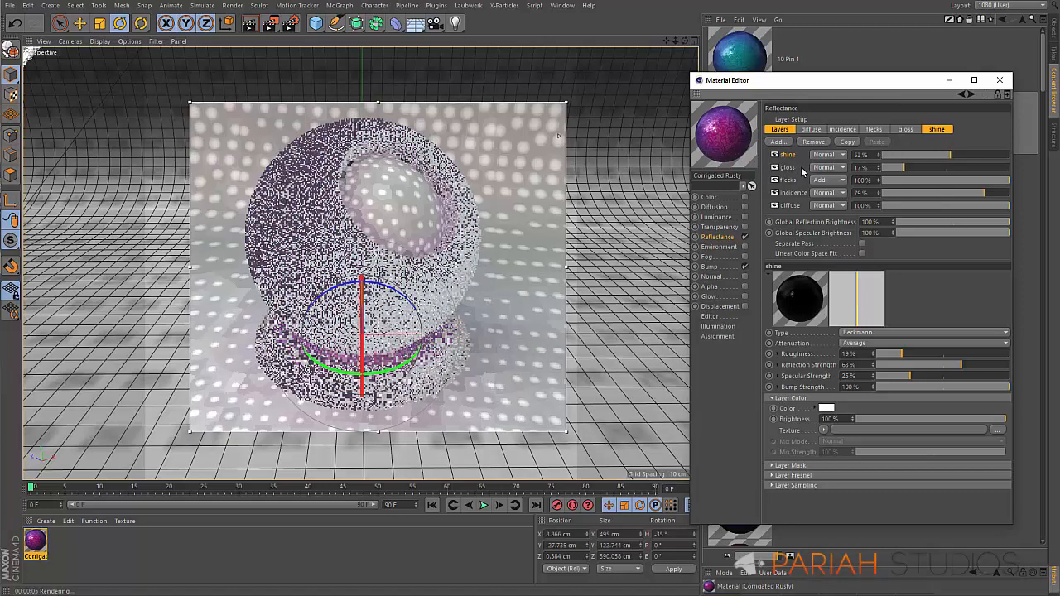
mouse_move(994, 168)
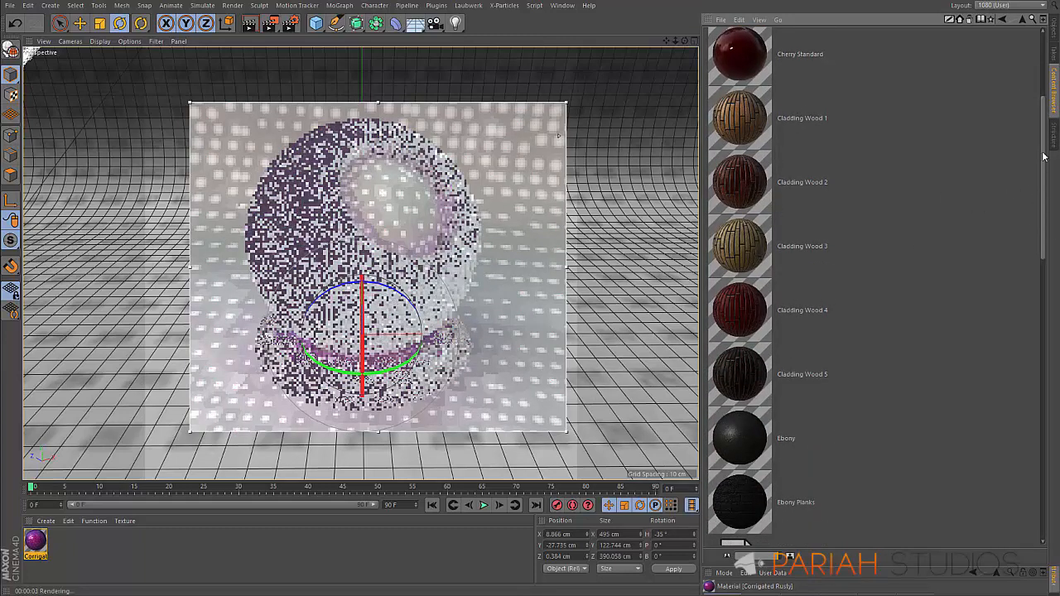
Scroll through the Metal folder's presets, from copper and corrugated sheets to Phys Metal, Rusty and Tread Plate
scroll("down", 3)
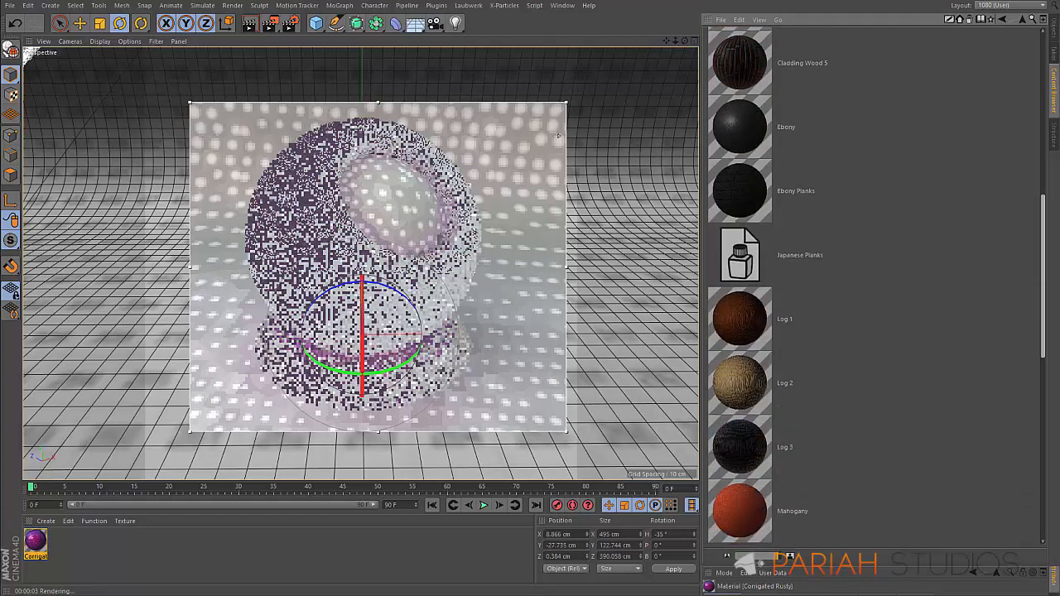
scroll("down", 3)
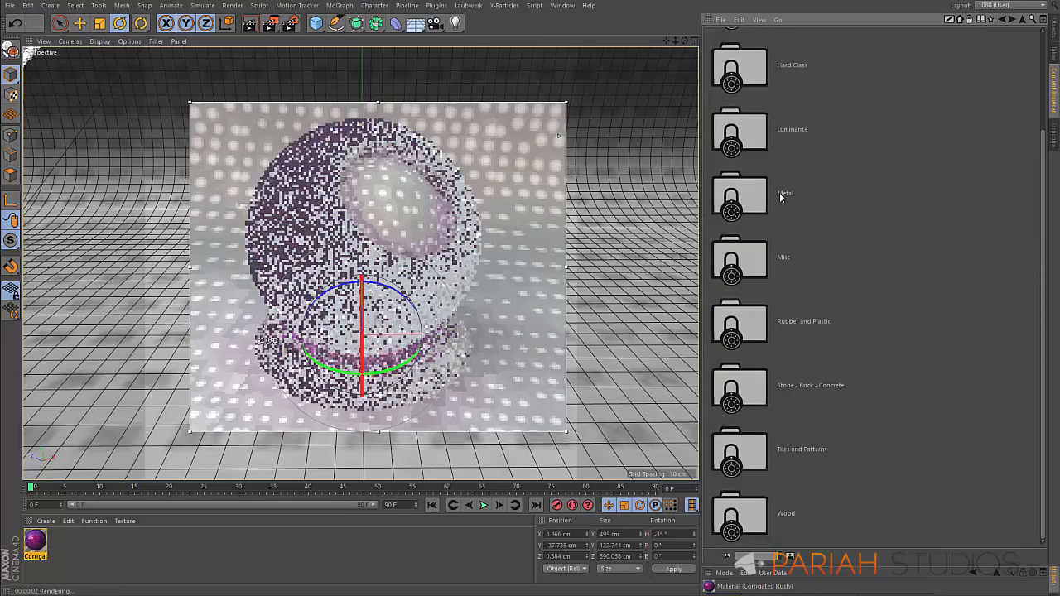
scroll("down", 3)
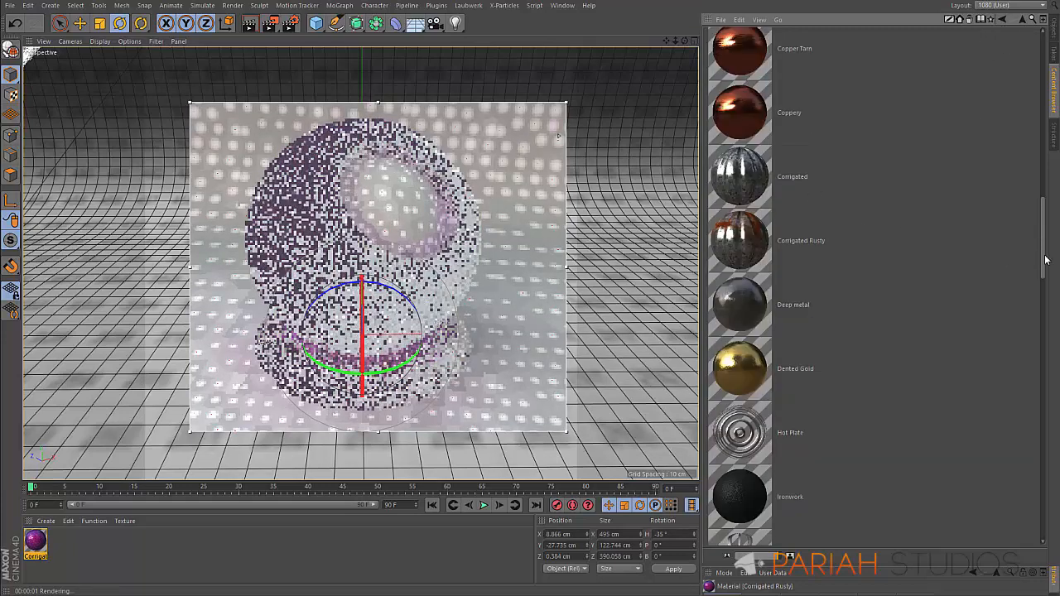
scroll("down", 3)
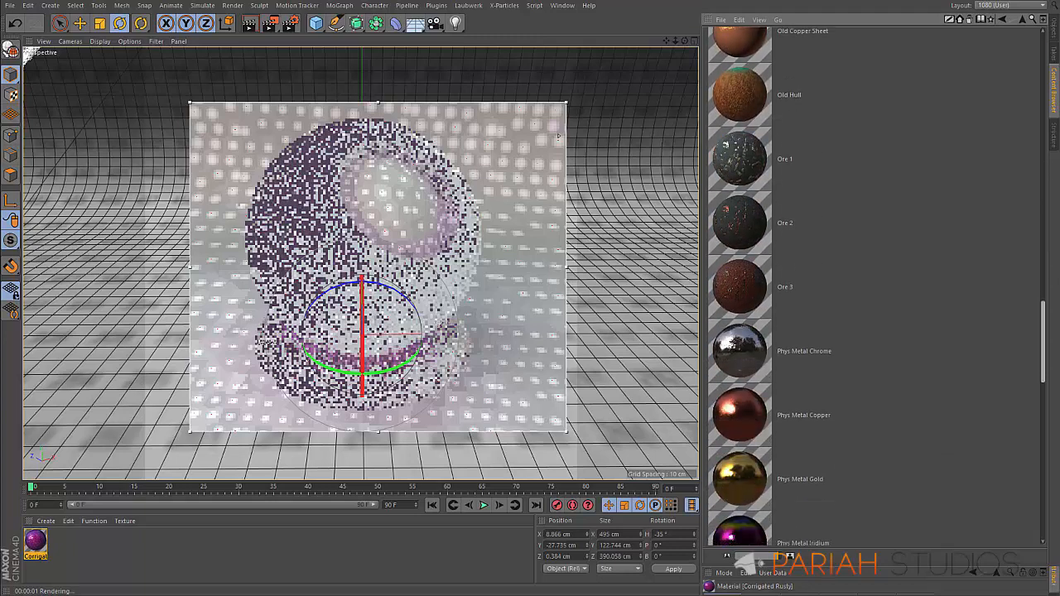
scroll("down", 3)
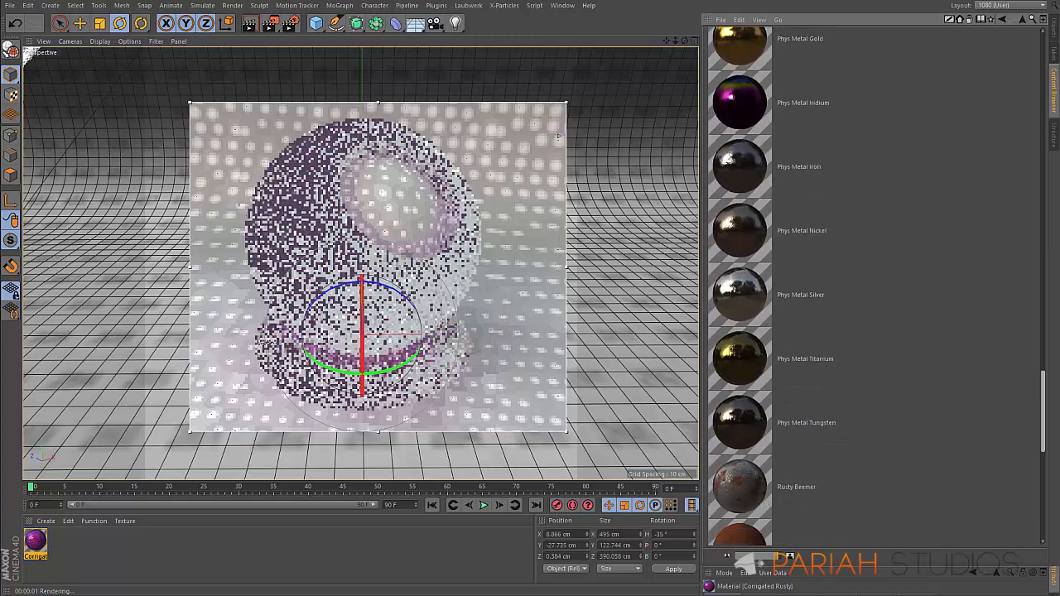
scroll("down", 3)
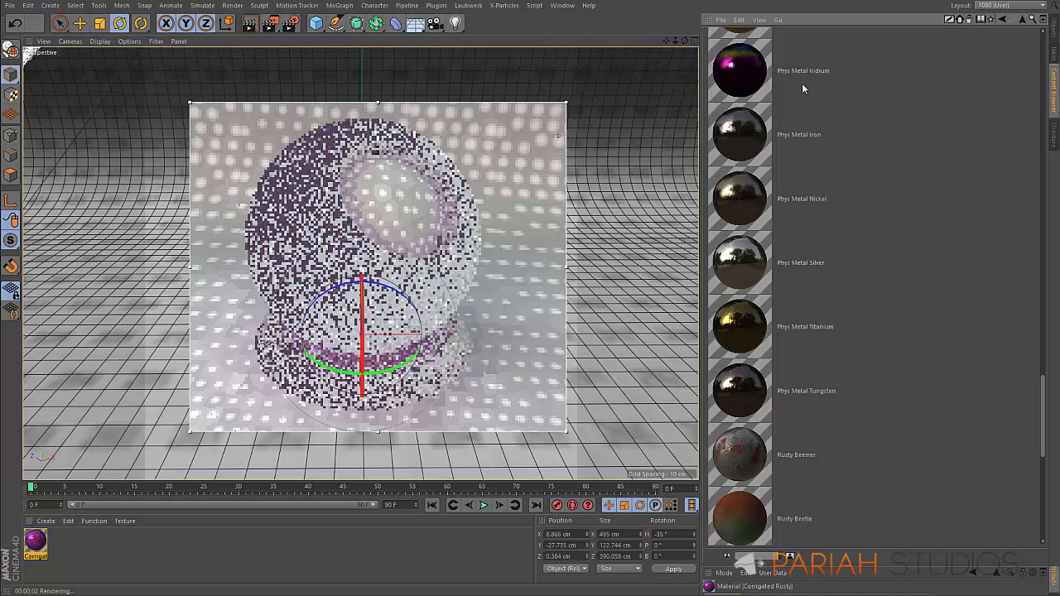
mouse_move(770, 346)
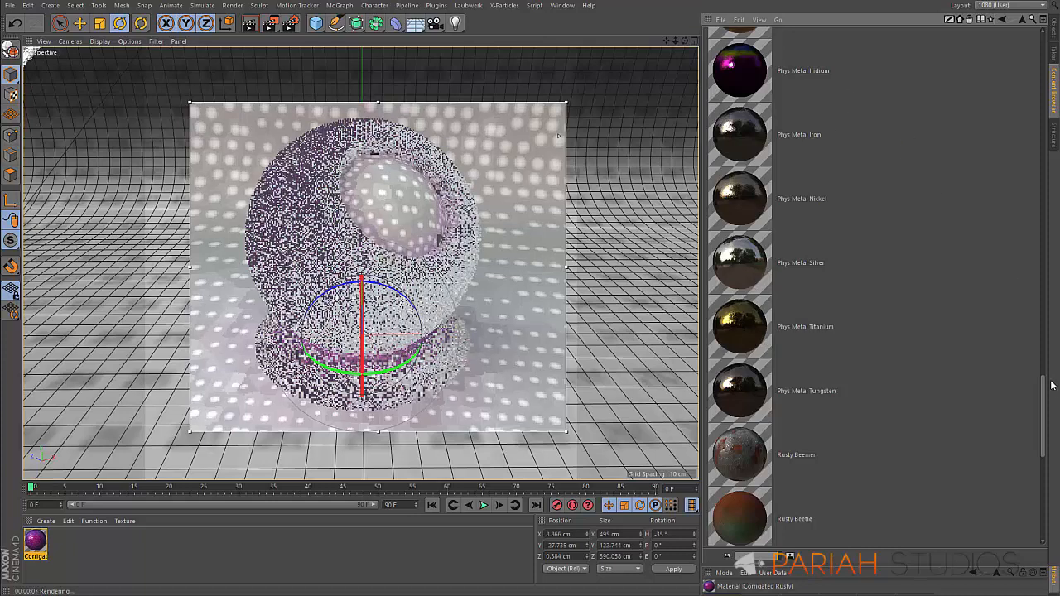
scroll("down", 3)
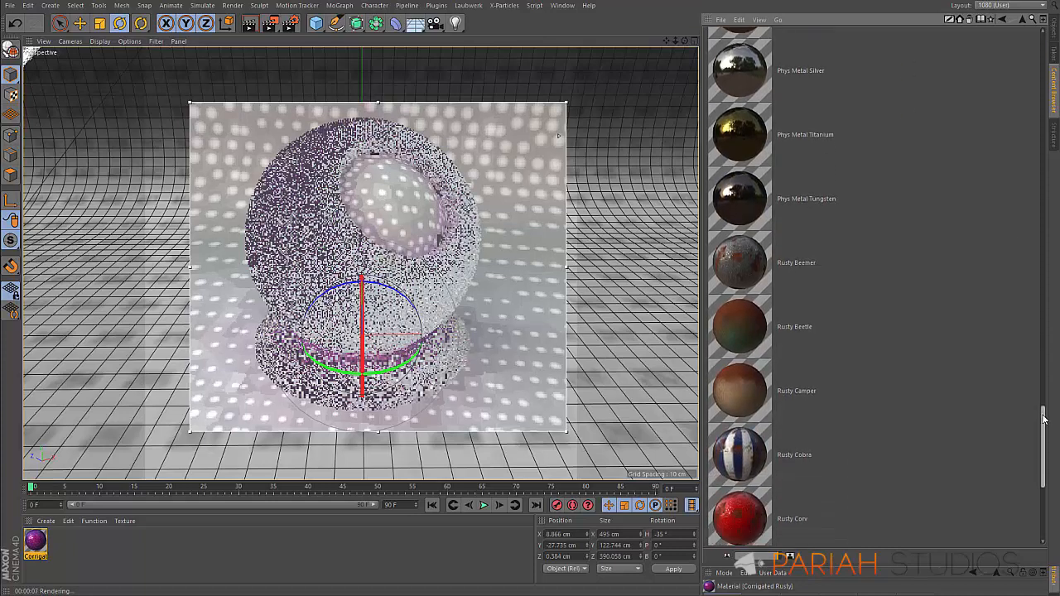
scroll("down", 3)
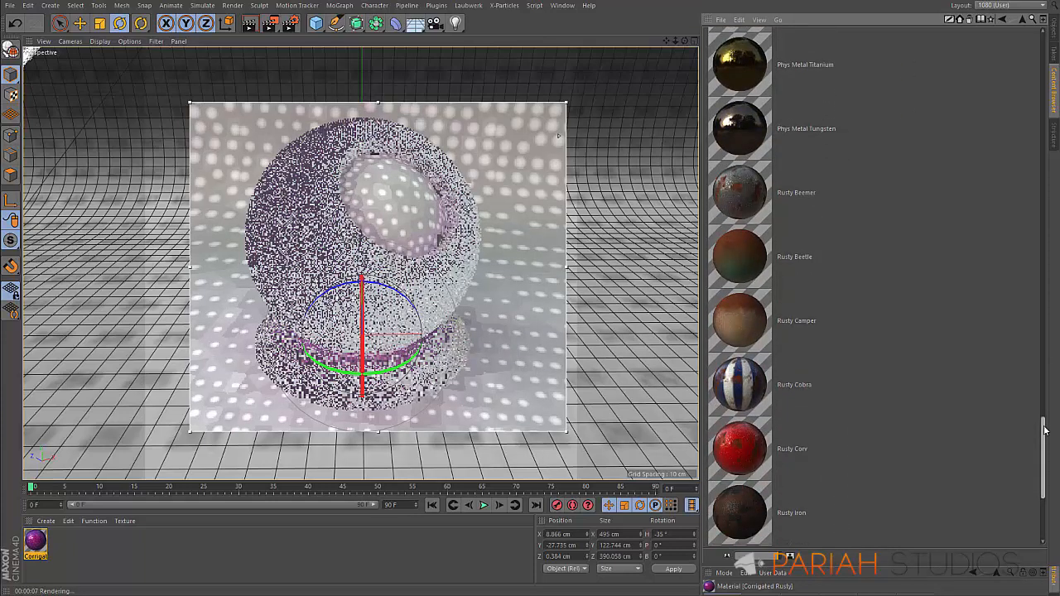
scroll("down", 3)
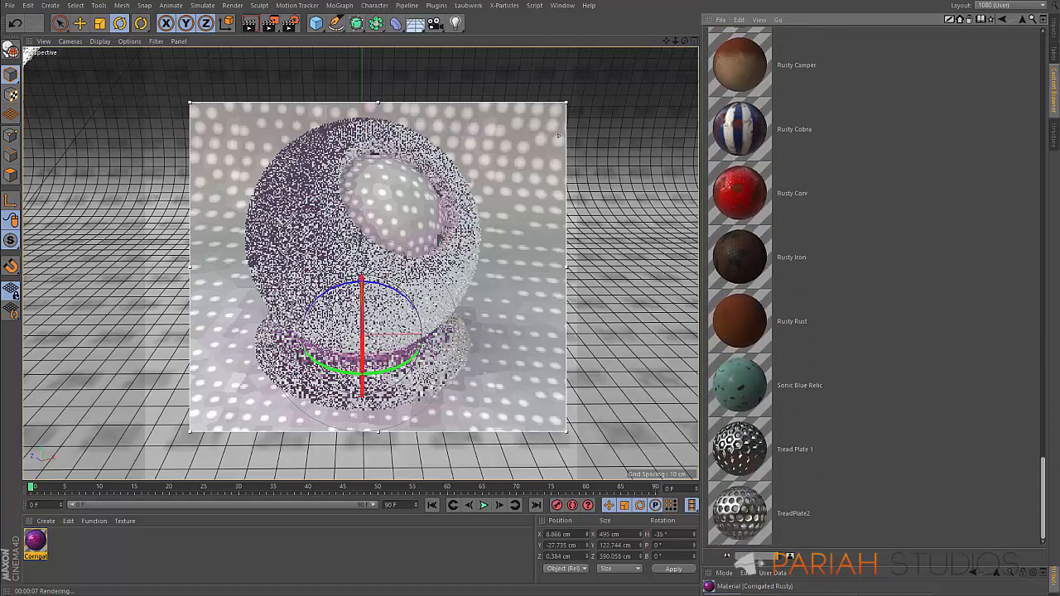
scroll("down", 3)
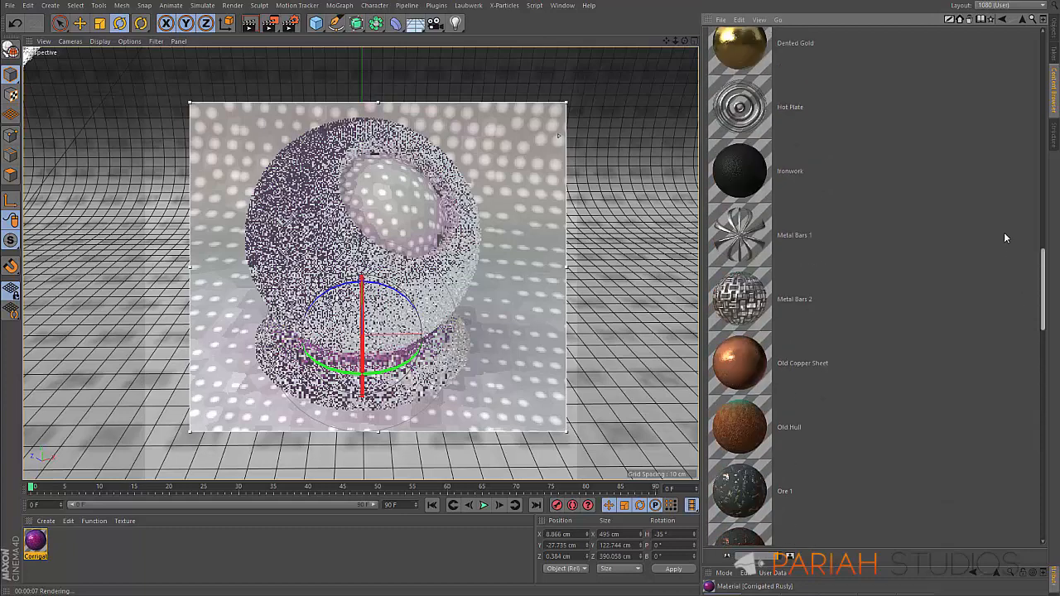